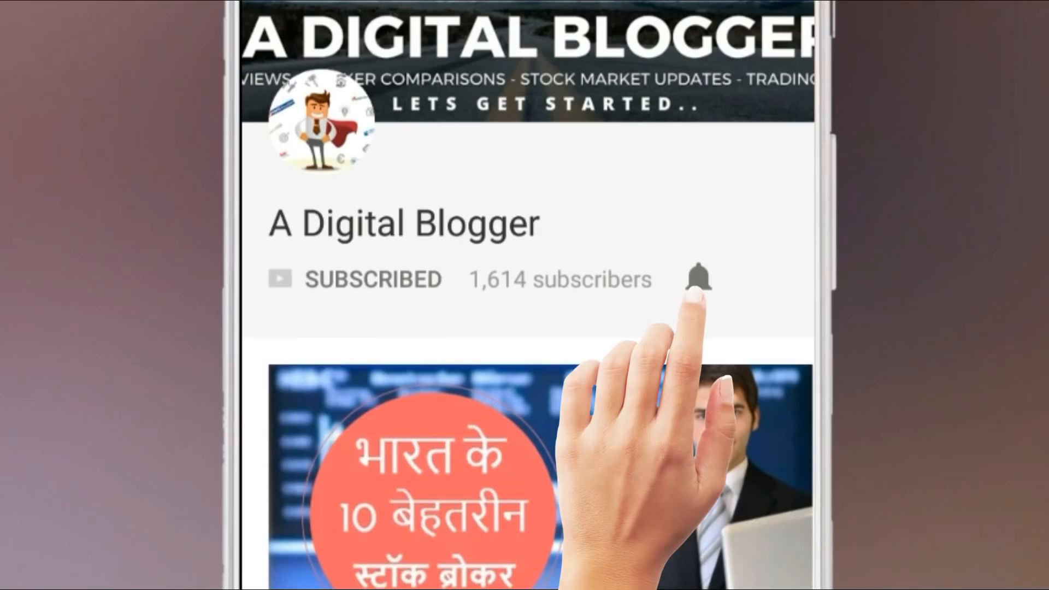
Step: Scroll the Choose Broker list and pick Kotak Securities in place of 5Paisa
{"action": "left_click", "coordinate": [698, 279]}
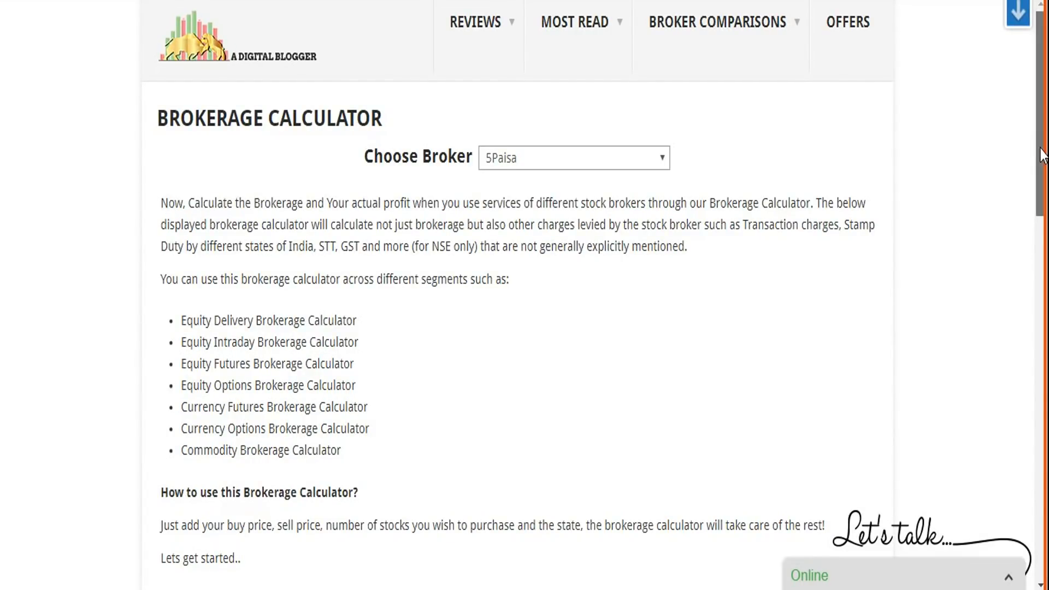
{"action": "scroll", "scroll_direction": "down", "scroll_amount": 3}
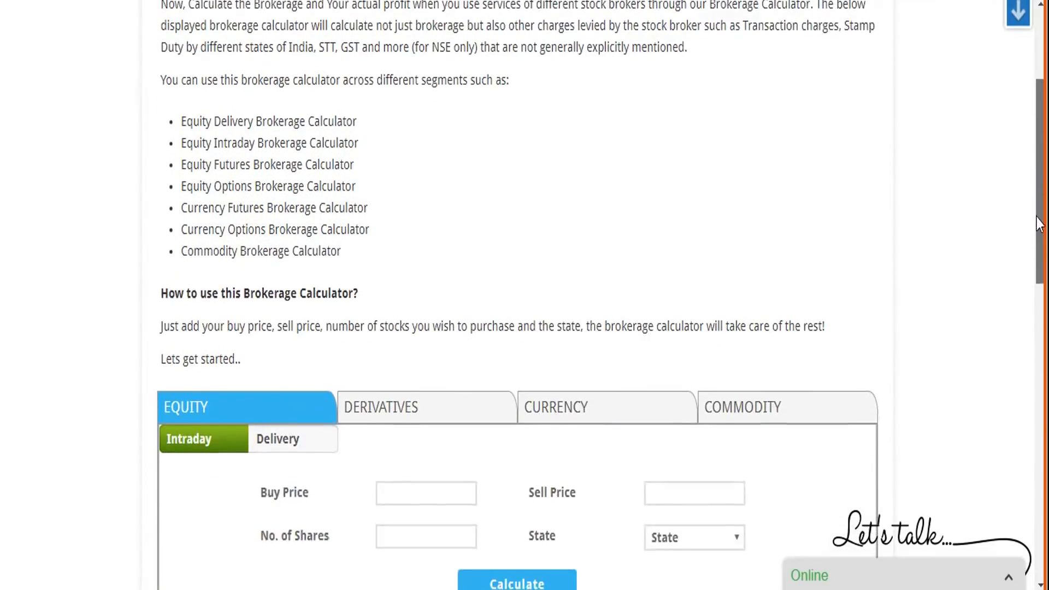
{"action": "scroll", "scroll_direction": "up", "scroll_amount": 3}
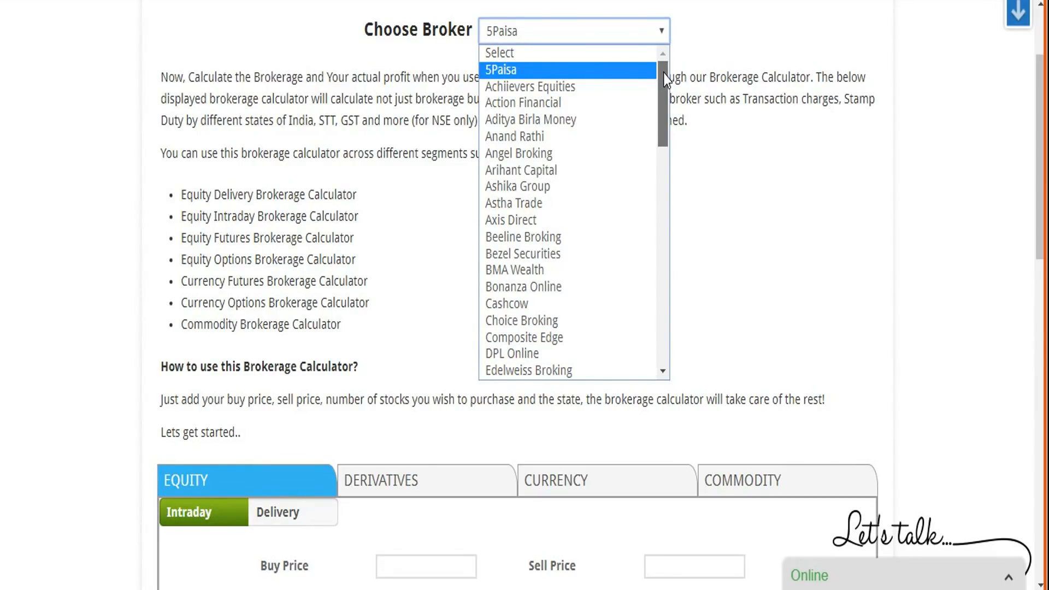
{"action": "scroll", "scroll_direction": "down", "scroll_amount": 3}
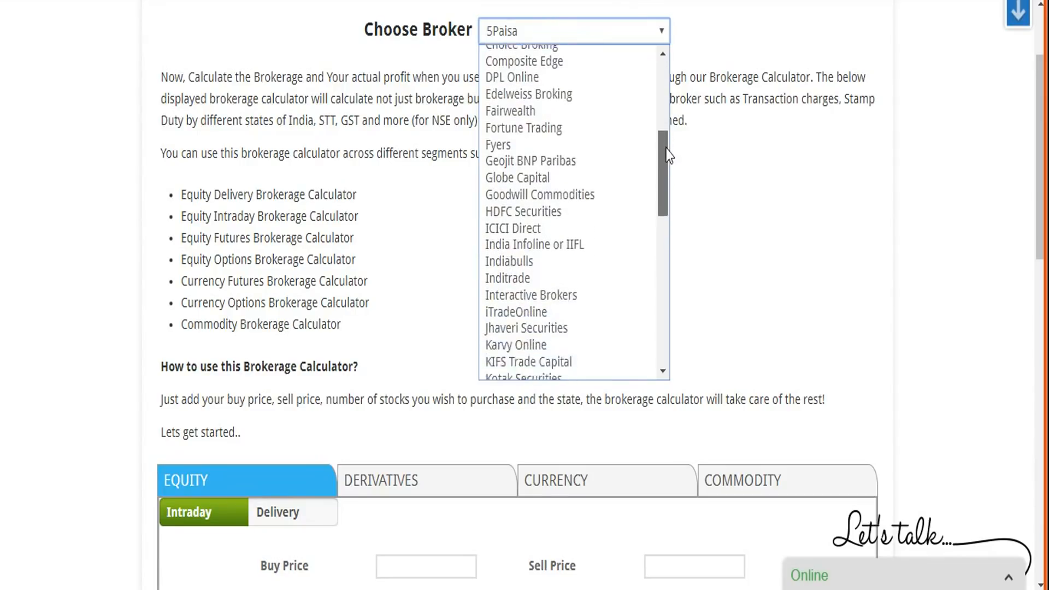
{"action": "scroll", "scroll_direction": "down", "scroll_amount": 3}
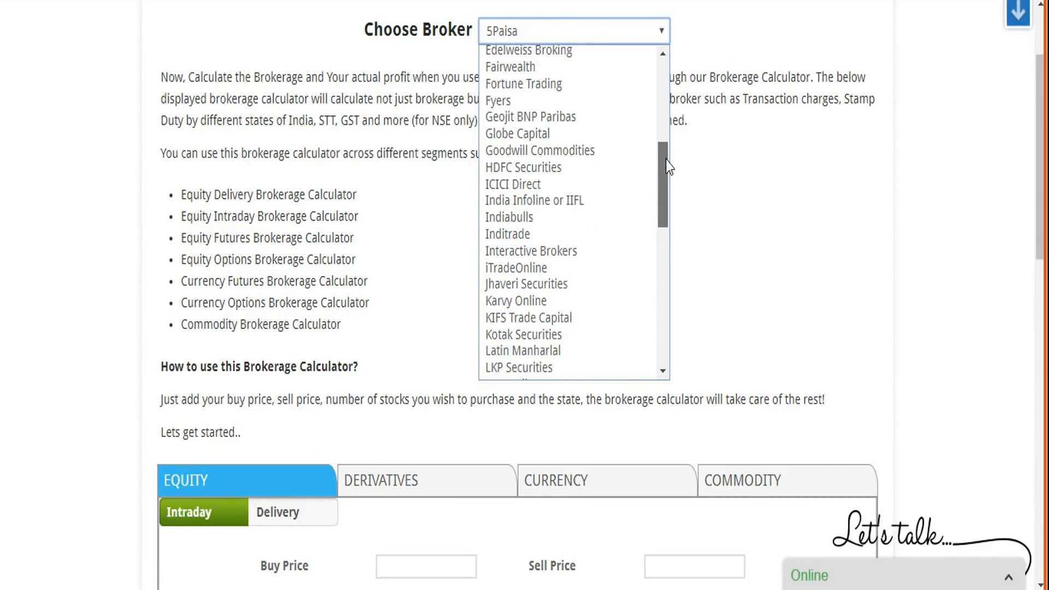
{"action": "scroll", "scroll_direction": "down", "scroll_amount": 3}
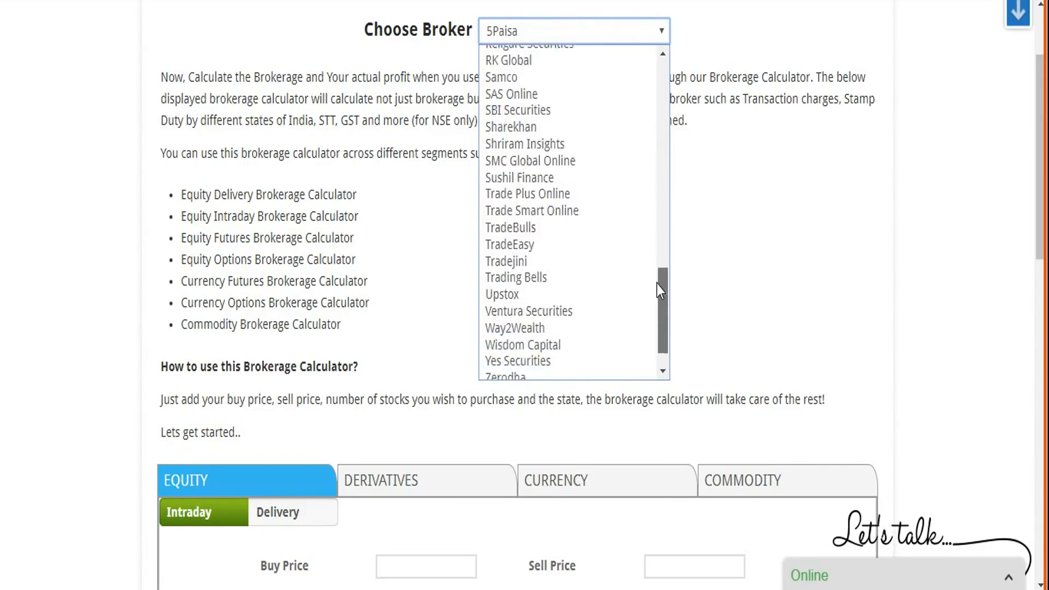
{"action": "scroll", "scroll_direction": "up", "scroll_amount": 3}
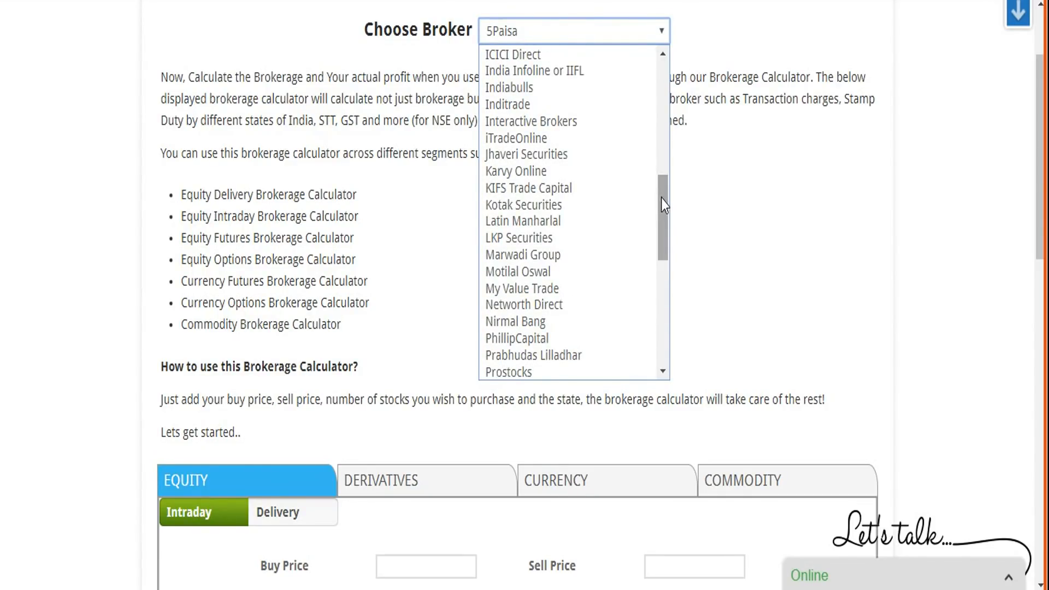
{"action": "left_click", "coordinate": [524, 205]}
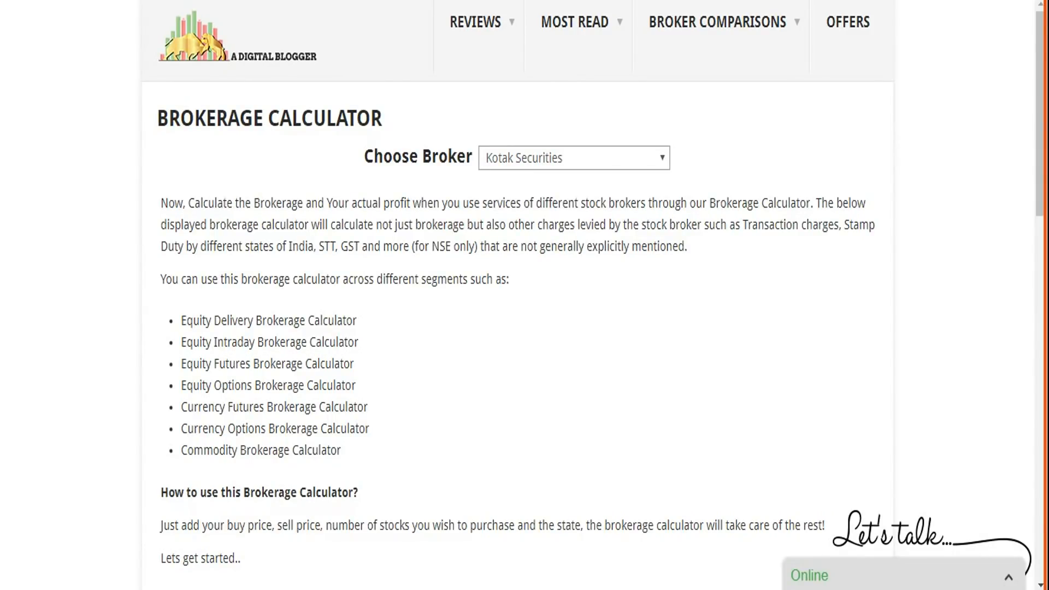
Step: Scroll to the calculator, glance at Derivatives, then return to the Equity Intraday form
{"action": "scroll", "scroll_direction": "down", "scroll_amount": 3}
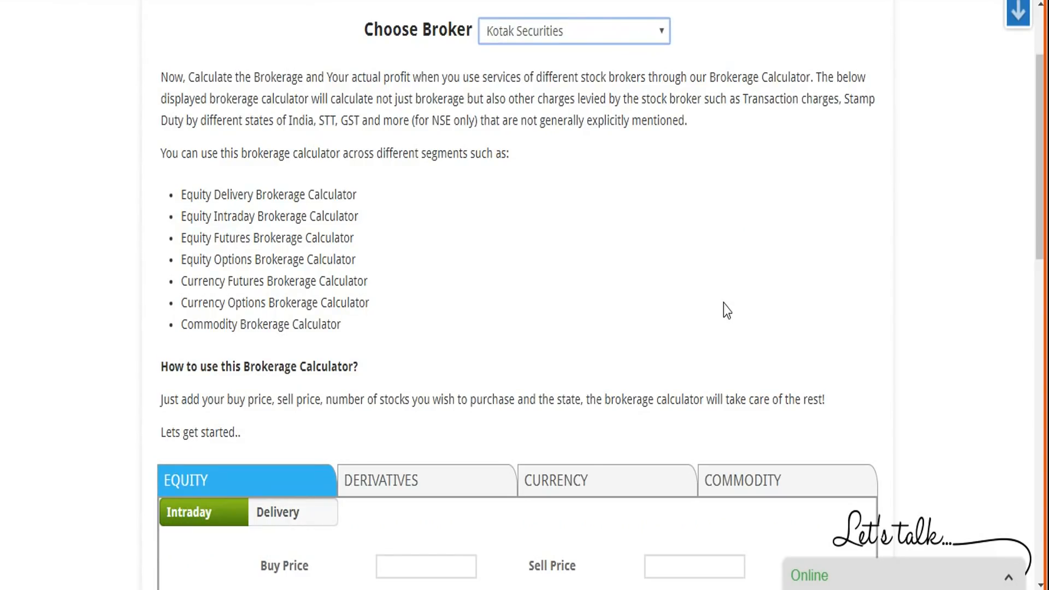
{"action": "scroll", "scroll_direction": "down", "scroll_amount": 3}
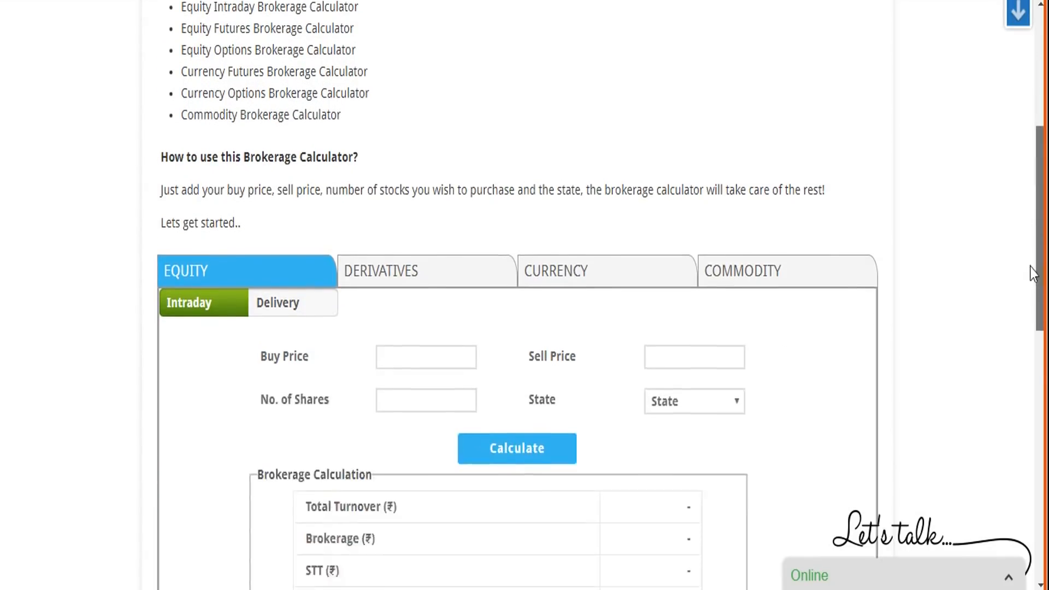
{"action": "scroll", "scroll_direction": "down", "scroll_amount": 3}
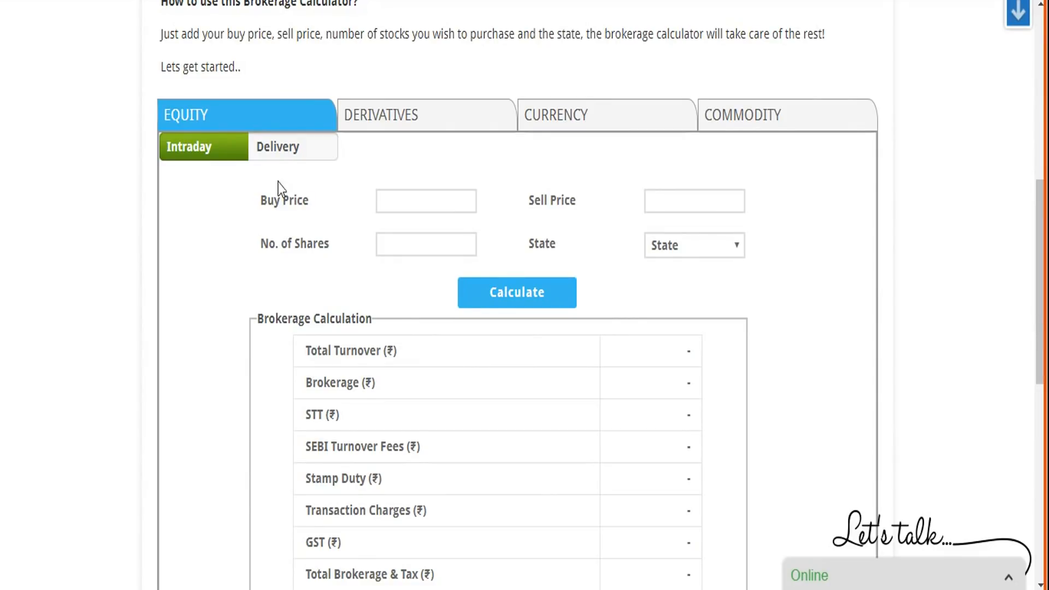
{"action": "mouse_move", "coordinate": [272, 166]}
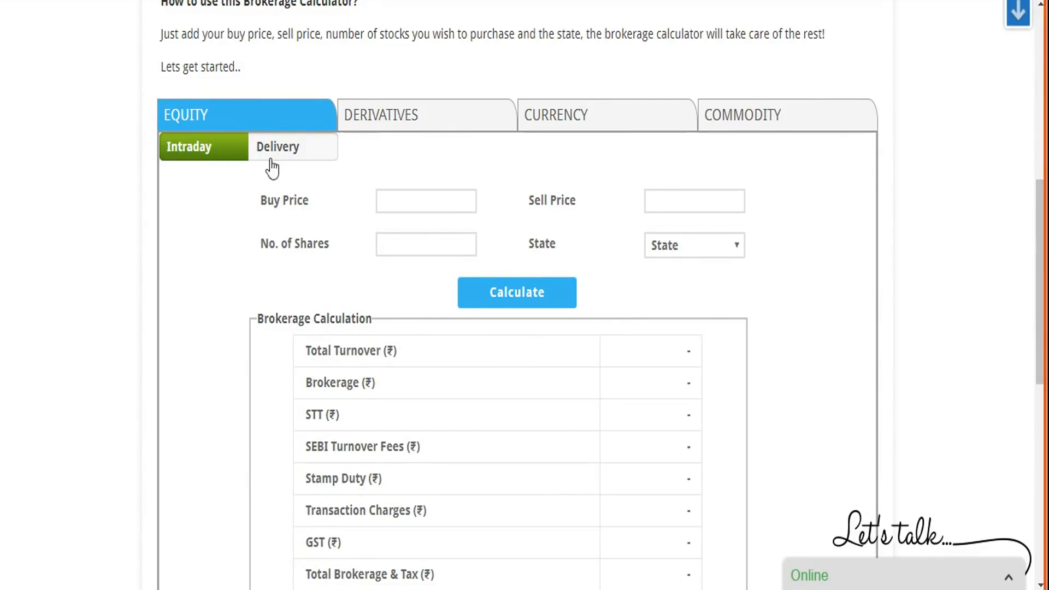
{"action": "left_click", "coordinate": [427, 114]}
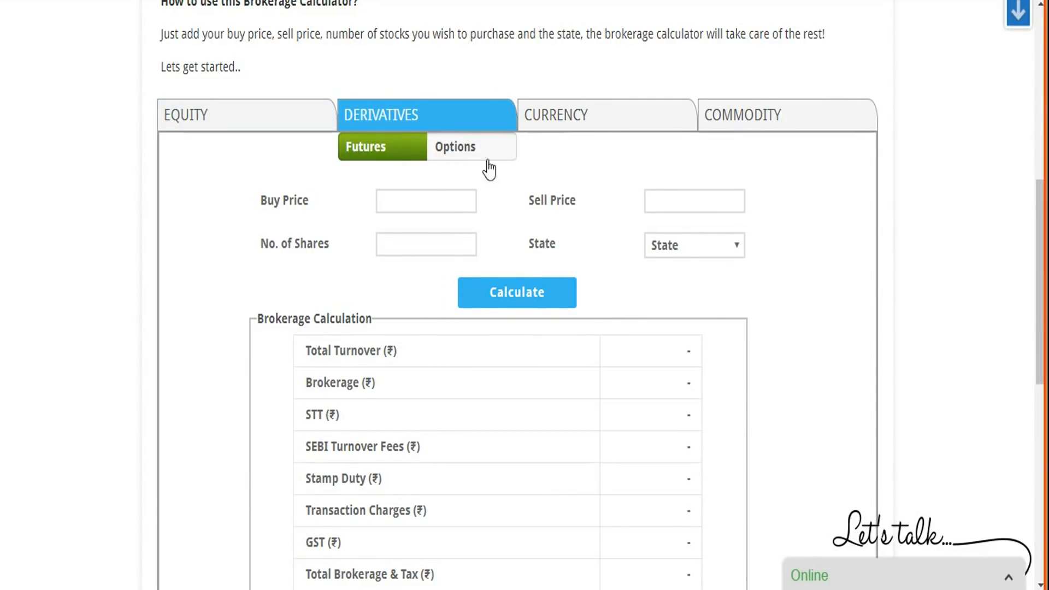
{"action": "left_click", "coordinate": [606, 114]}
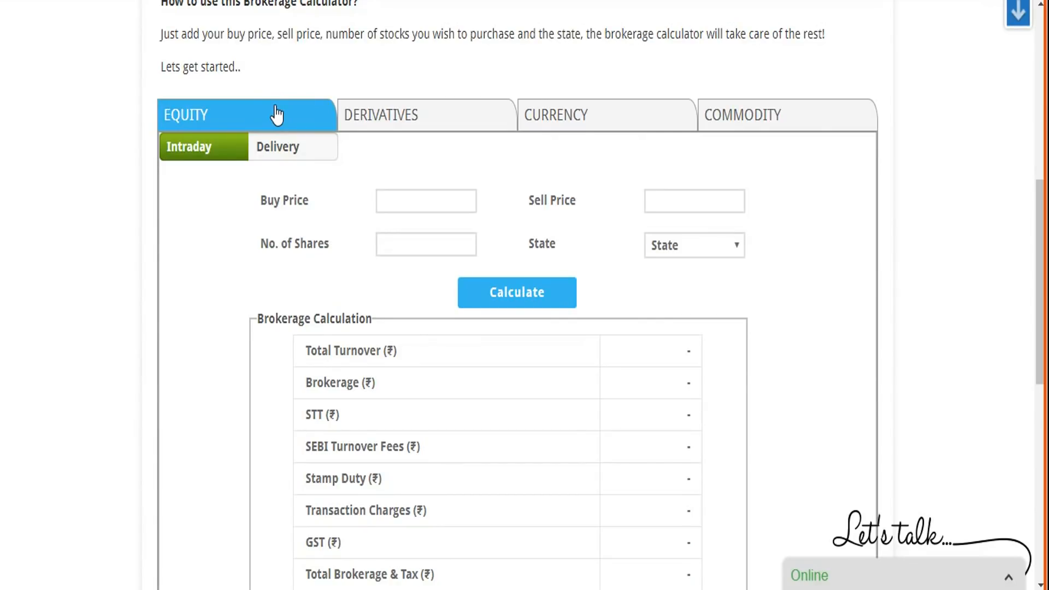
{"action": "mouse_move", "coordinate": [286, 188]}
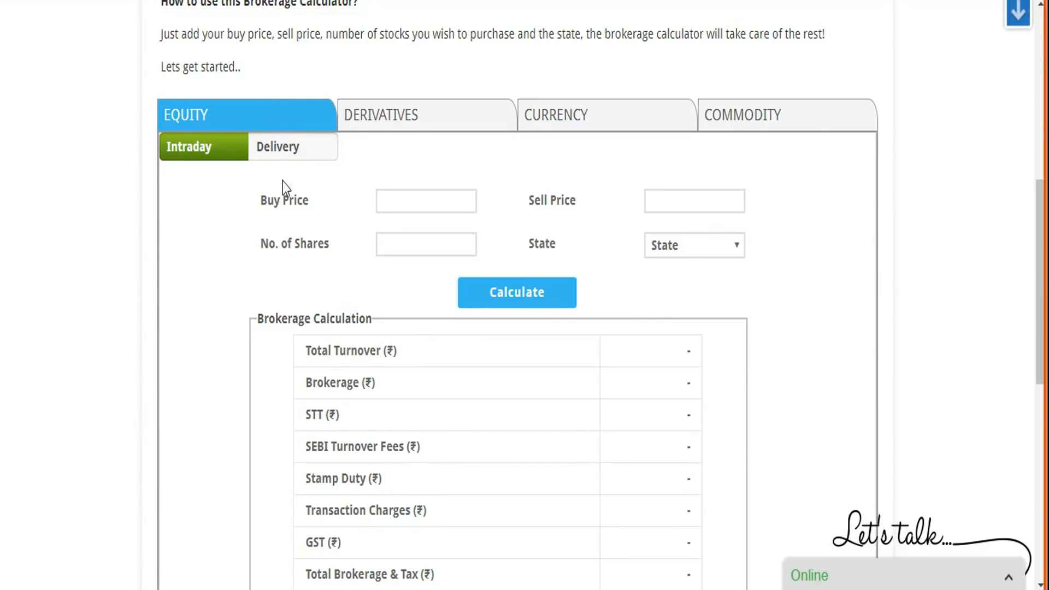
{"action": "mouse_move", "coordinate": [325, 260]}
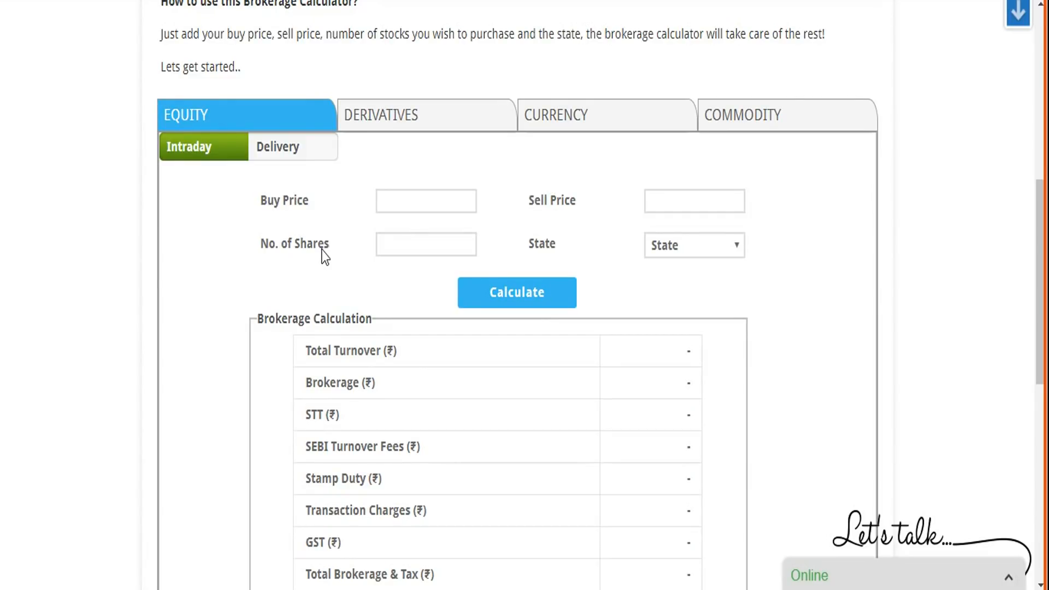
{"action": "mouse_move", "coordinate": [288, 184]}
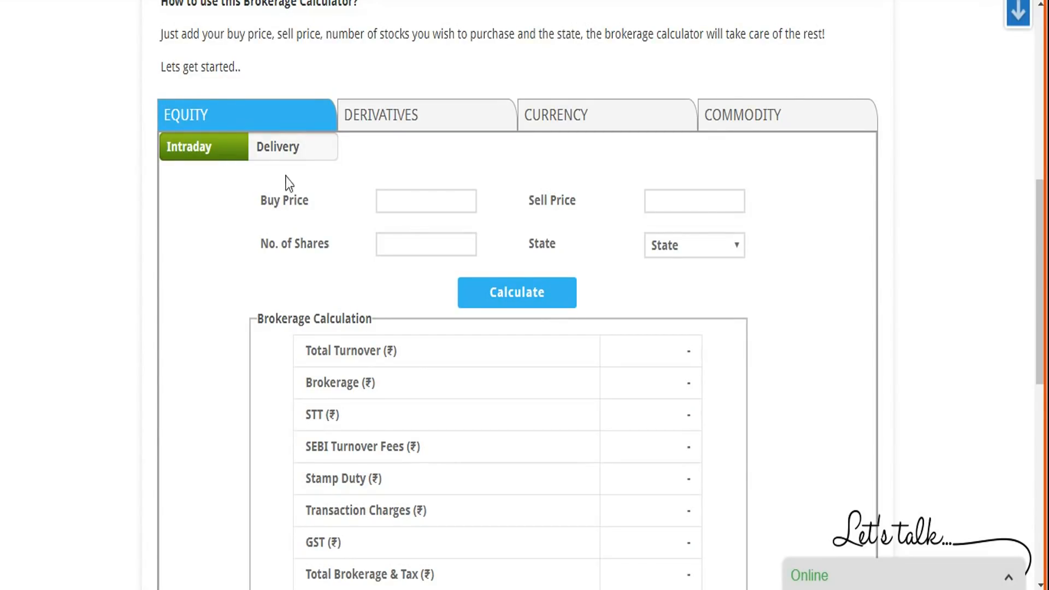
Step: Enter buy price 1000, sell price 1100, 100 shares, and Gujarat as state
{"action": "left_click", "coordinate": [426, 201]}
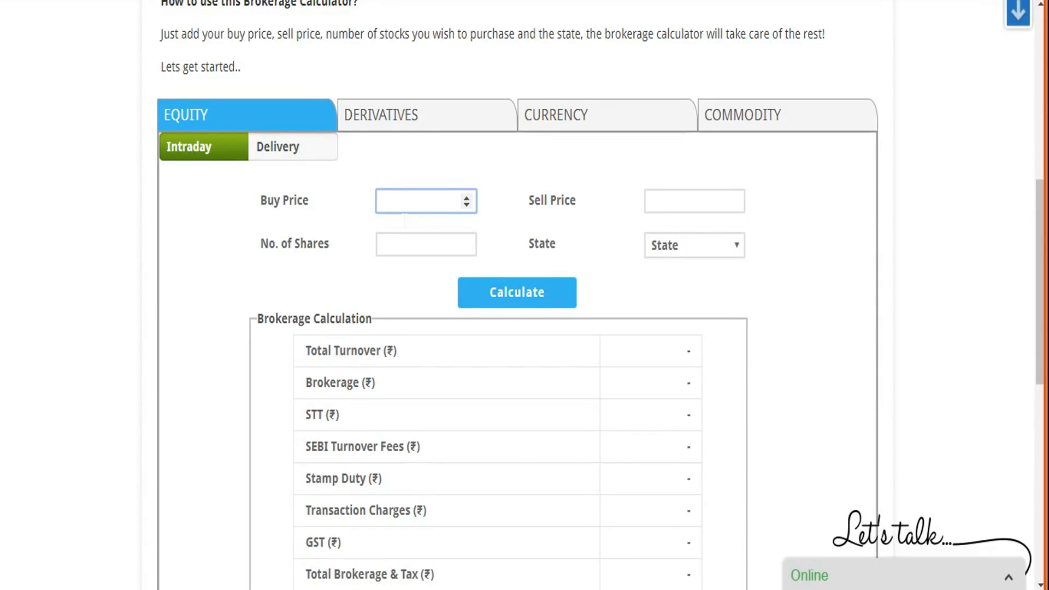
{"action": "type", "text": "1"}
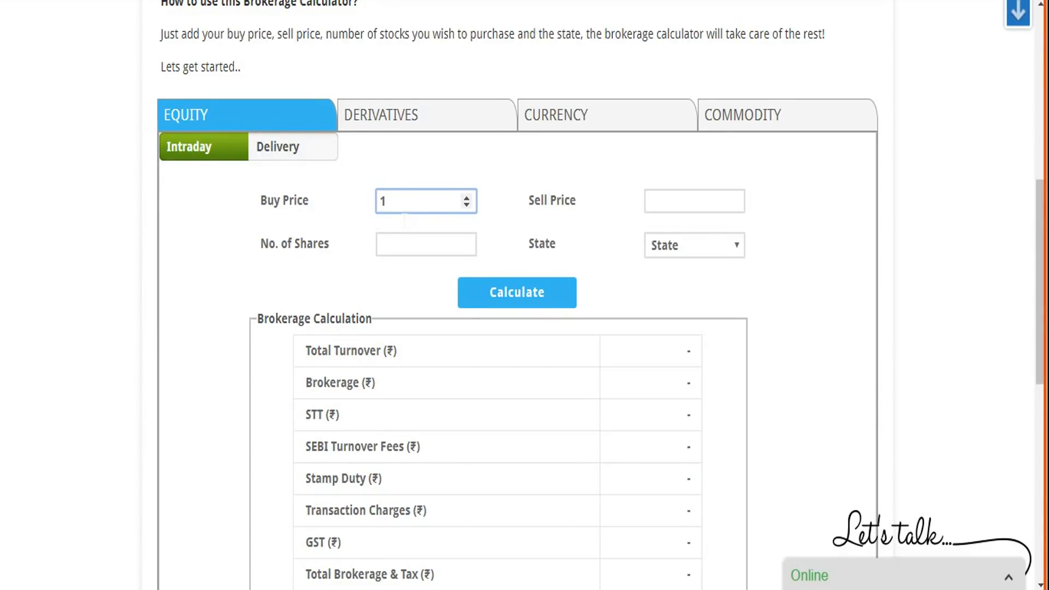
{"action": "type", "text": "000"}
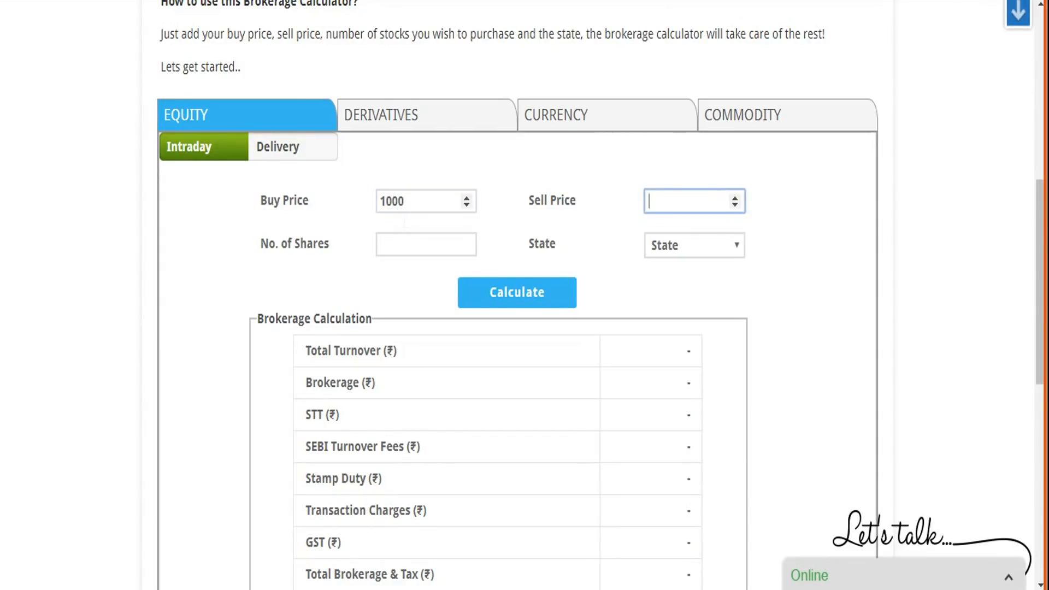
{"action": "type", "text": "1100"}
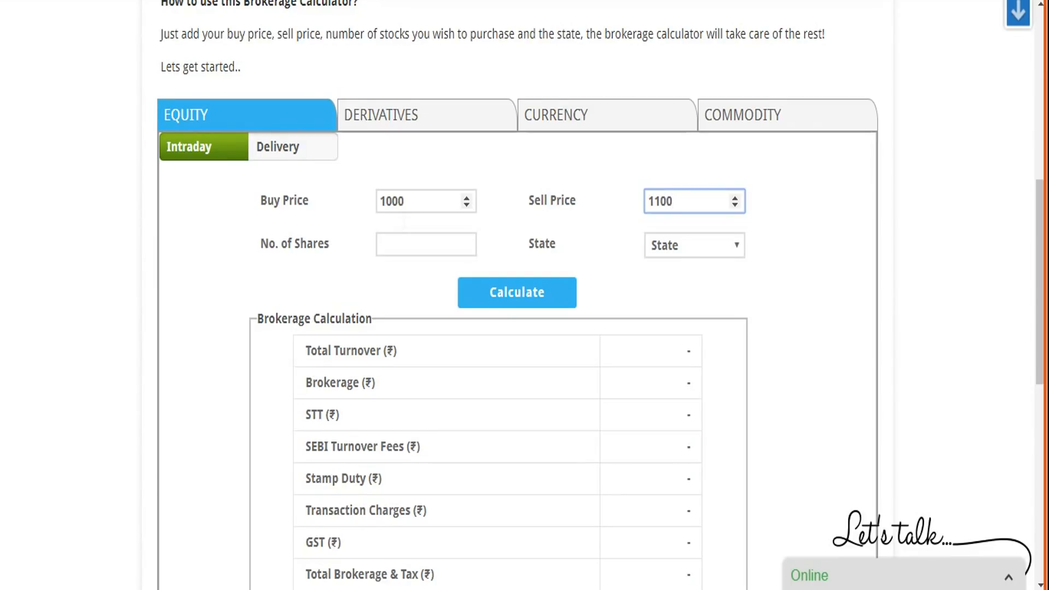
{"action": "left_click", "coordinate": [426, 243]}
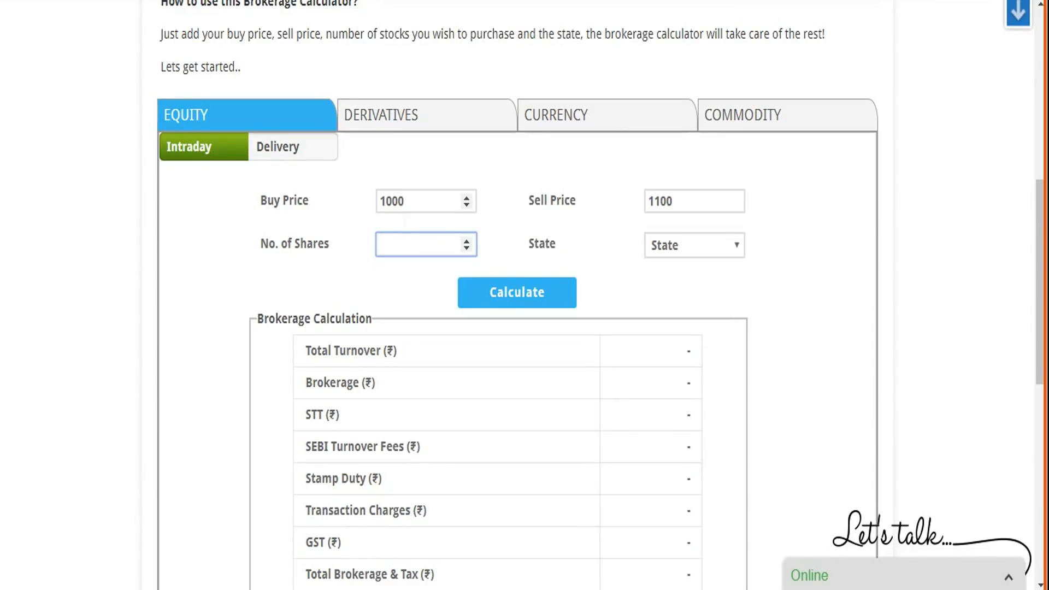
{"action": "type", "text": "100"}
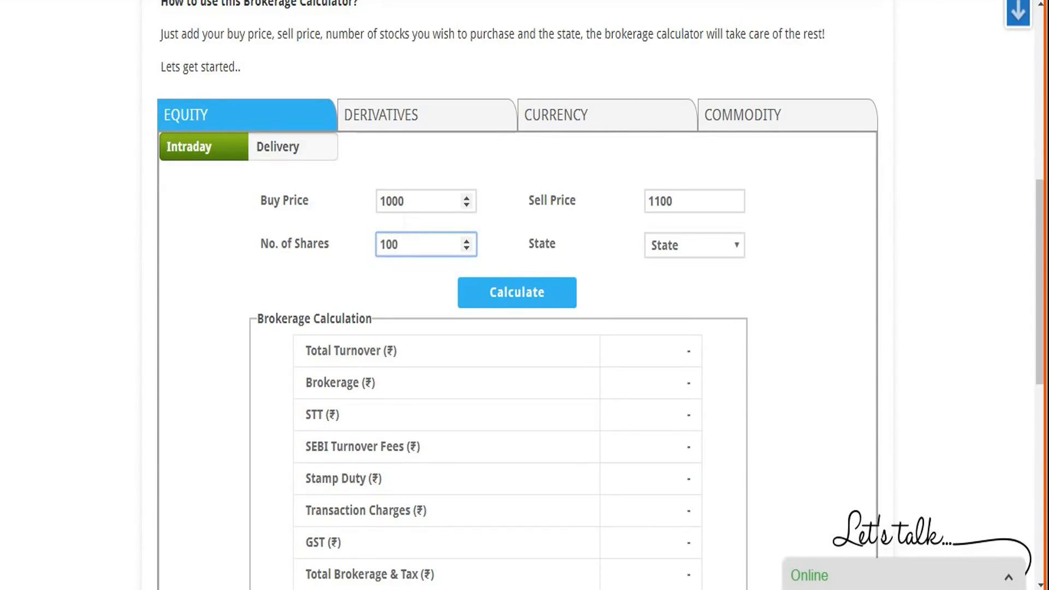
{"action": "left_click", "coordinate": [694, 245]}
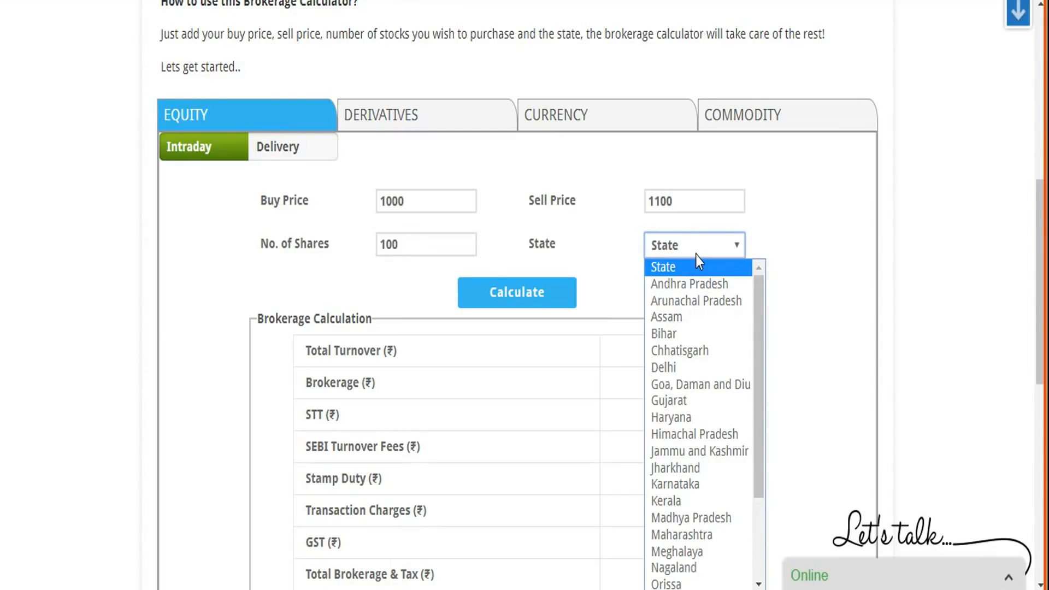
{"action": "mouse_move", "coordinate": [700, 401]}
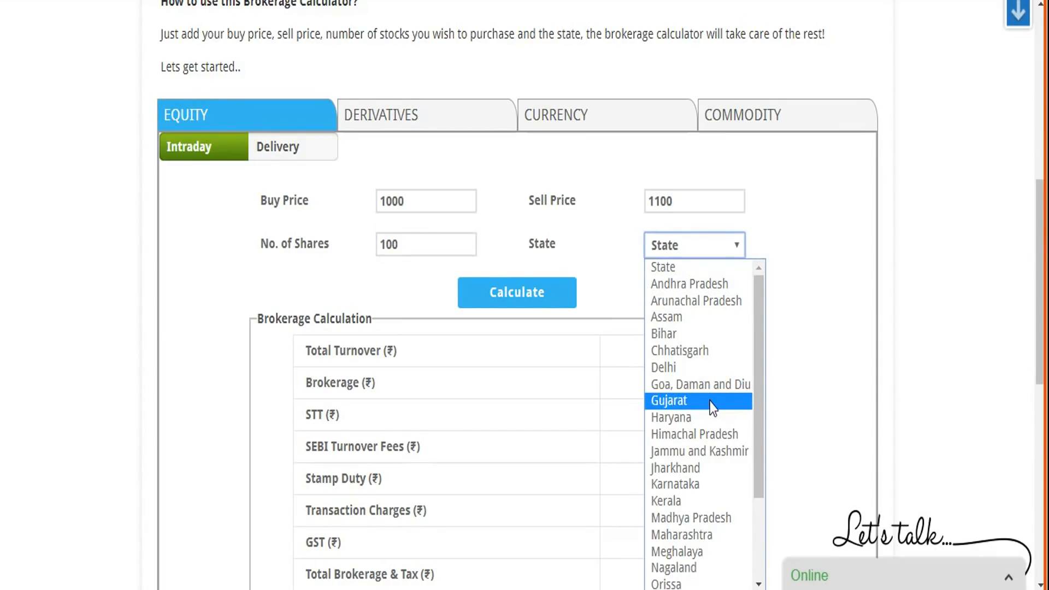
{"action": "left_click", "coordinate": [668, 400]}
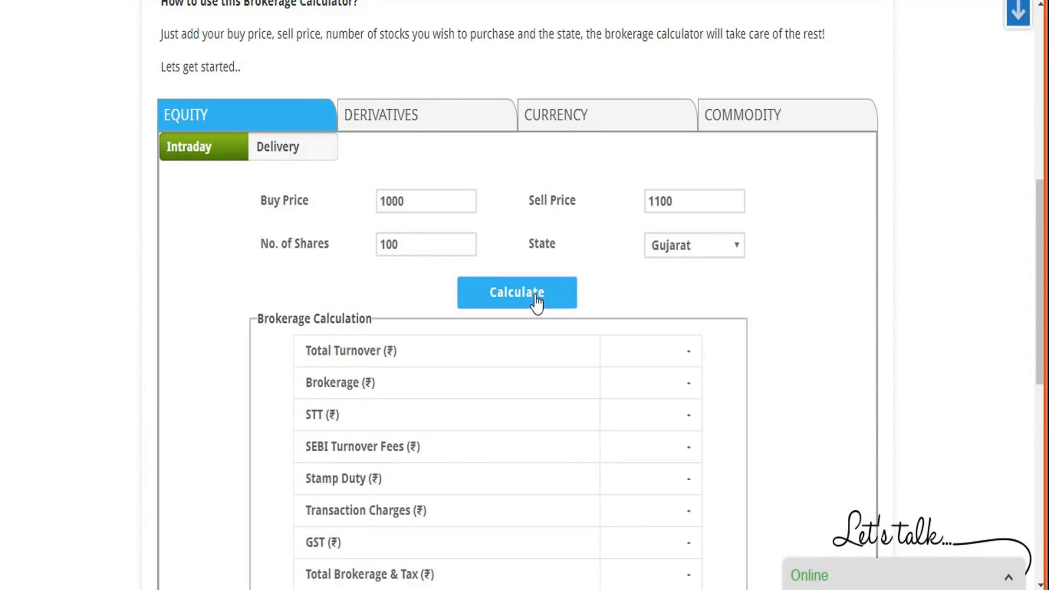
{"action": "left_click", "coordinate": [516, 293]}
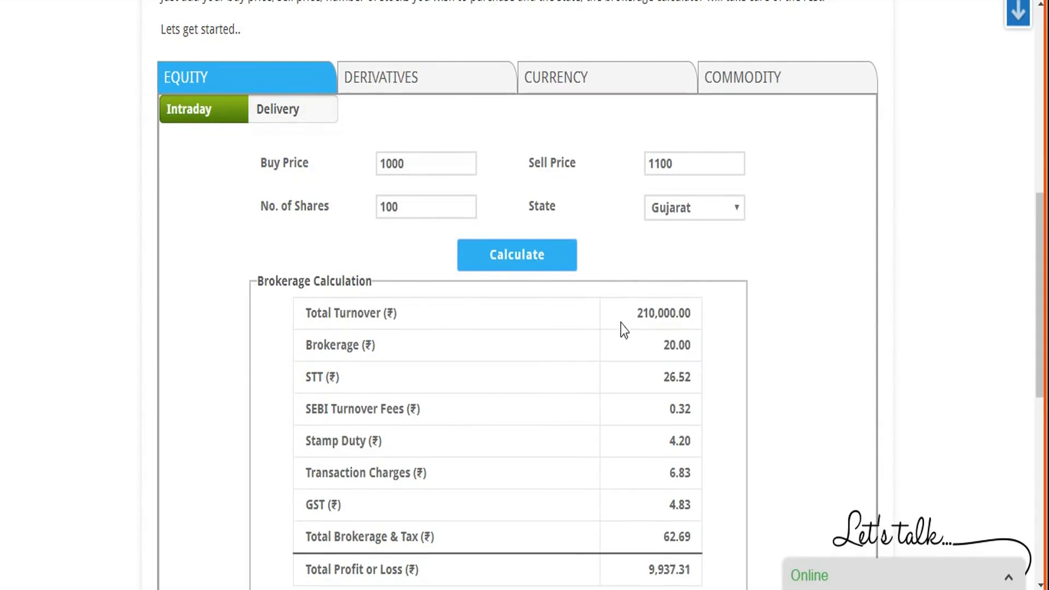
{"action": "mouse_move", "coordinate": [689, 325]}
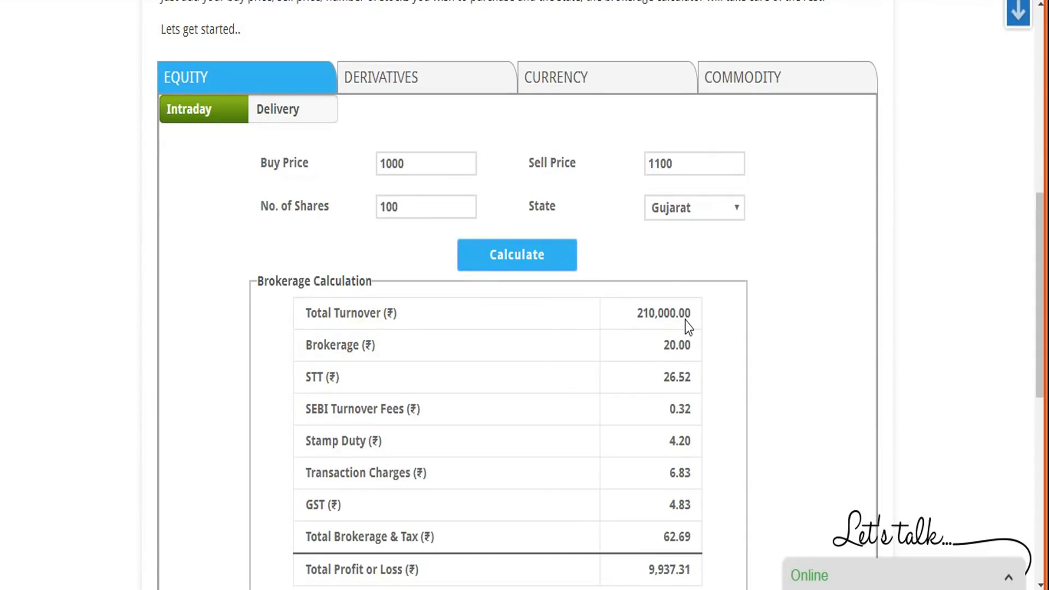
{"action": "mouse_move", "coordinate": [677, 365]}
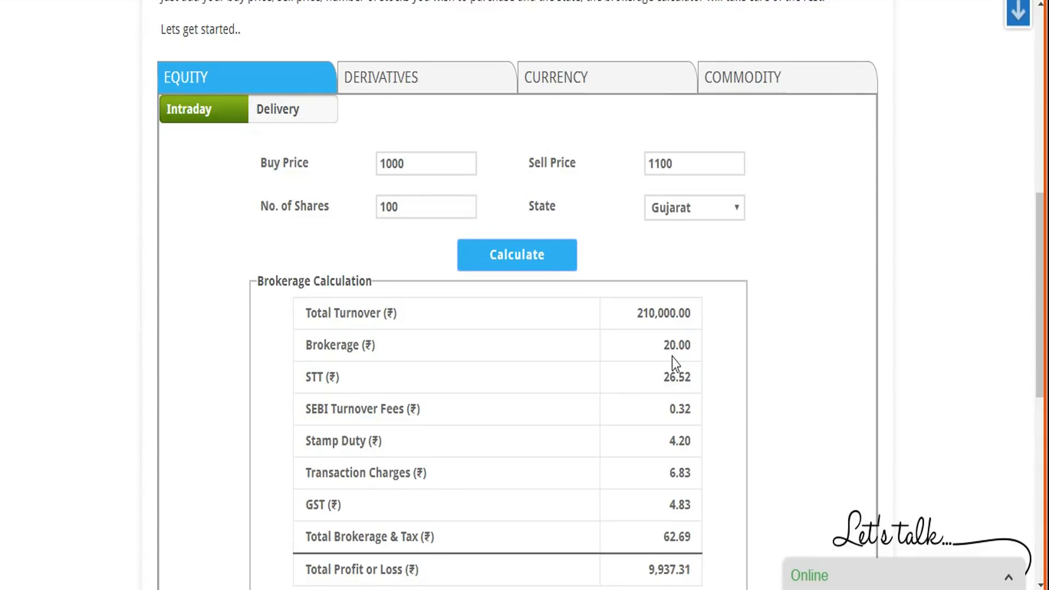
{"action": "mouse_move", "coordinate": [662, 375]}
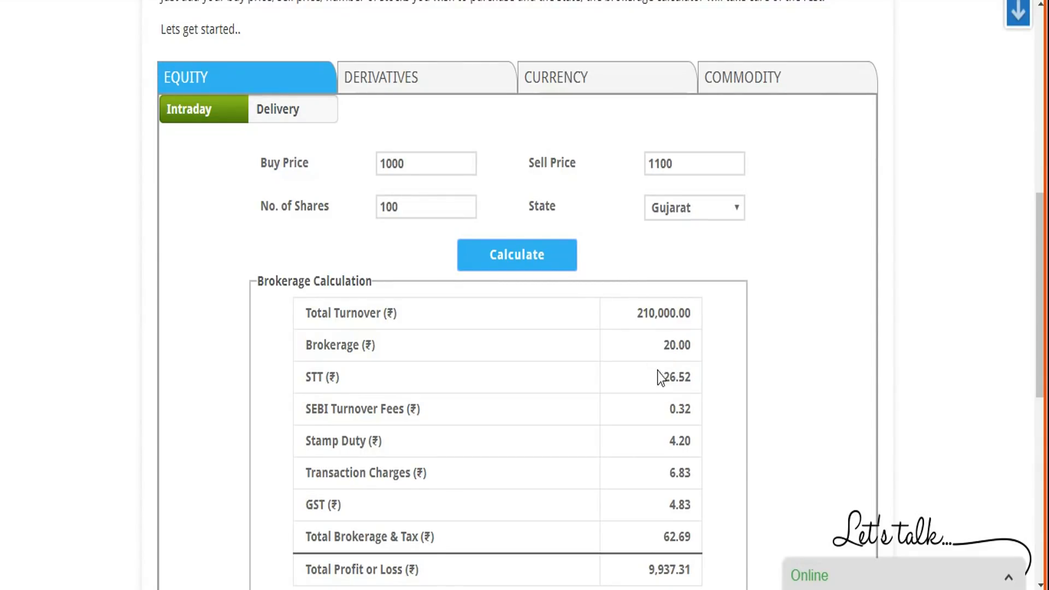
{"action": "mouse_move", "coordinate": [667, 391]}
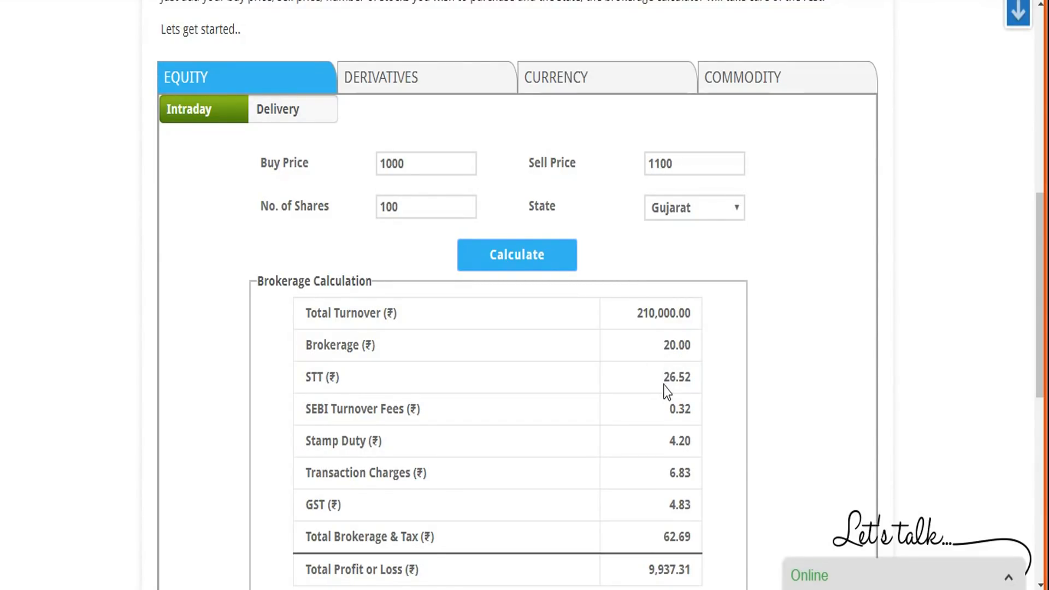
{"action": "mouse_move", "coordinate": [673, 387]}
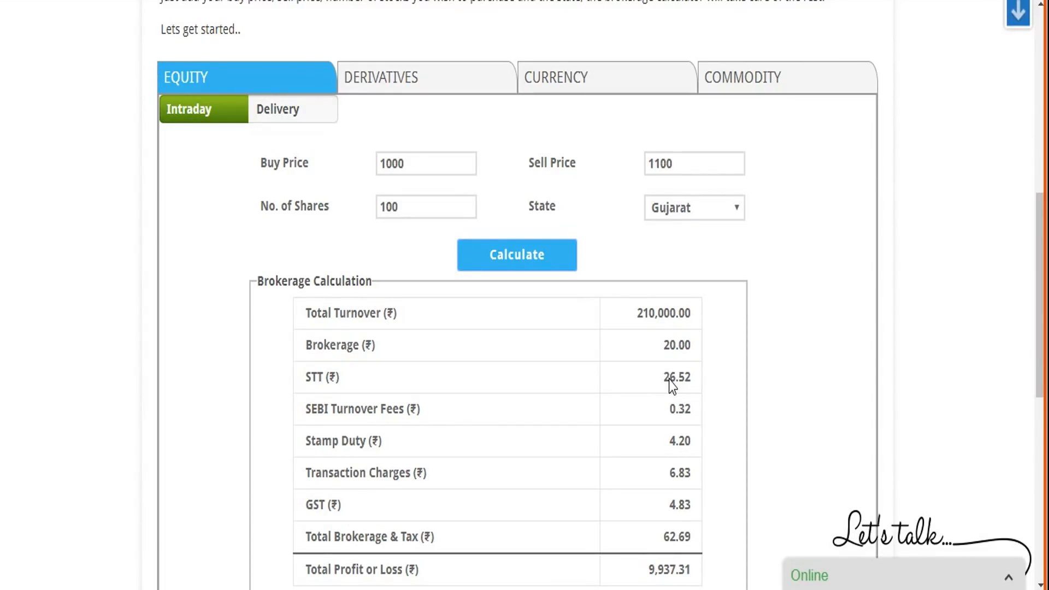
{"action": "mouse_move", "coordinate": [362, 414]}
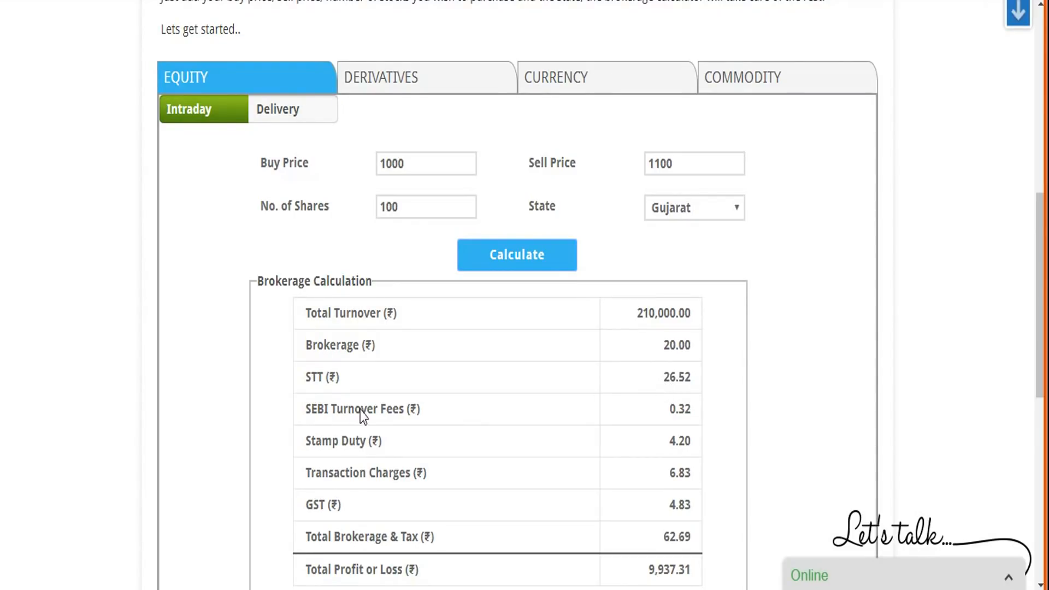
{"action": "mouse_move", "coordinate": [401, 418]}
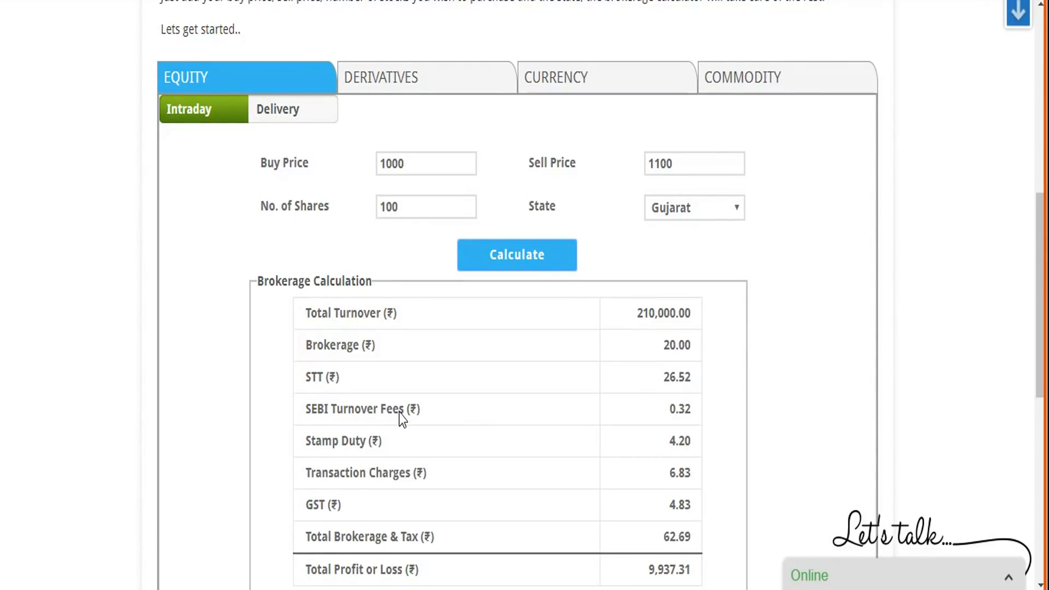
{"action": "mouse_move", "coordinate": [602, 415]}
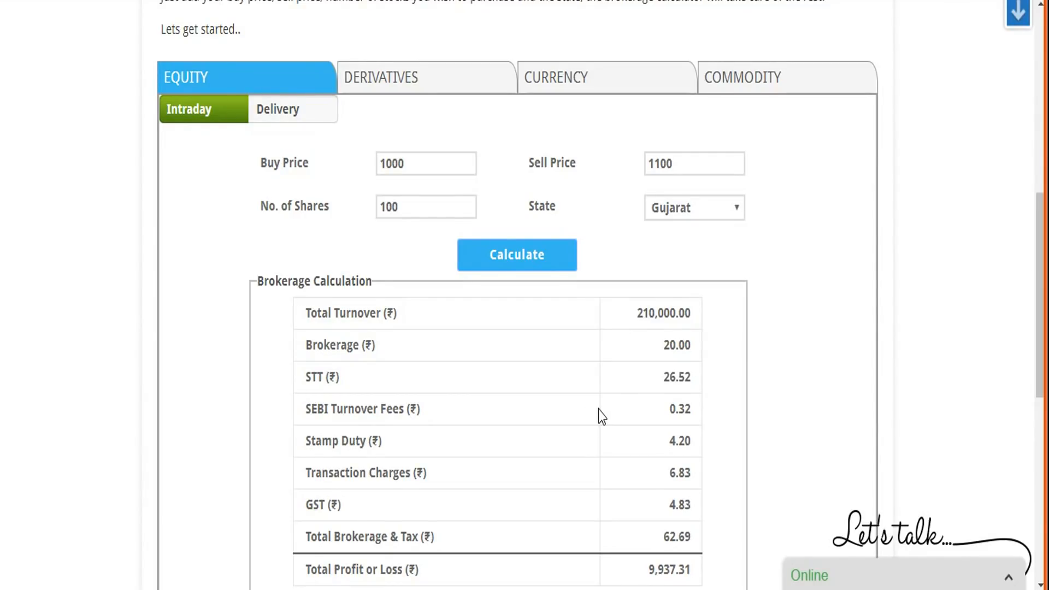
{"action": "mouse_move", "coordinate": [642, 318]}
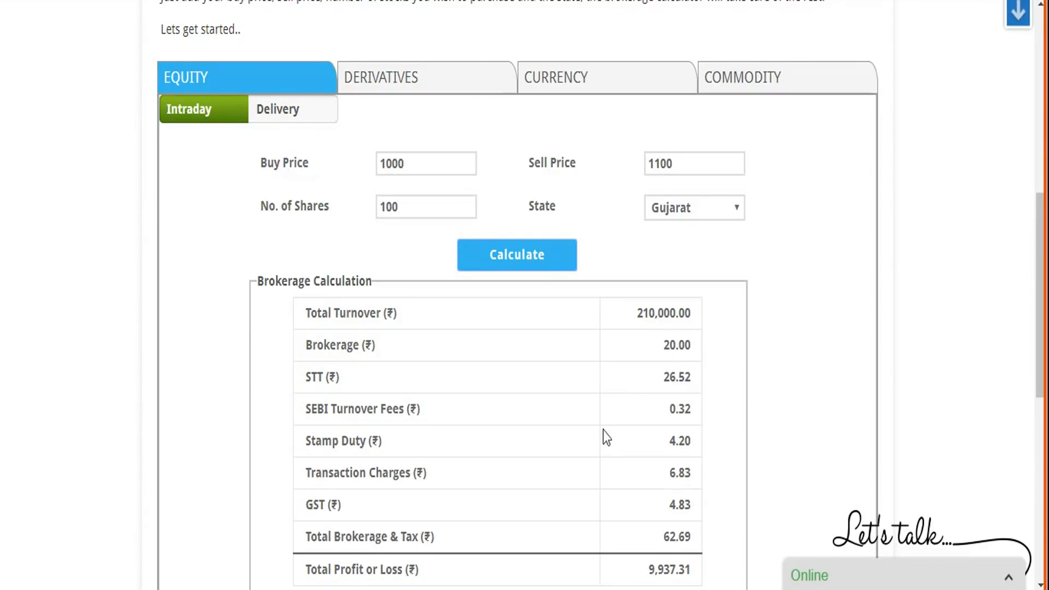
{"action": "mouse_move", "coordinate": [676, 221]}
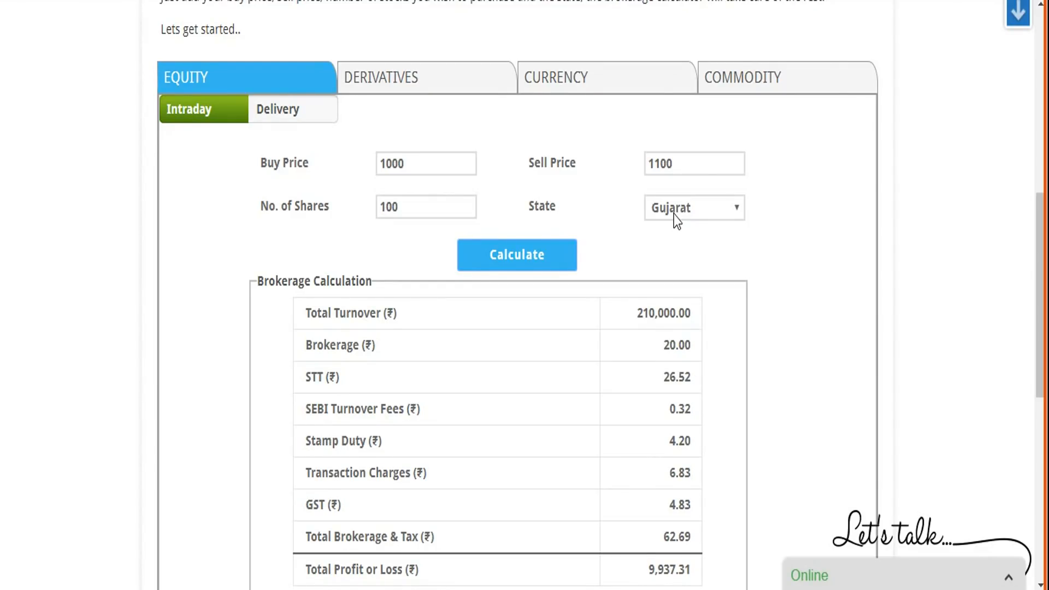
{"action": "left_click", "coordinate": [426, 206]}
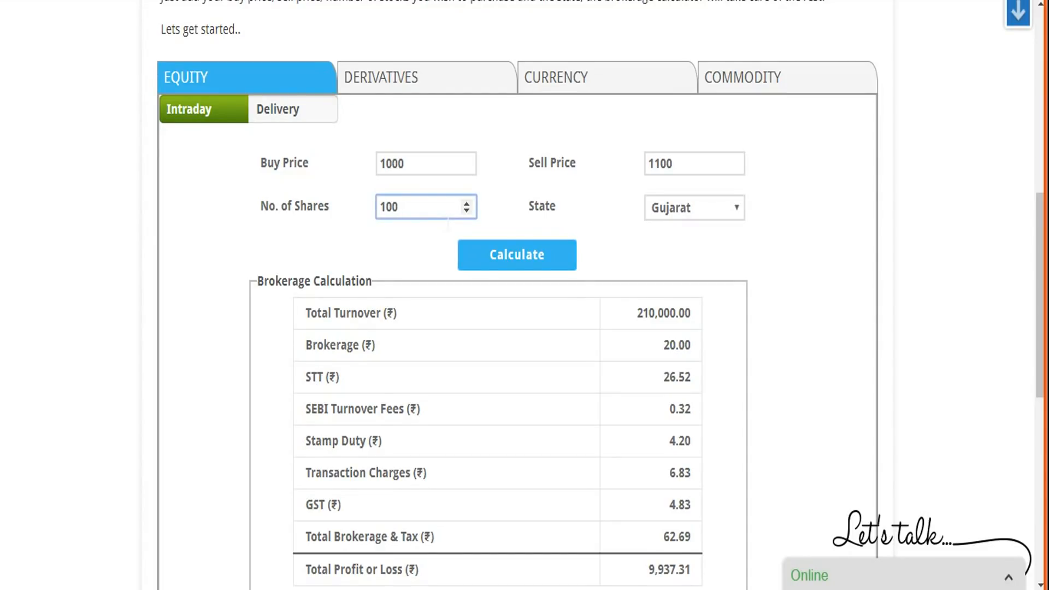
{"action": "mouse_move", "coordinate": [696, 459]}
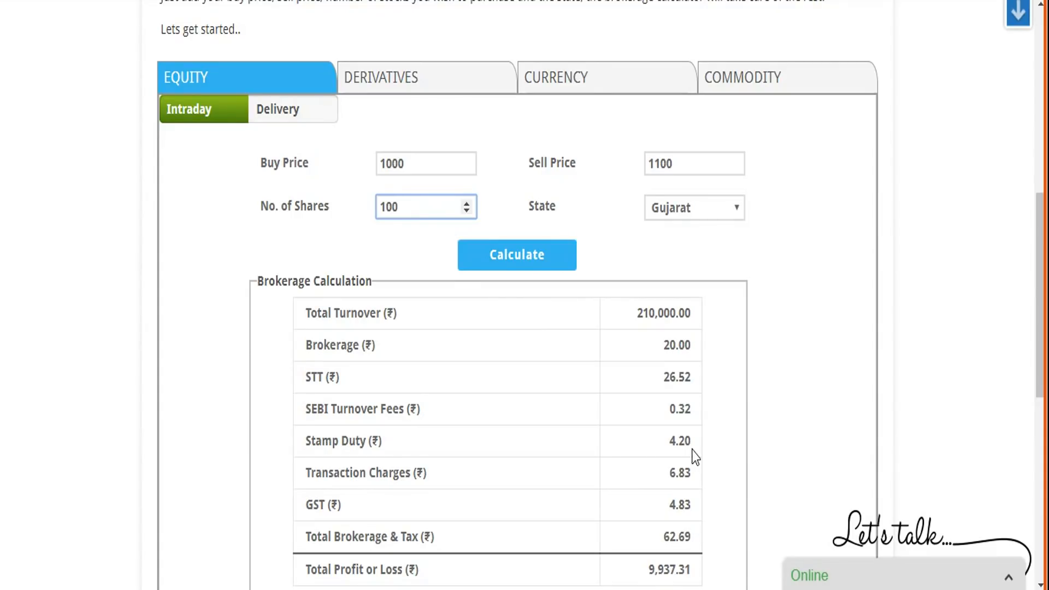
{"action": "mouse_move", "coordinate": [707, 485]}
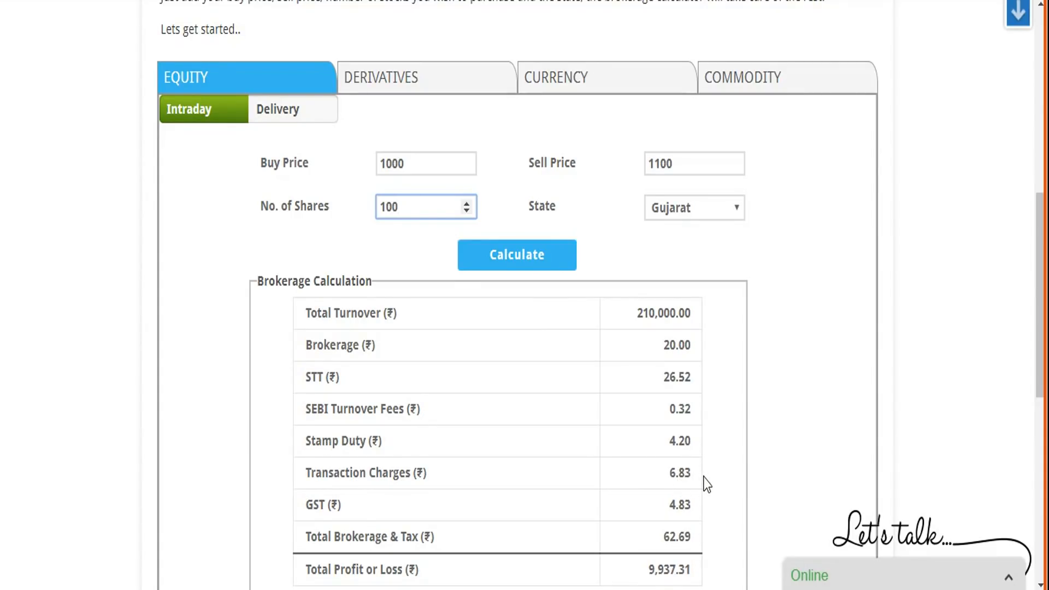
{"action": "left_click", "coordinate": [415, 206]}
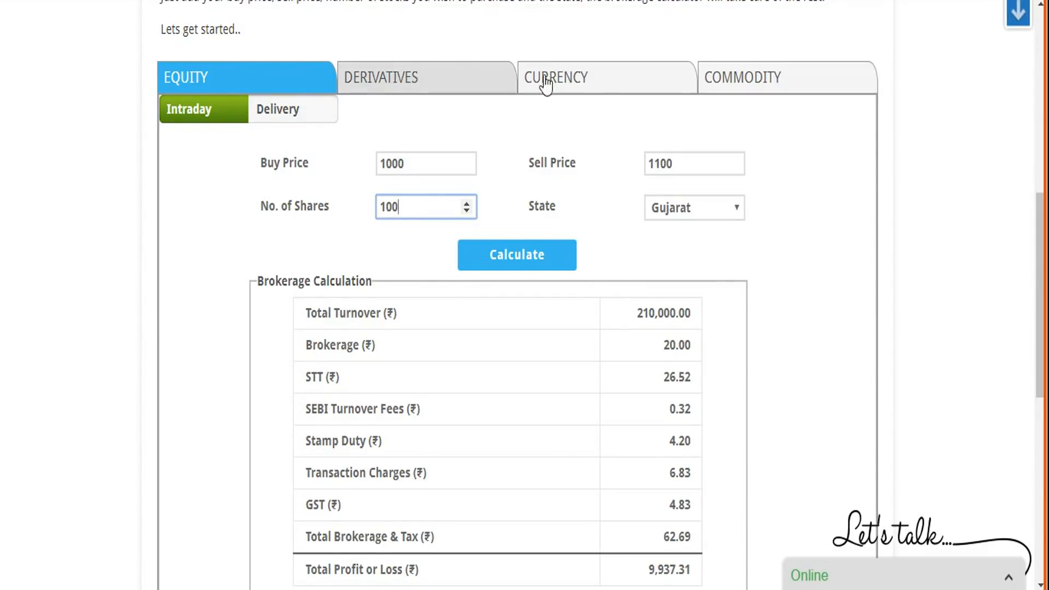
{"action": "mouse_move", "coordinate": [604, 431]}
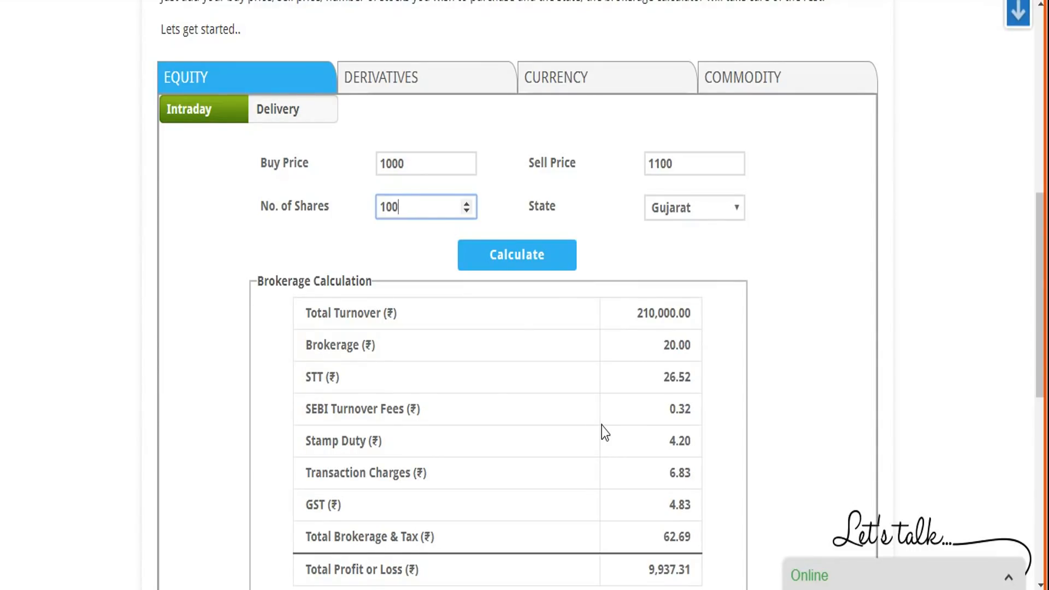
{"action": "mouse_move", "coordinate": [543, 432]}
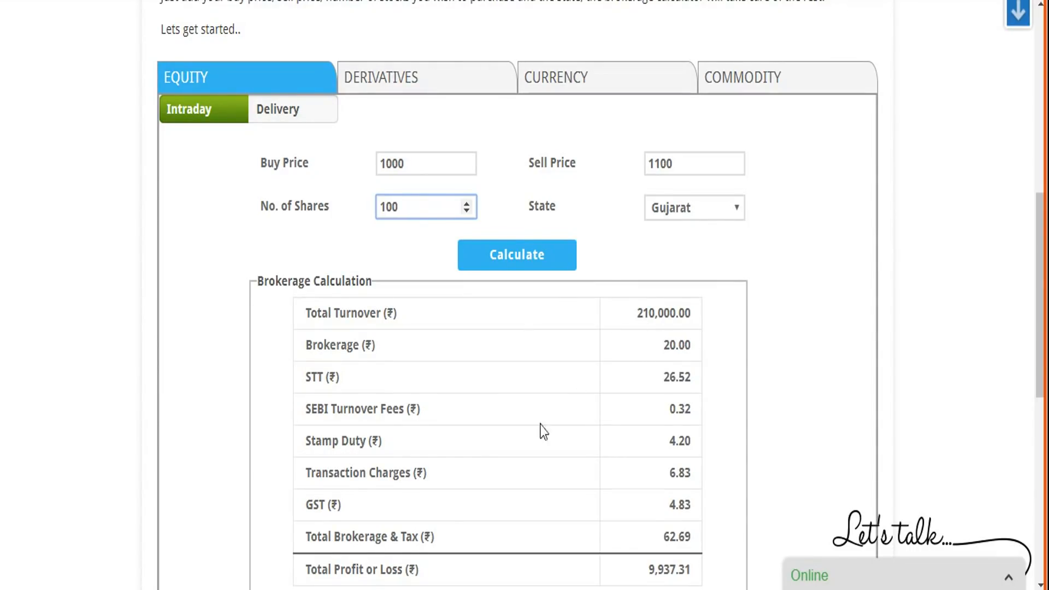
{"action": "mouse_move", "coordinate": [492, 510]}
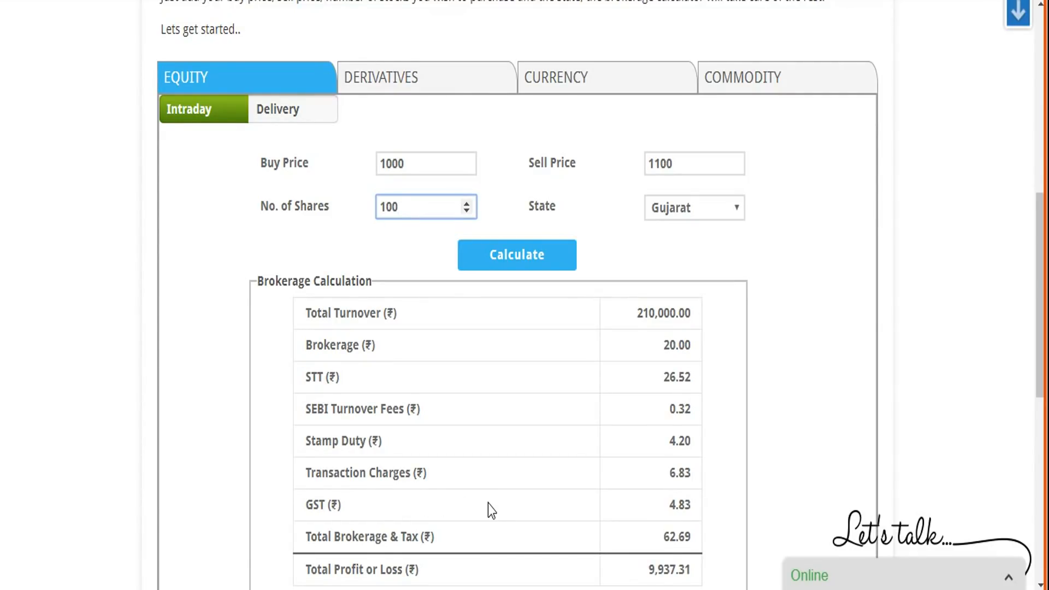
{"action": "mouse_move", "coordinate": [659, 440]}
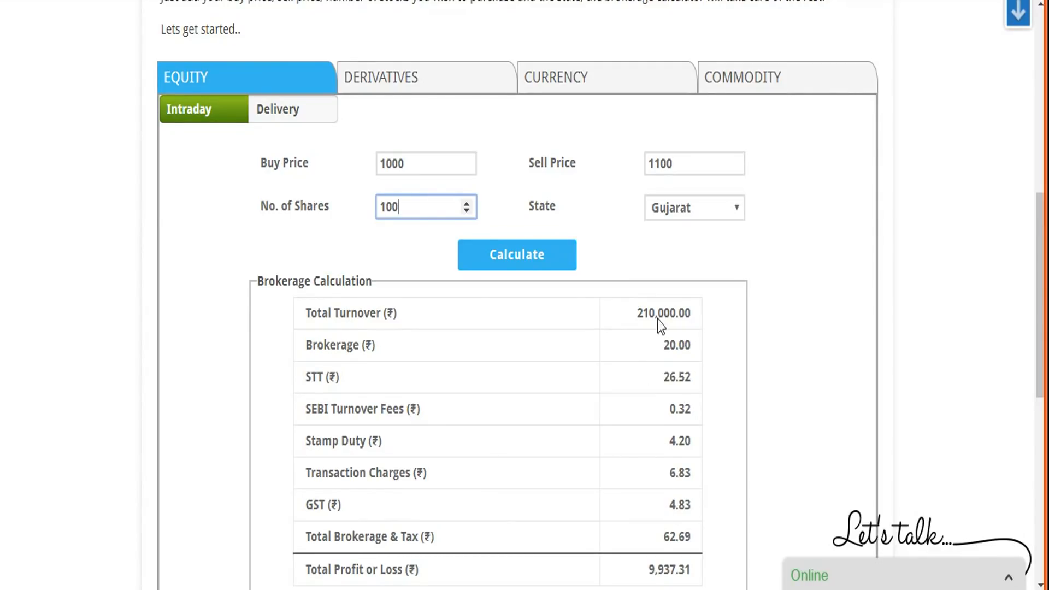
{"action": "mouse_move", "coordinate": [677, 318]}
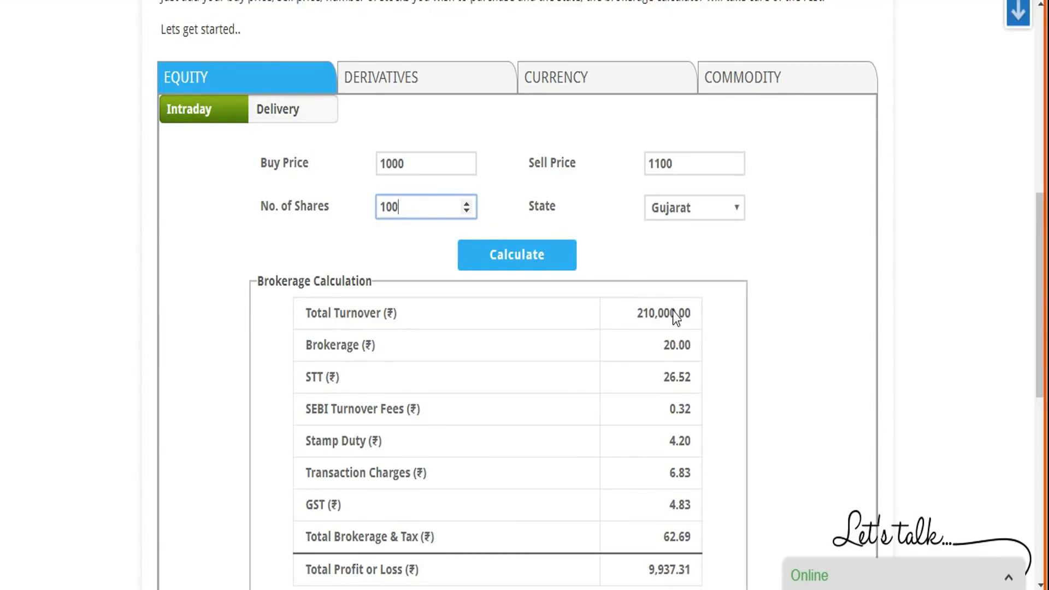
{"action": "mouse_move", "coordinate": [669, 521]}
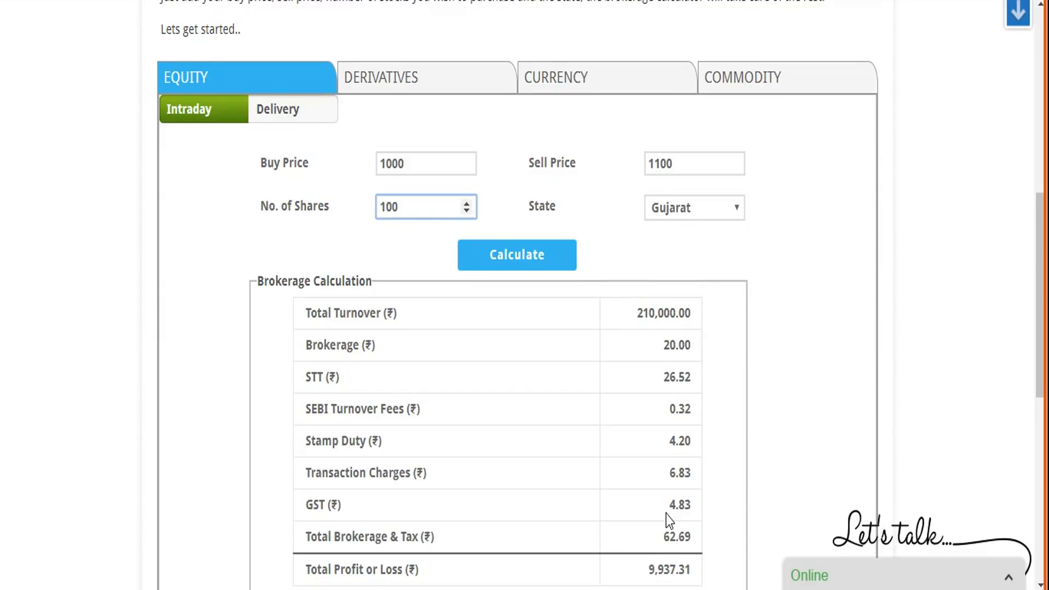
{"action": "mouse_move", "coordinate": [684, 517]}
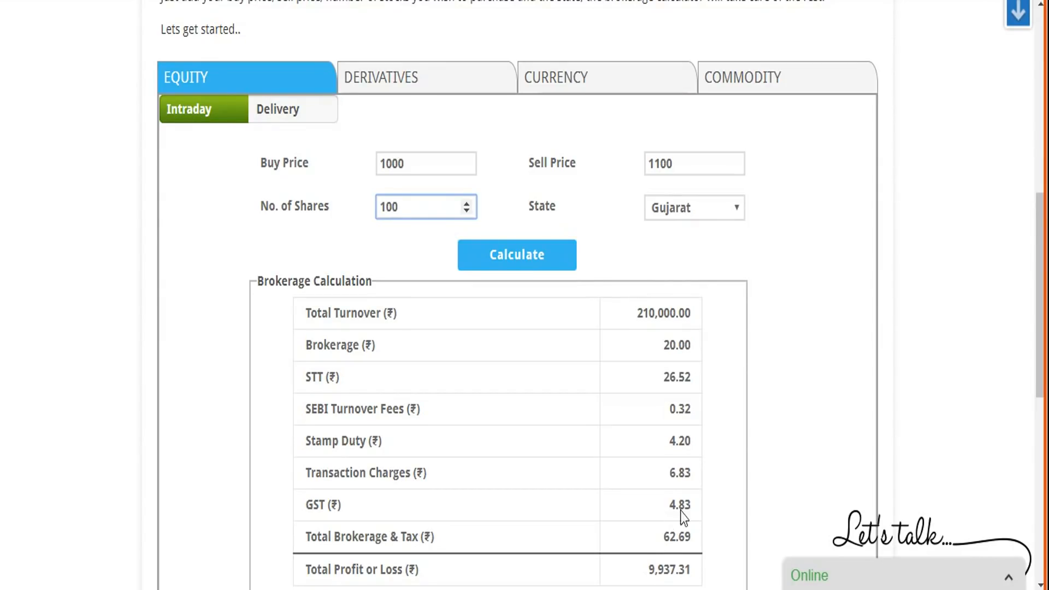
{"action": "mouse_move", "coordinate": [662, 376]}
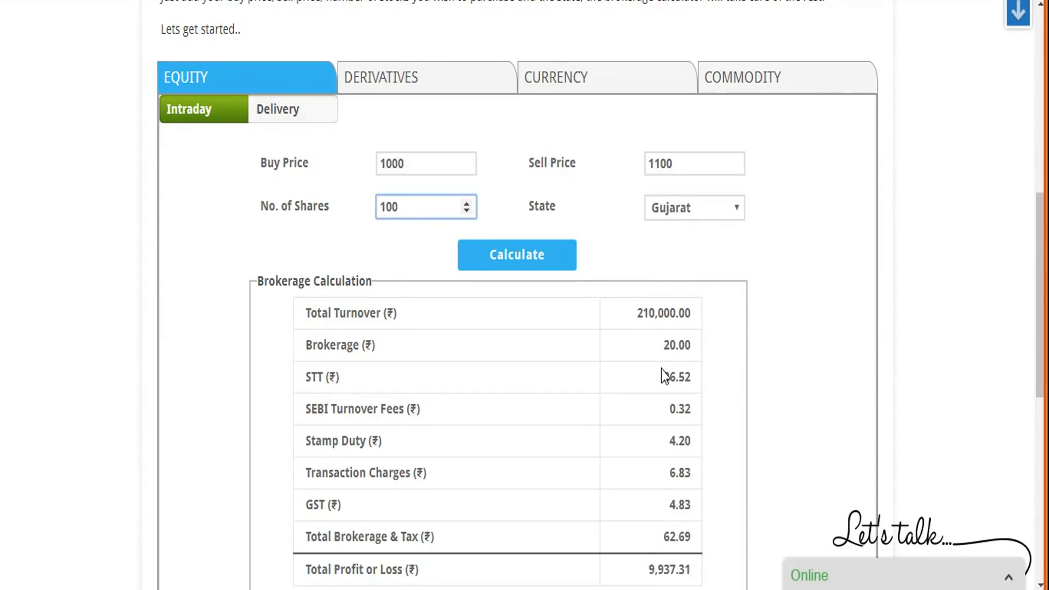
{"action": "mouse_move", "coordinate": [703, 452]}
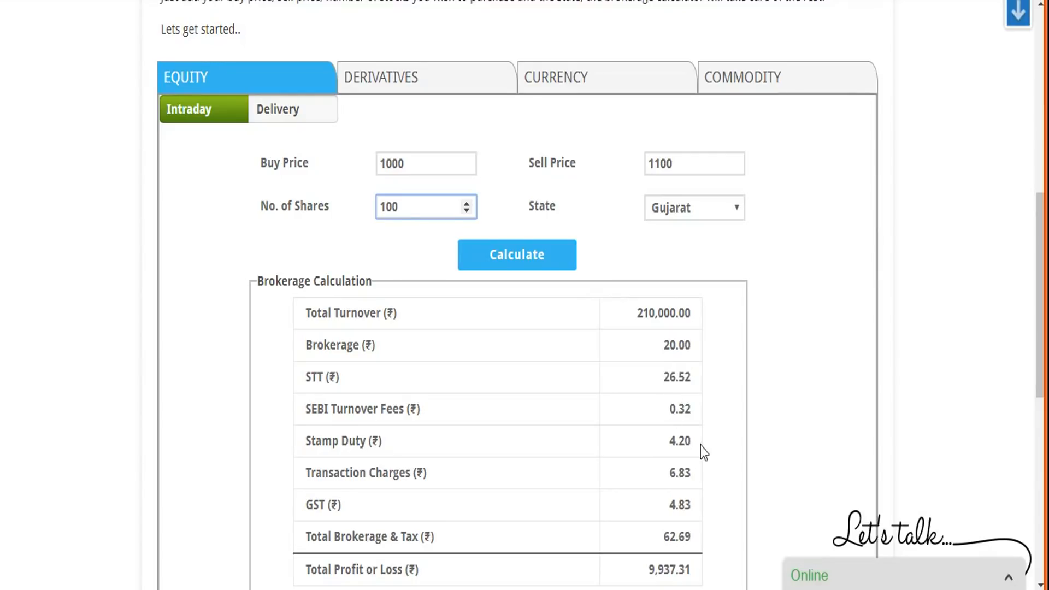
{"action": "mouse_move", "coordinate": [695, 368]}
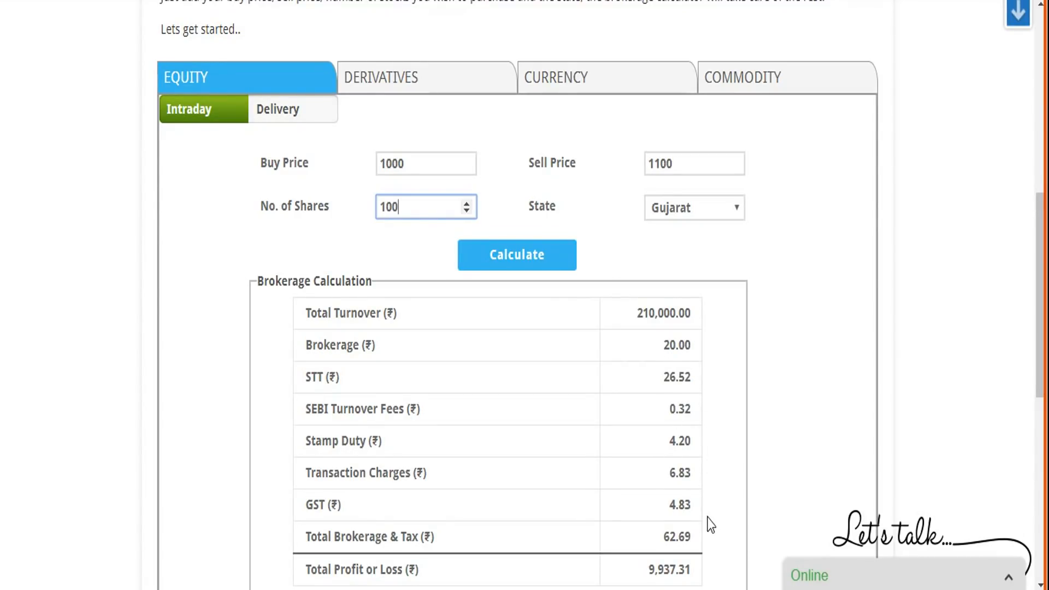
{"action": "mouse_move", "coordinate": [696, 539]}
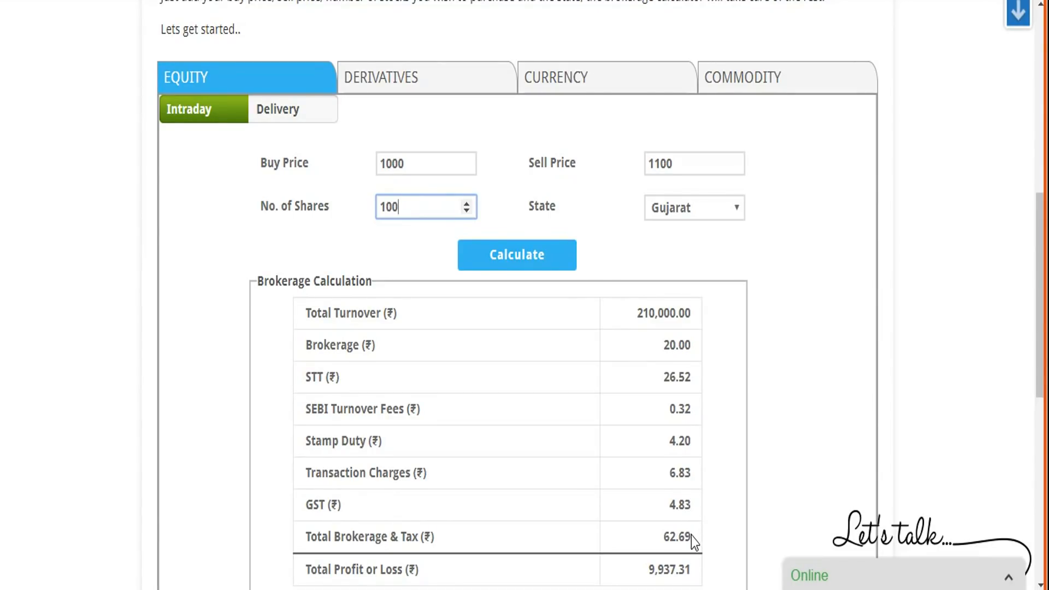
{"action": "mouse_move", "coordinate": [691, 544]}
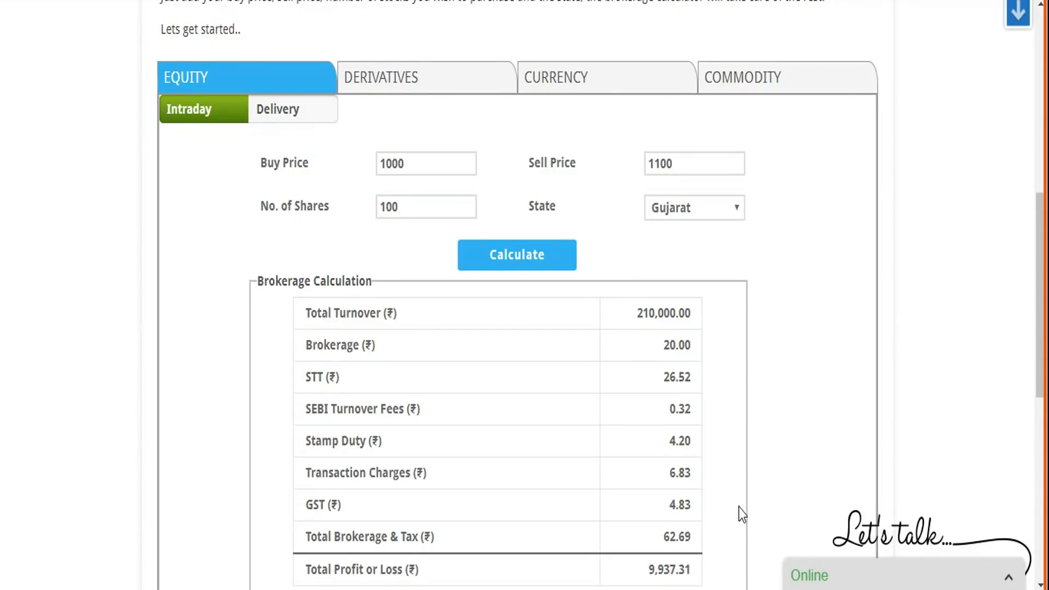
{"action": "mouse_move", "coordinate": [424, 194]}
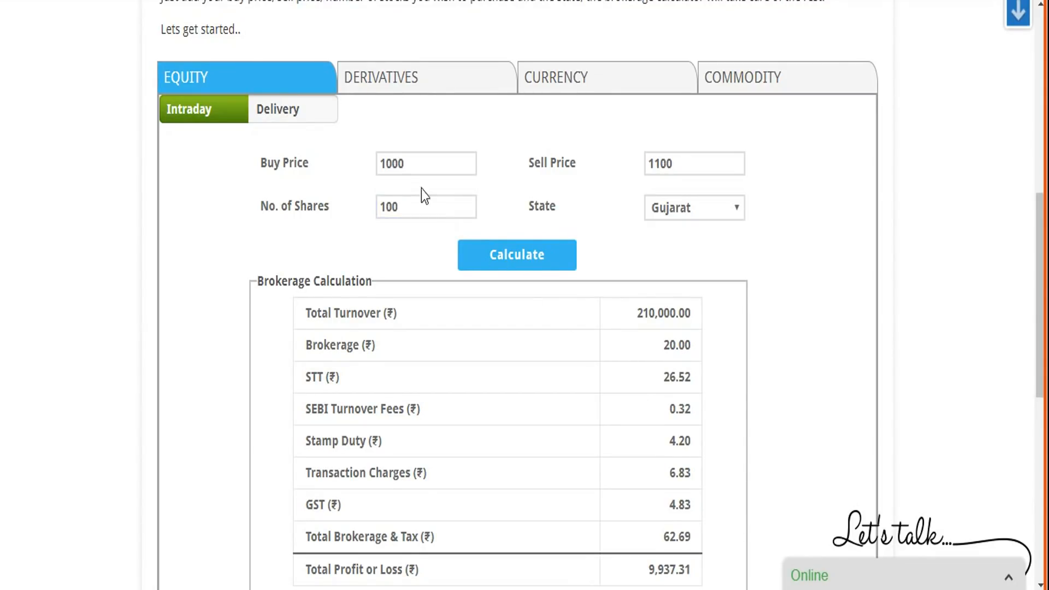
{"action": "mouse_move", "coordinate": [415, 185]}
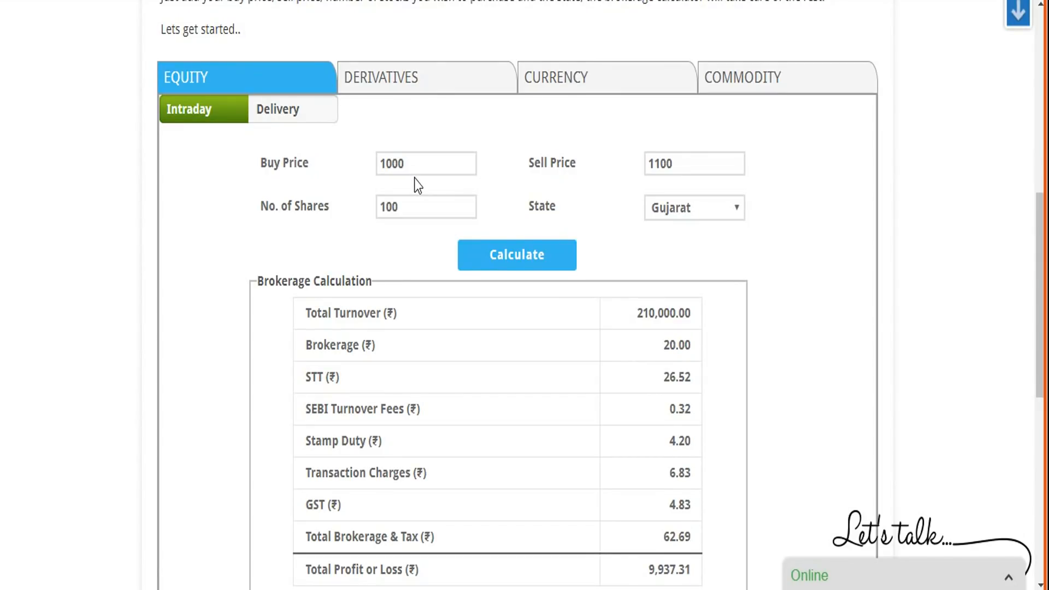
{"action": "left_click", "coordinate": [426, 163]}
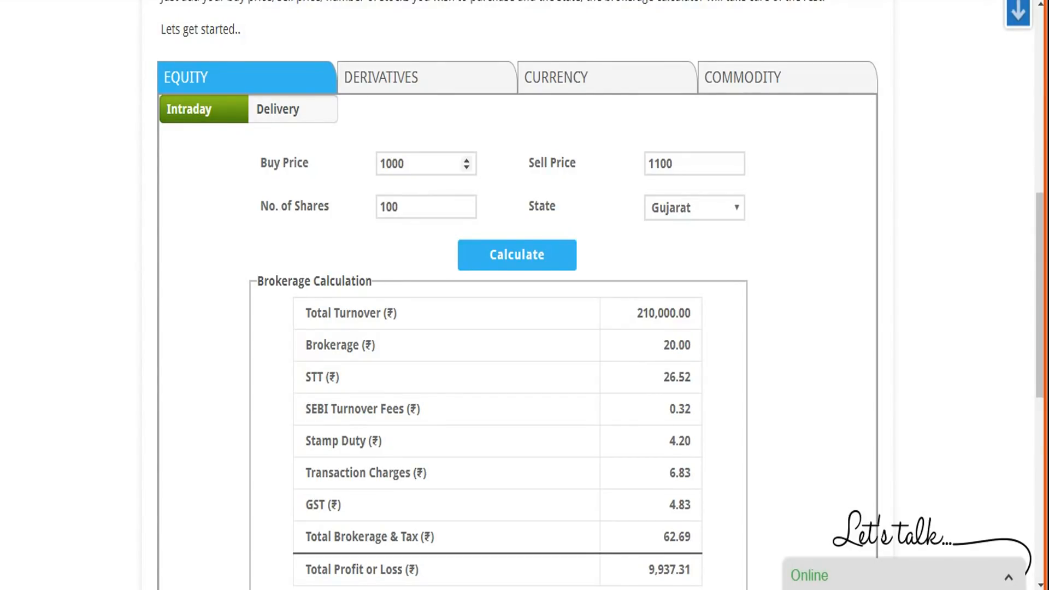
Step: Look through the Derivatives and Currency brokerage calculators
{"action": "scroll", "scroll_direction": "down", "scroll_amount": 3}
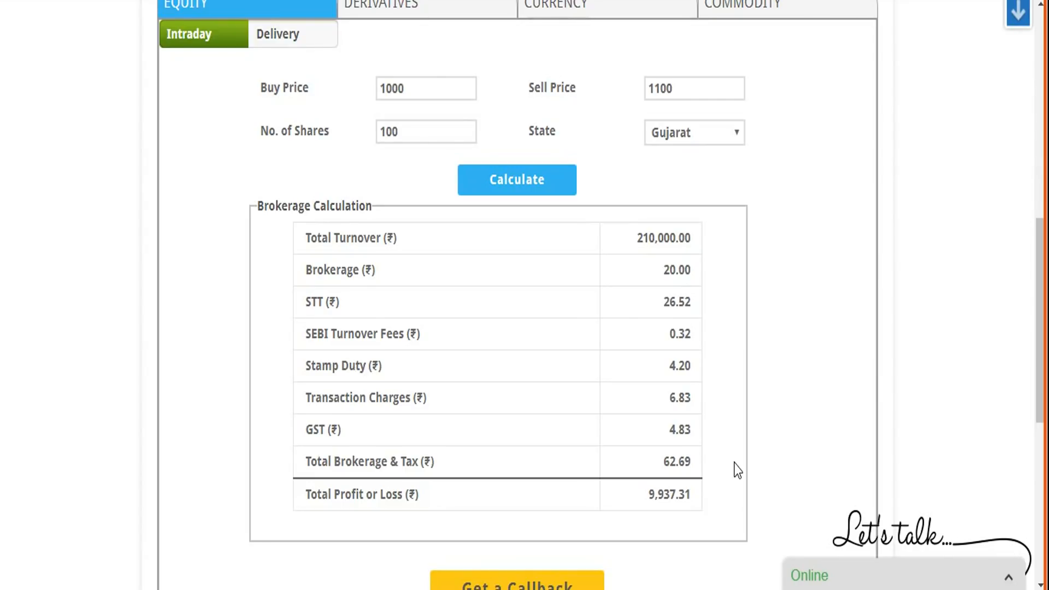
{"action": "scroll", "scroll_direction": "up", "scroll_amount": 3}
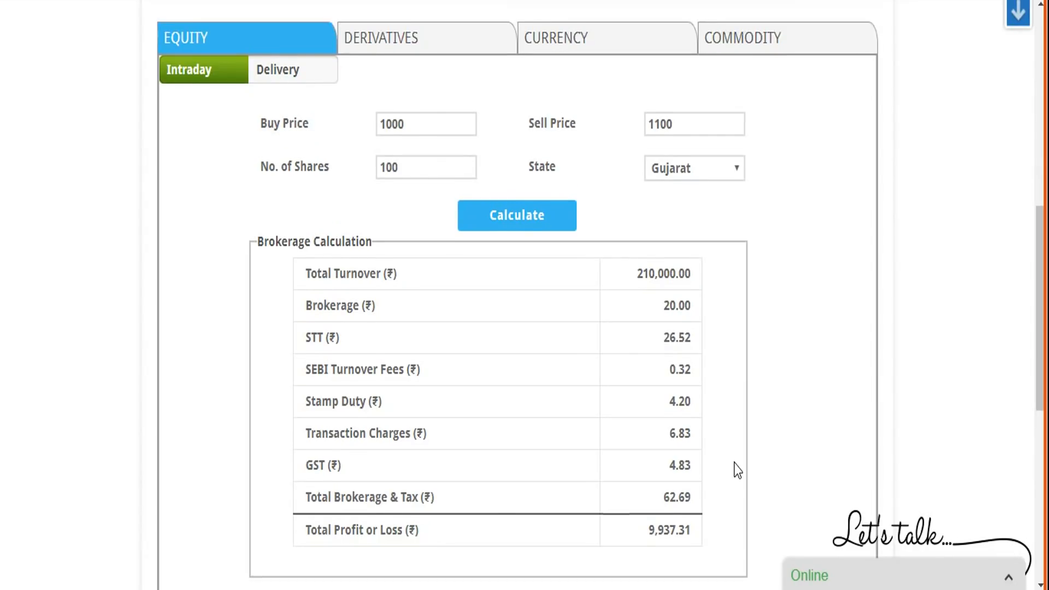
{"action": "scroll", "scroll_direction": "up", "scroll_amount": 3}
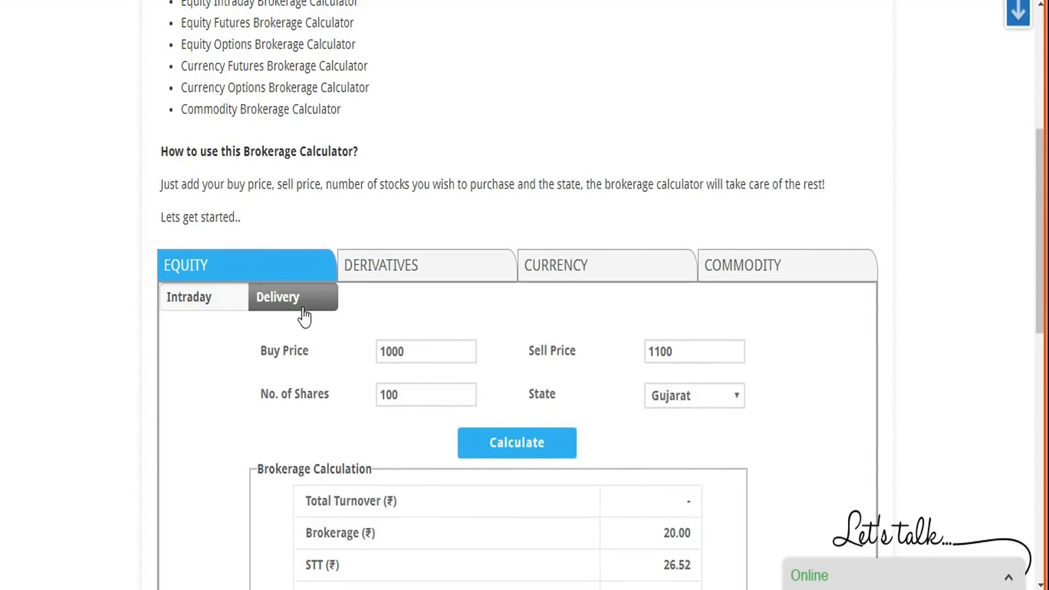
{"action": "scroll", "scroll_direction": "down", "scroll_amount": 3}
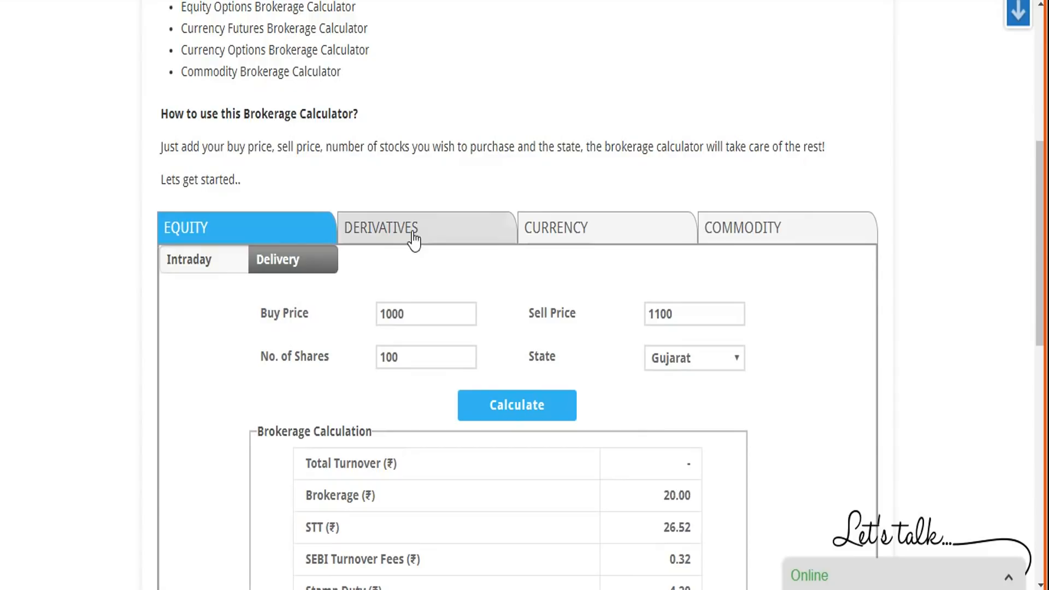
{"action": "left_click", "coordinate": [380, 227]}
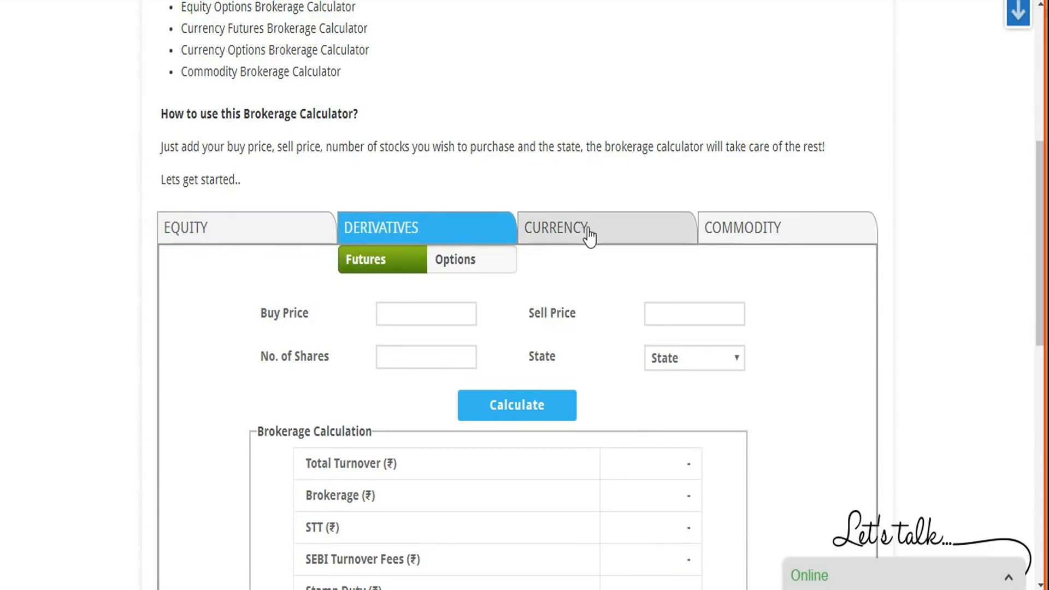
{"action": "left_click", "coordinate": [743, 227]}
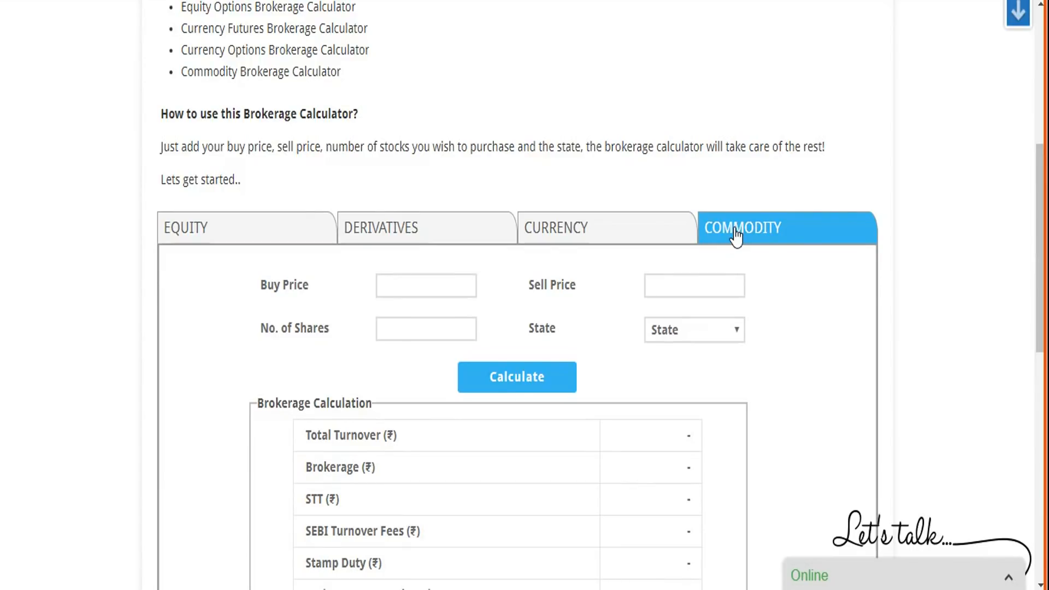
{"action": "mouse_move", "coordinate": [679, 227]}
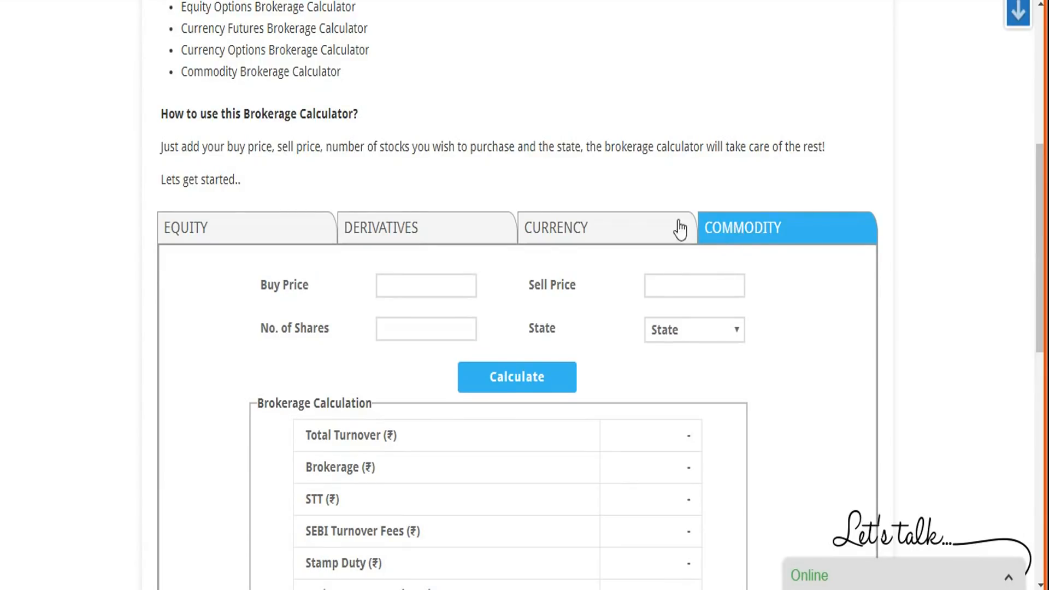
Step: Try the Derivatives Options lots field, then go back to the Equity calculator
{"action": "left_click", "coordinate": [381, 227]}
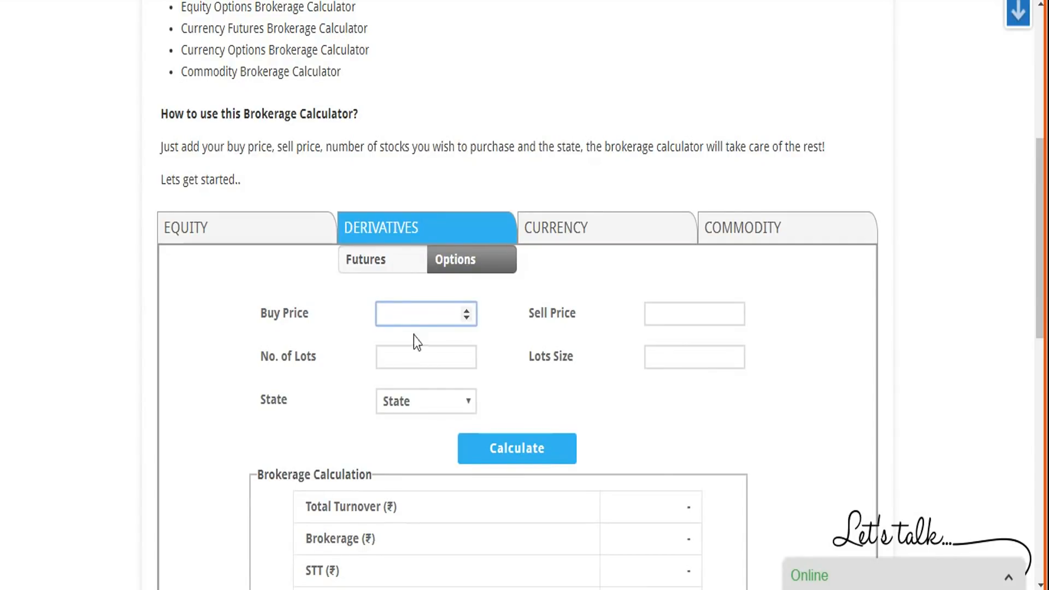
{"action": "left_click", "coordinate": [426, 357]}
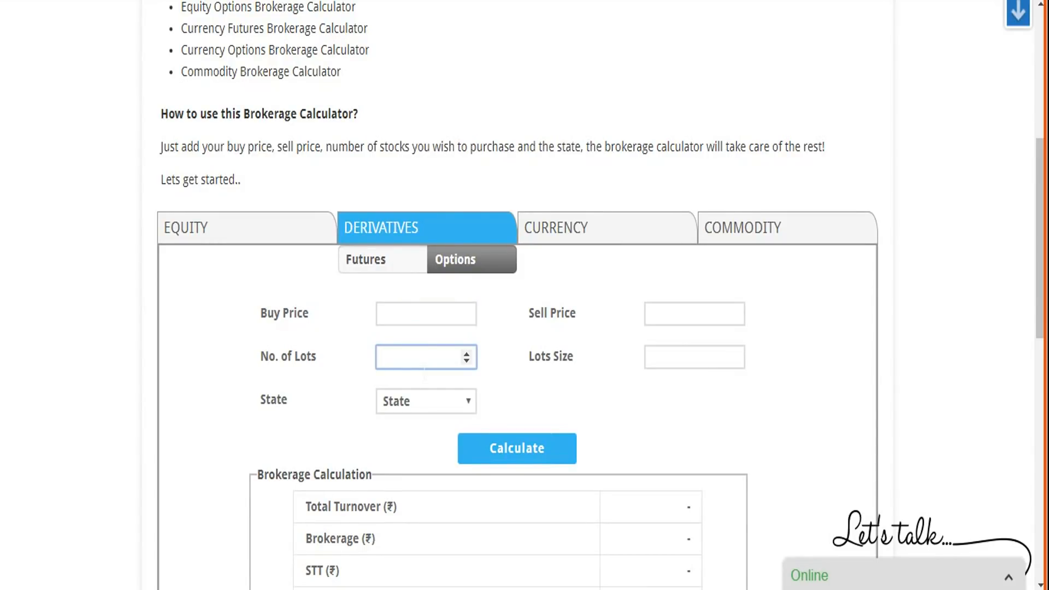
{"action": "left_click", "coordinate": [425, 357]}
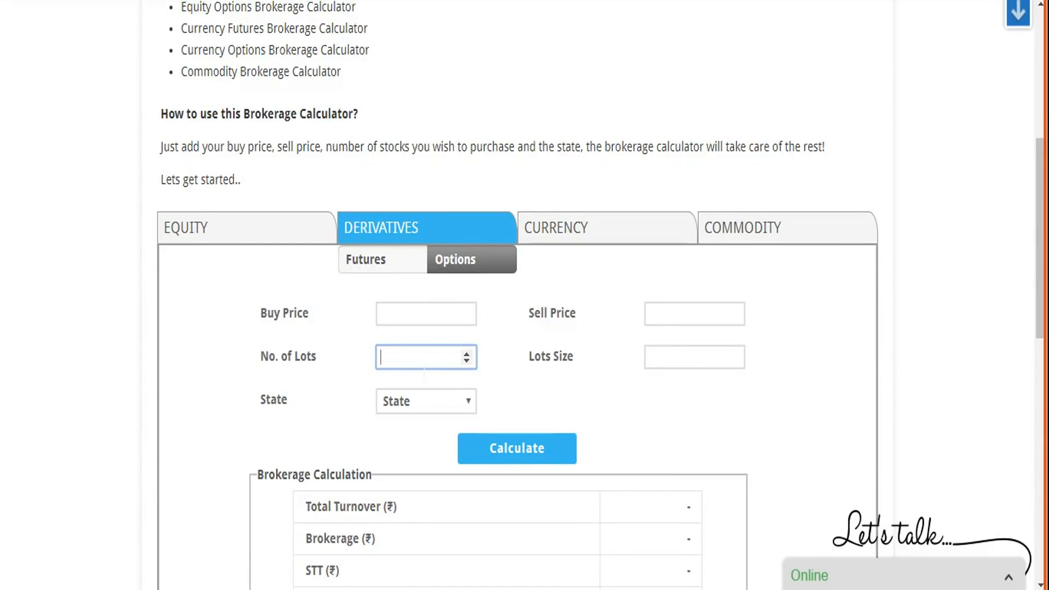
{"action": "mouse_move", "coordinate": [561, 399]}
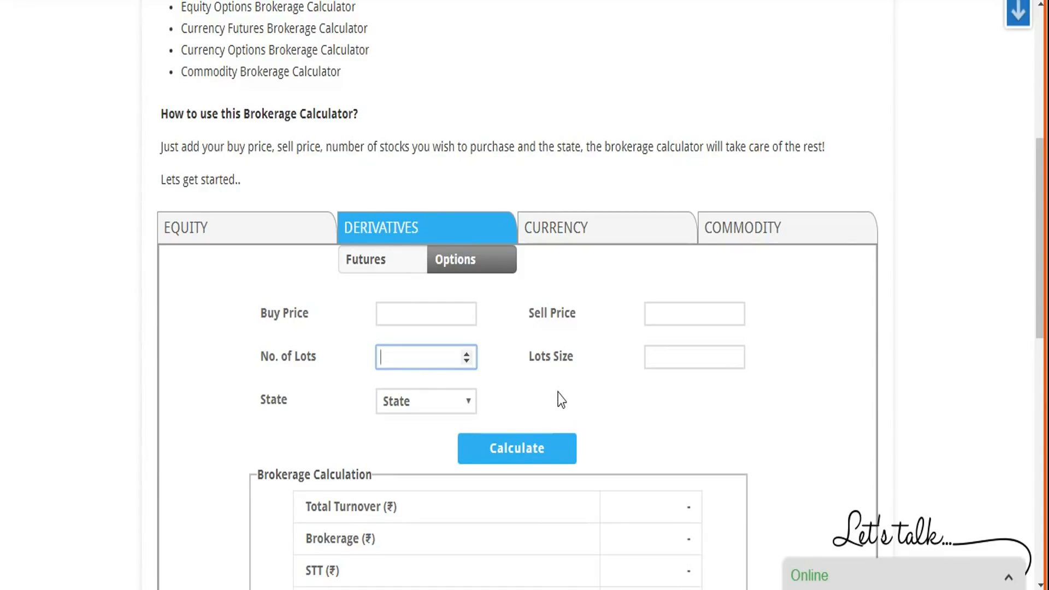
{"action": "mouse_move", "coordinate": [539, 370]}
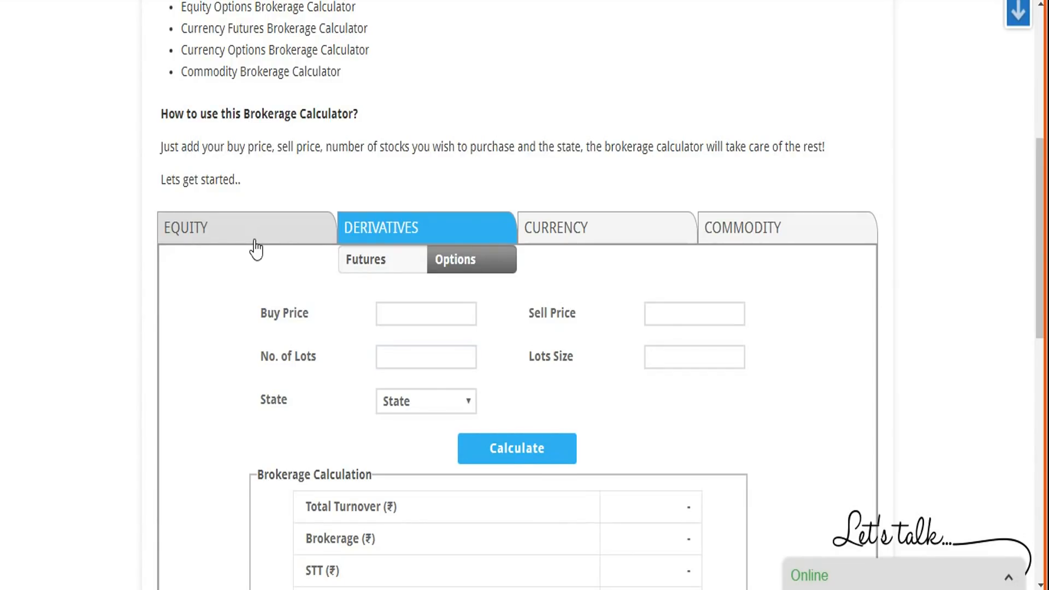
{"action": "left_click", "coordinate": [246, 227]}
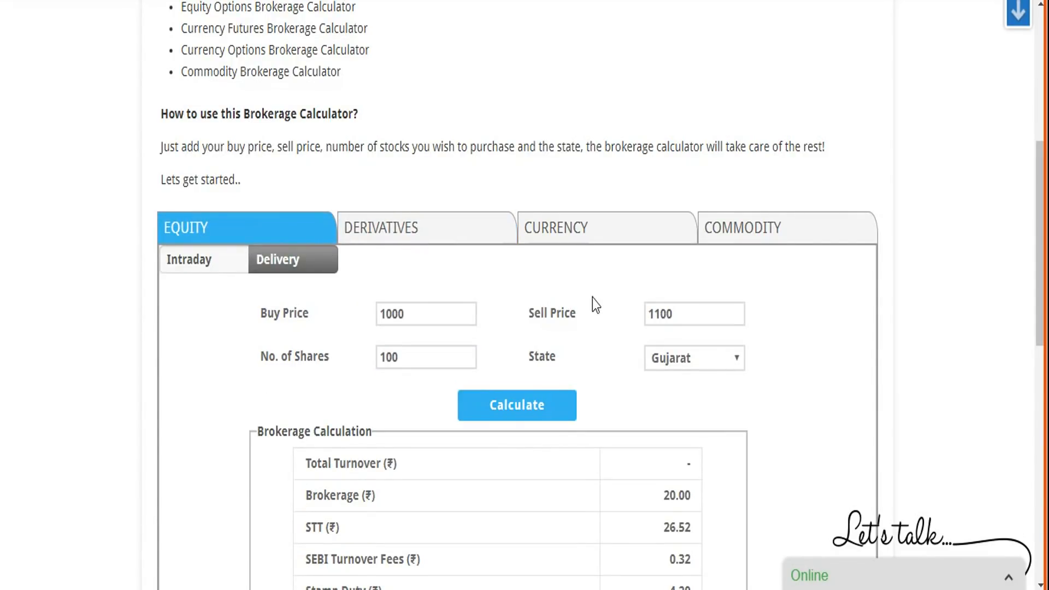
{"action": "mouse_move", "coordinate": [574, 437]}
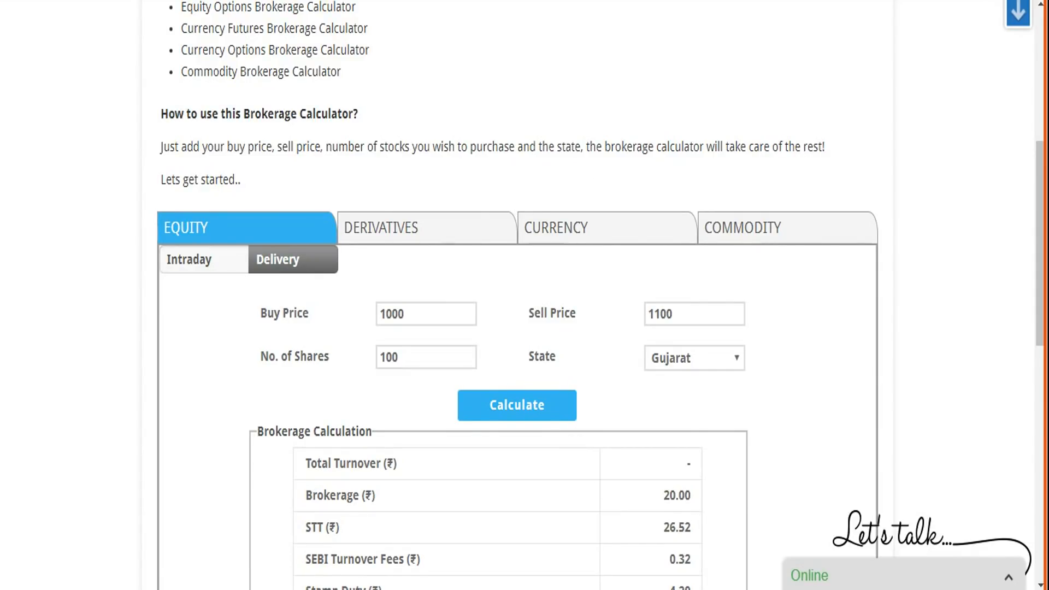
Step: Enter buy price 1000, sell price 1100 and 100 shares in the intraday form
{"action": "scroll", "scroll_direction": "up", "scroll_amount": 3}
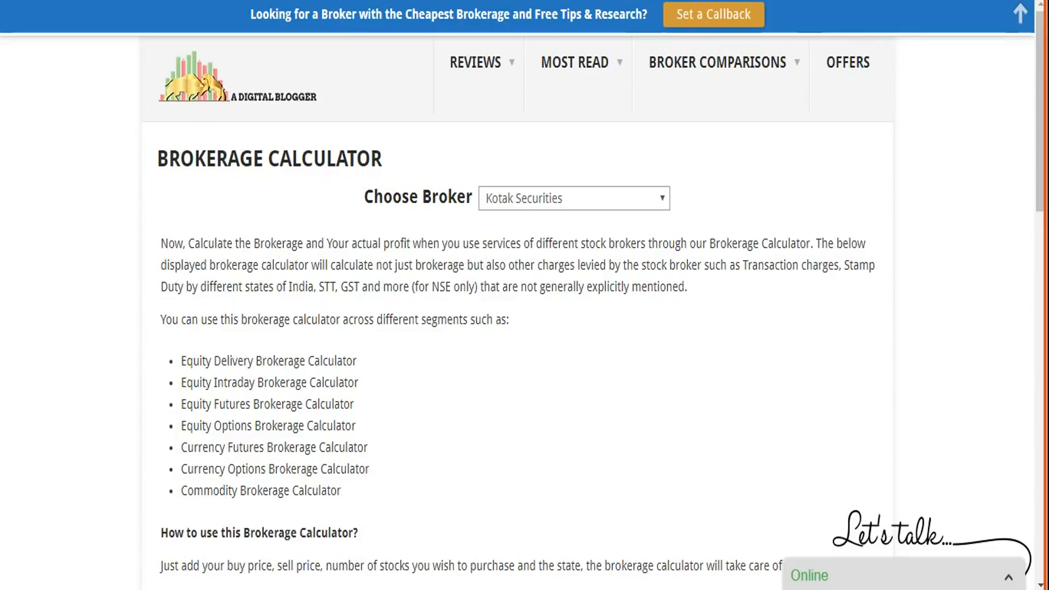
{"action": "scroll", "scroll_direction": "down", "scroll_amount": 3}
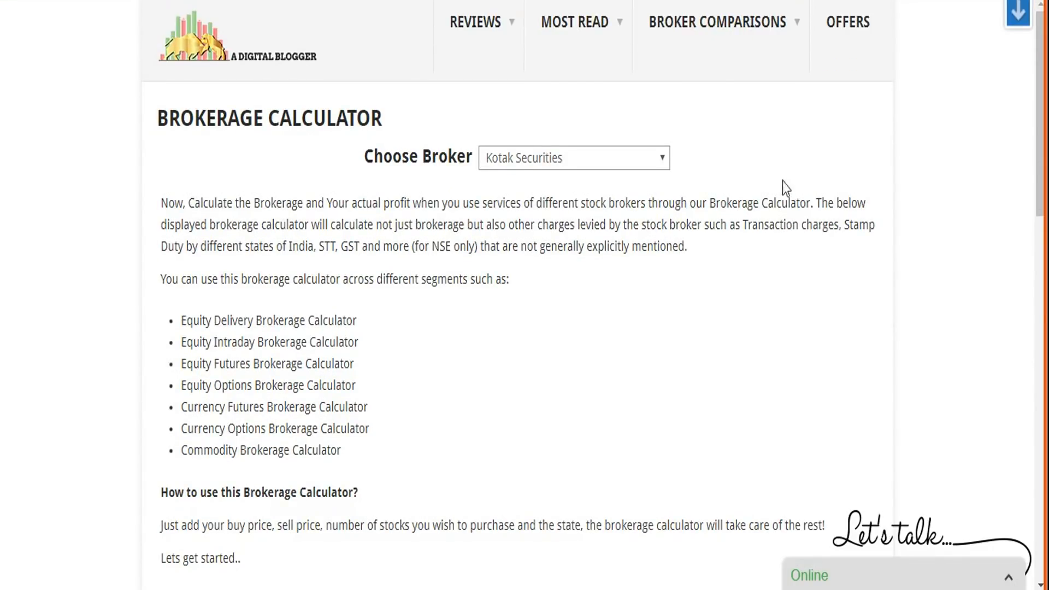
{"action": "scroll", "scroll_direction": "down", "scroll_amount": 3}
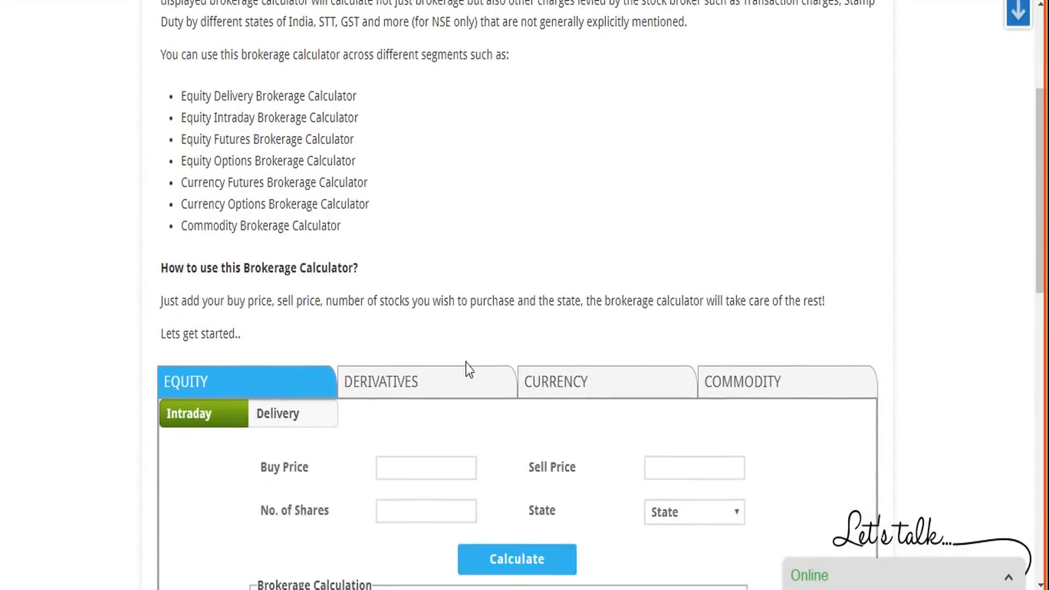
{"action": "type", "text": "1"}
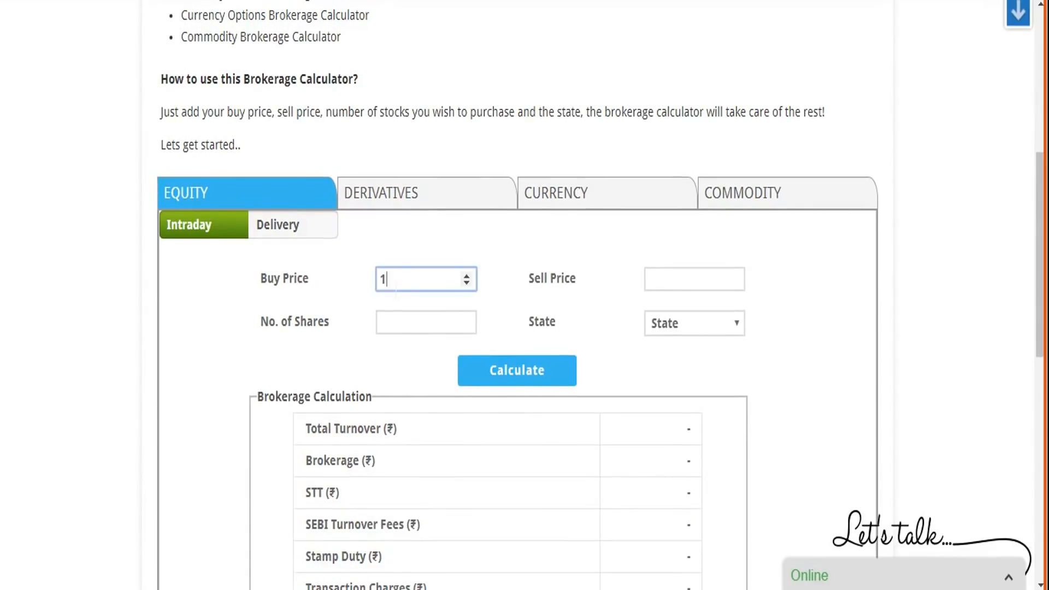
{"action": "type", "text": "00"}
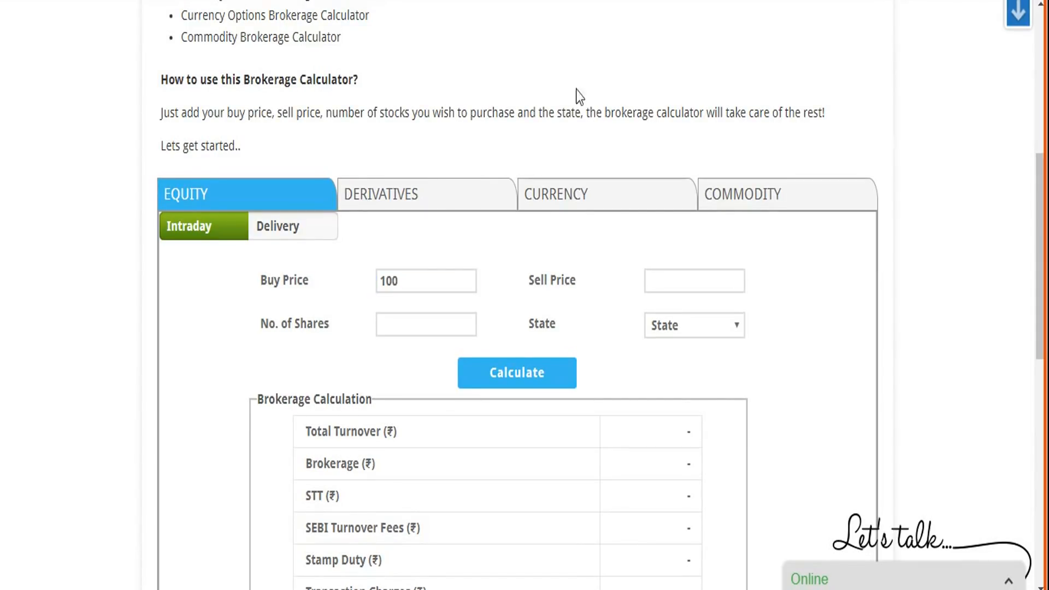
{"action": "left_click", "coordinate": [426, 281]}
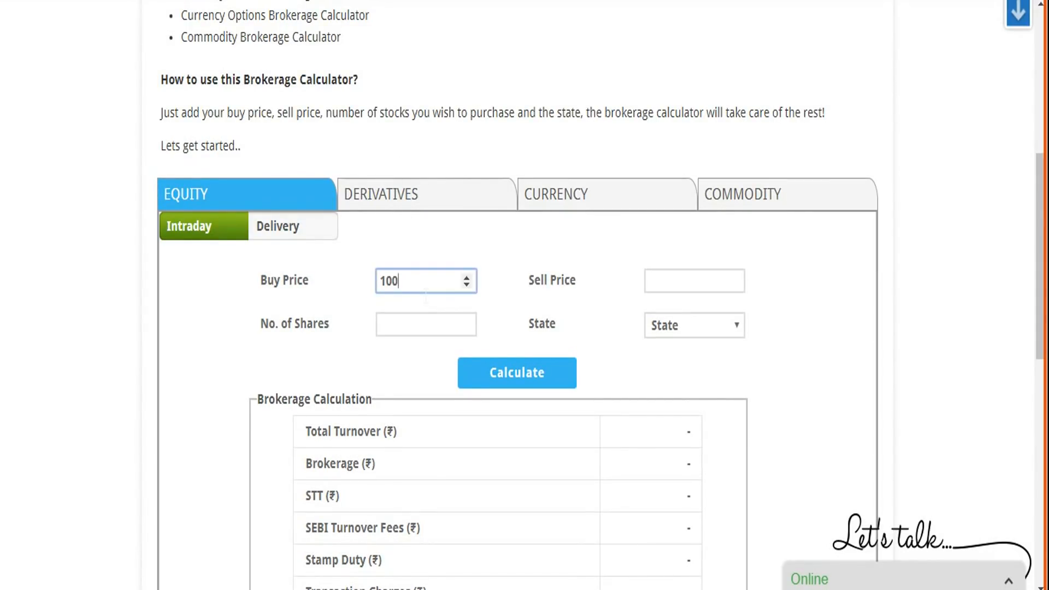
{"action": "left_click", "coordinate": [695, 281]}
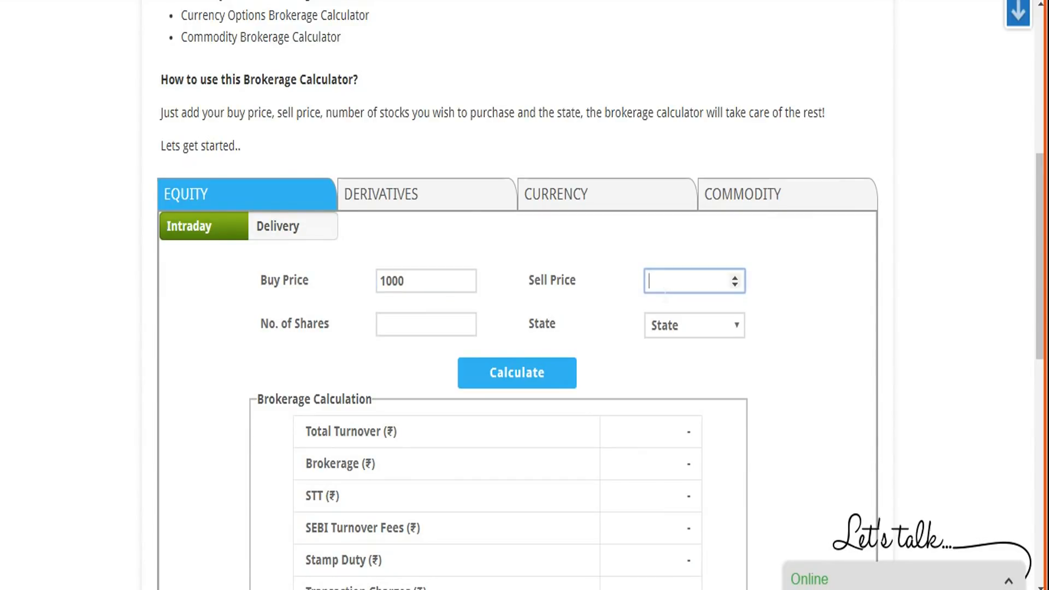
{"action": "type", "text": "1100"}
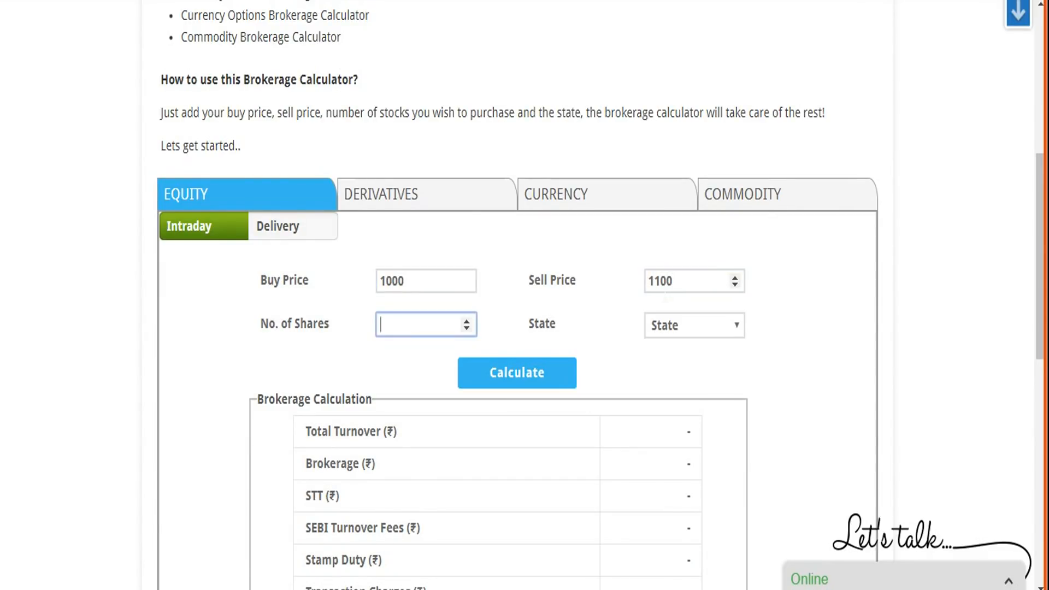
{"action": "type", "text": "100"}
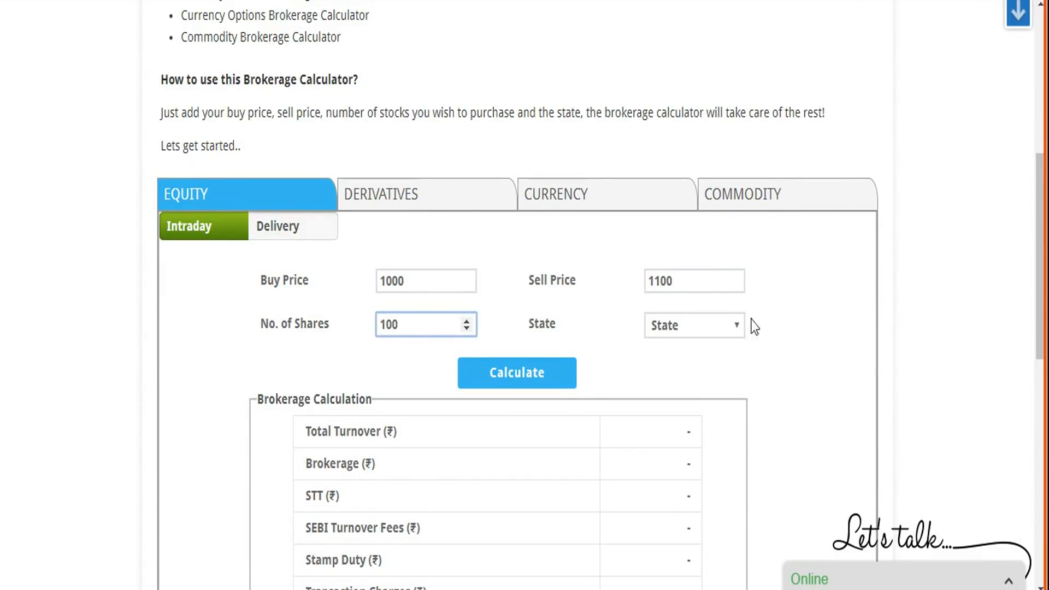
Step: Choose Maharashtra as state and calculate the trade's charges and profit
{"action": "left_click", "coordinate": [694, 325]}
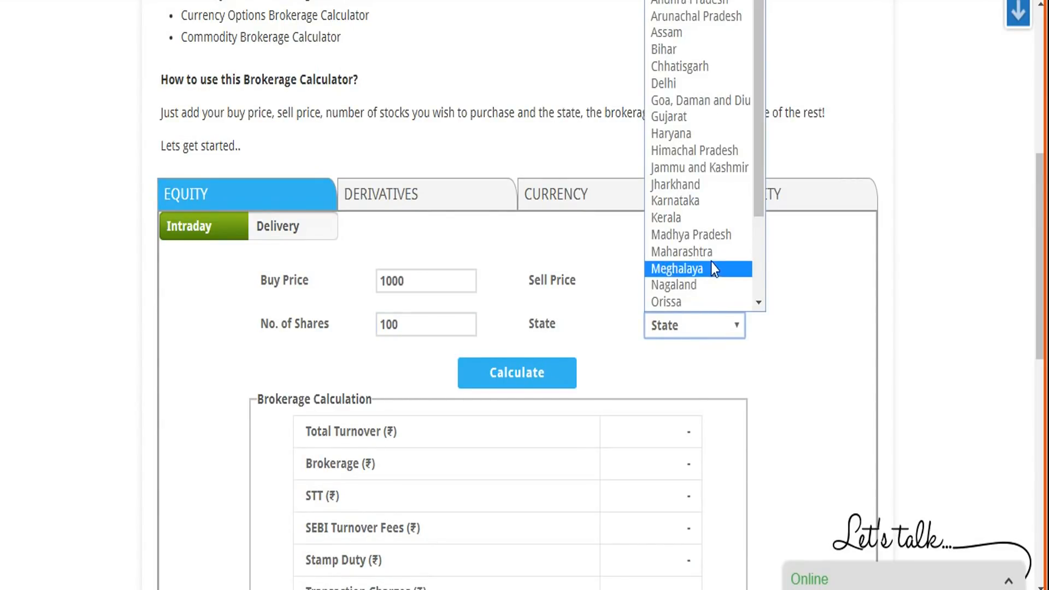
{"action": "left_click", "coordinate": [681, 251]}
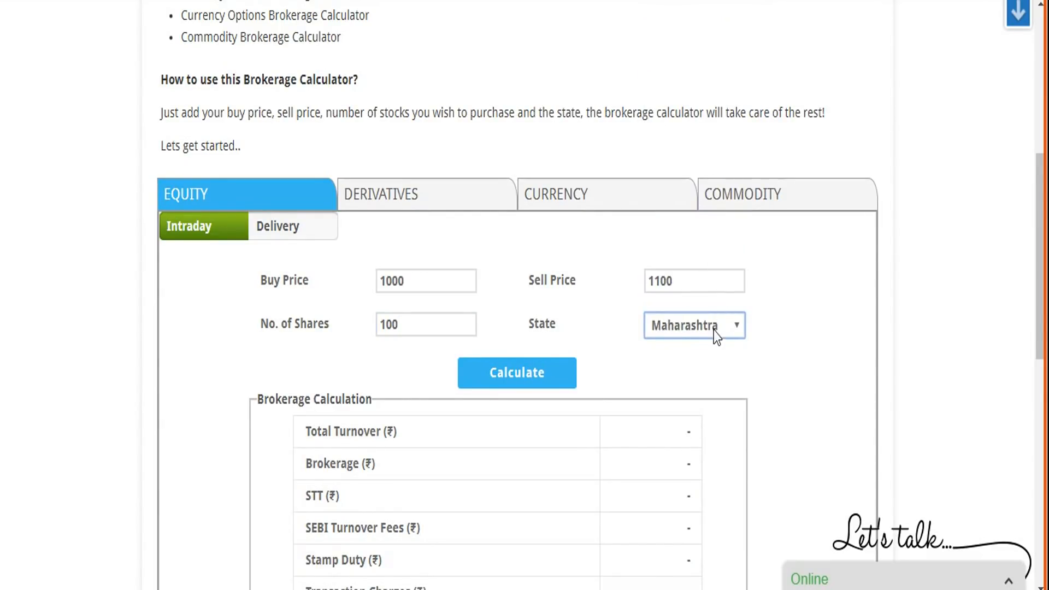
{"action": "scroll", "scroll_direction": "down", "scroll_amount": 3}
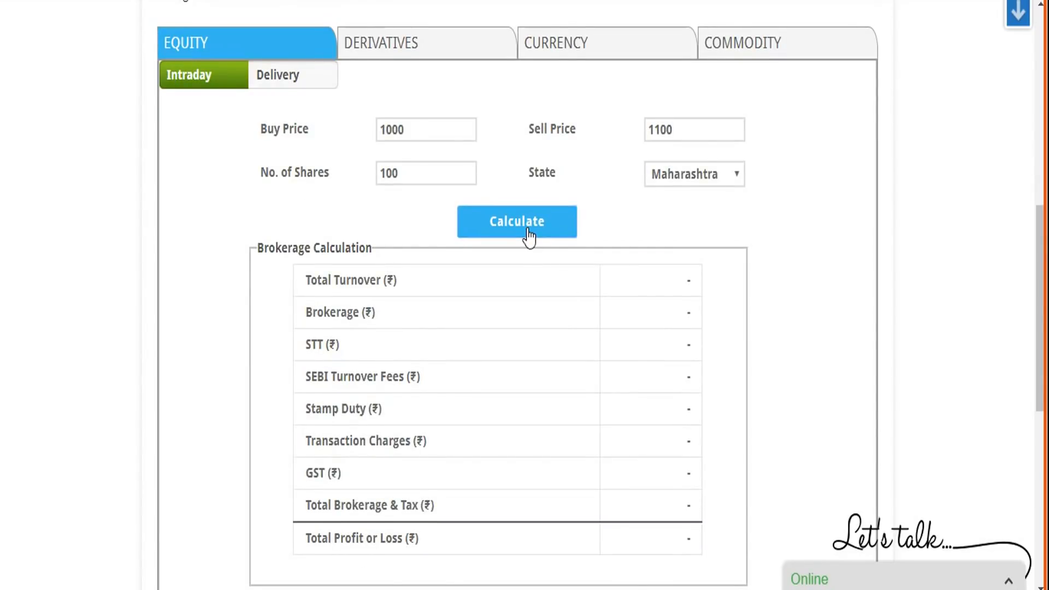
{"action": "left_click", "coordinate": [516, 221]}
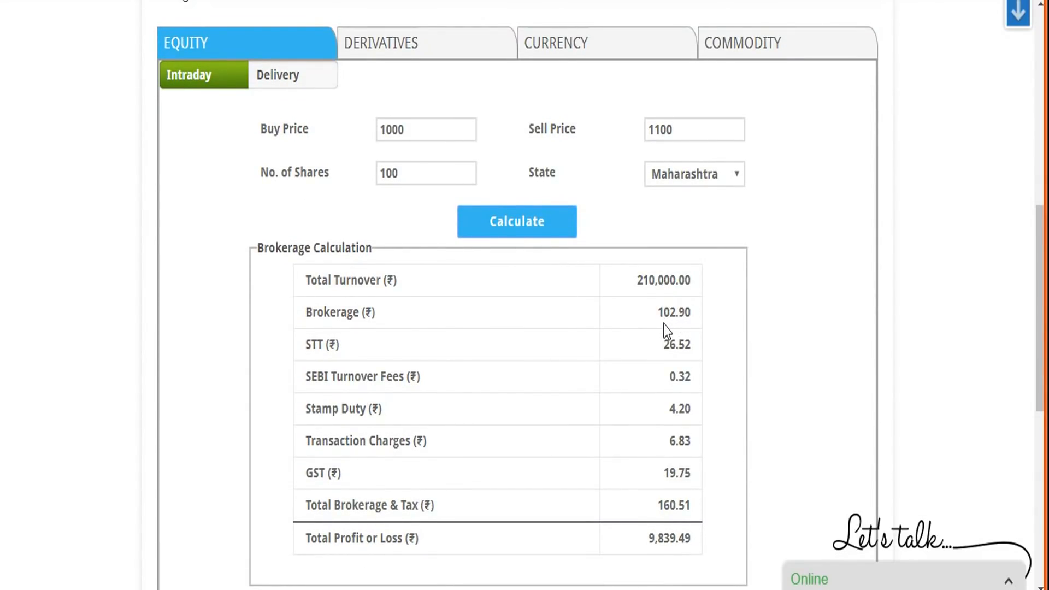
{"action": "mouse_move", "coordinate": [689, 333]}
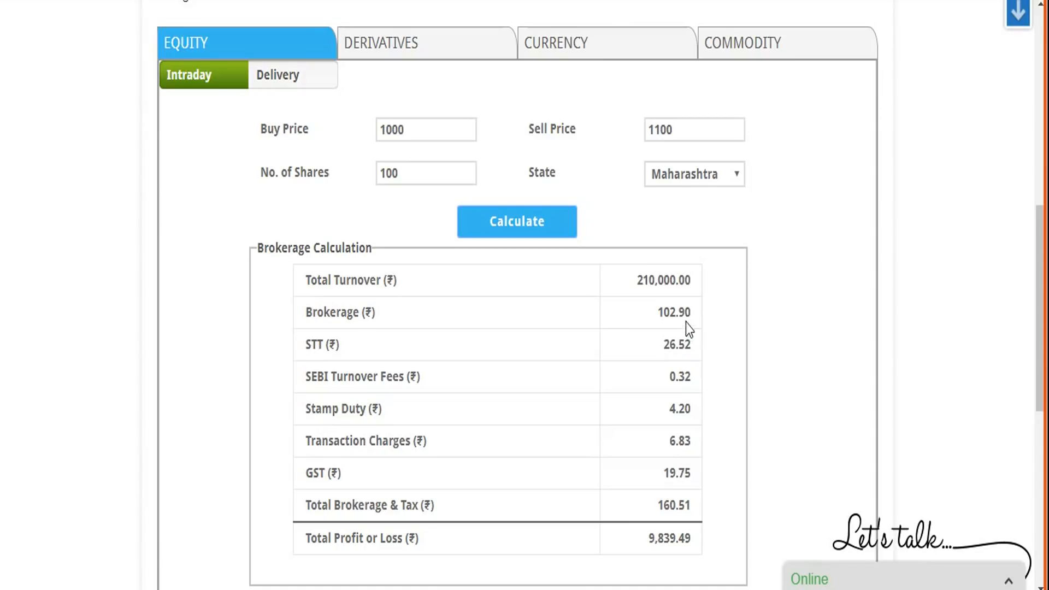
{"action": "mouse_move", "coordinate": [659, 315]}
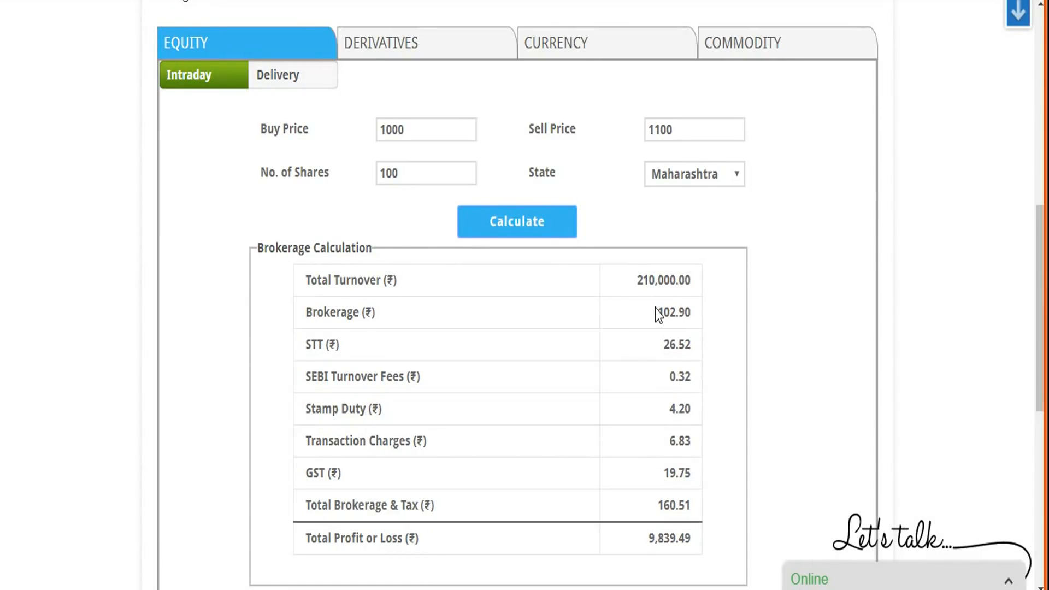
{"action": "scroll", "scroll_direction": "down", "scroll_amount": 3}
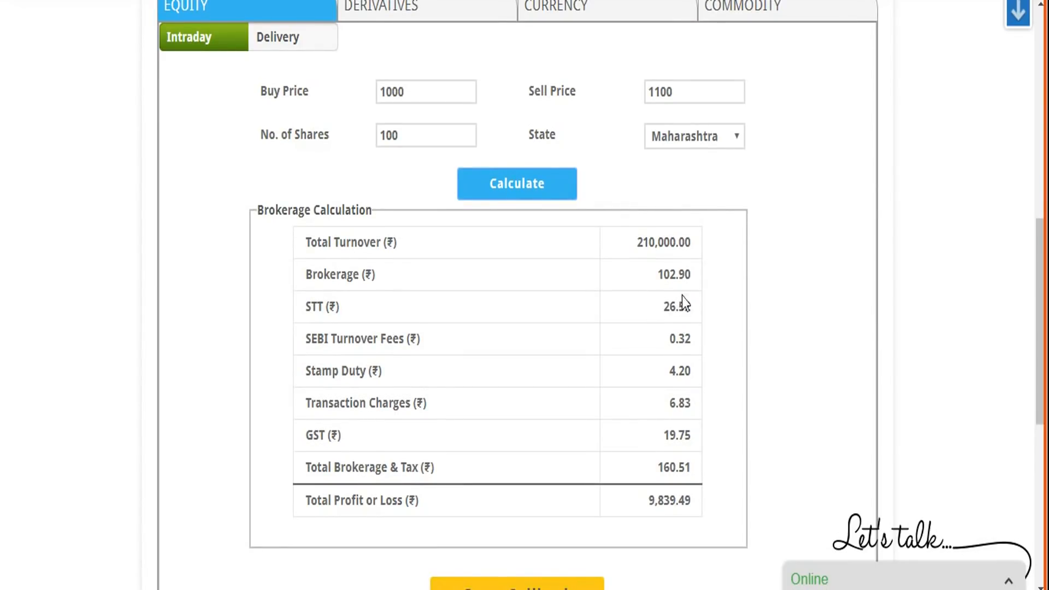
{"action": "mouse_move", "coordinate": [690, 254]}
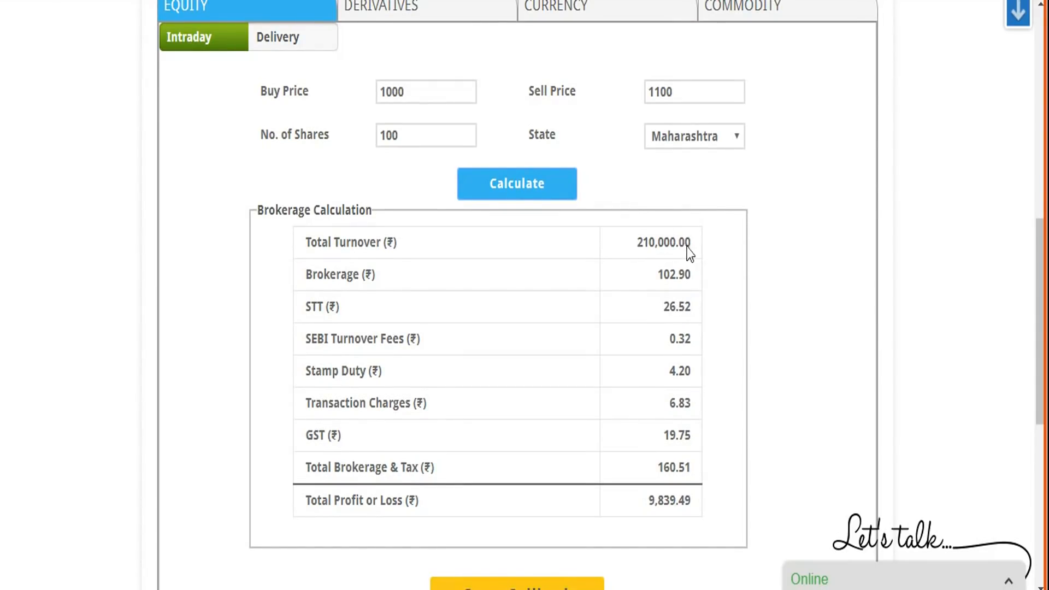
{"action": "mouse_move", "coordinate": [677, 357]}
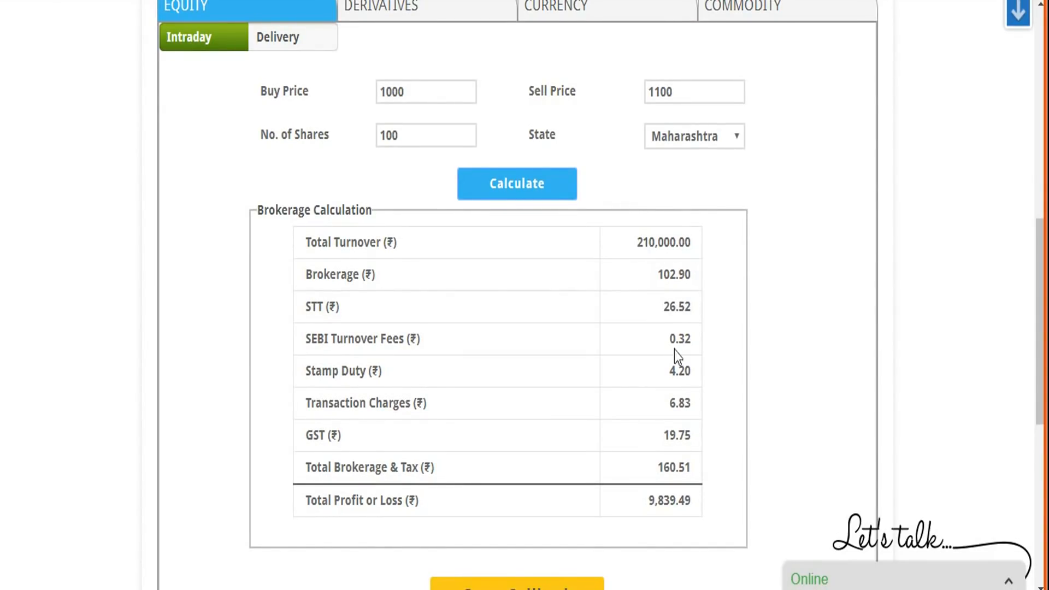
{"action": "scroll", "scroll_direction": "down", "scroll_amount": 3}
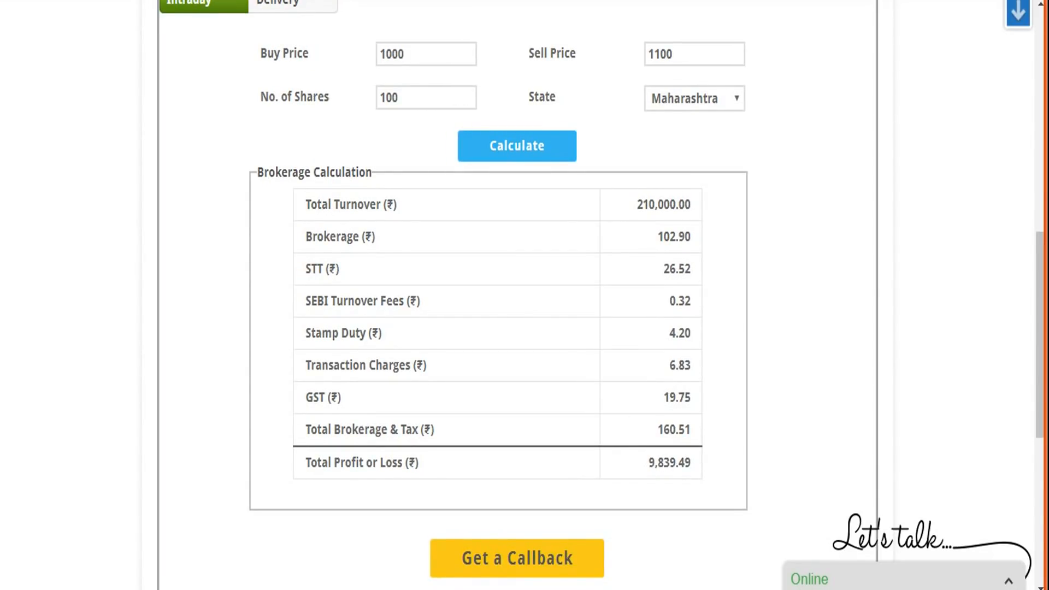
{"action": "mouse_move", "coordinate": [640, 484]}
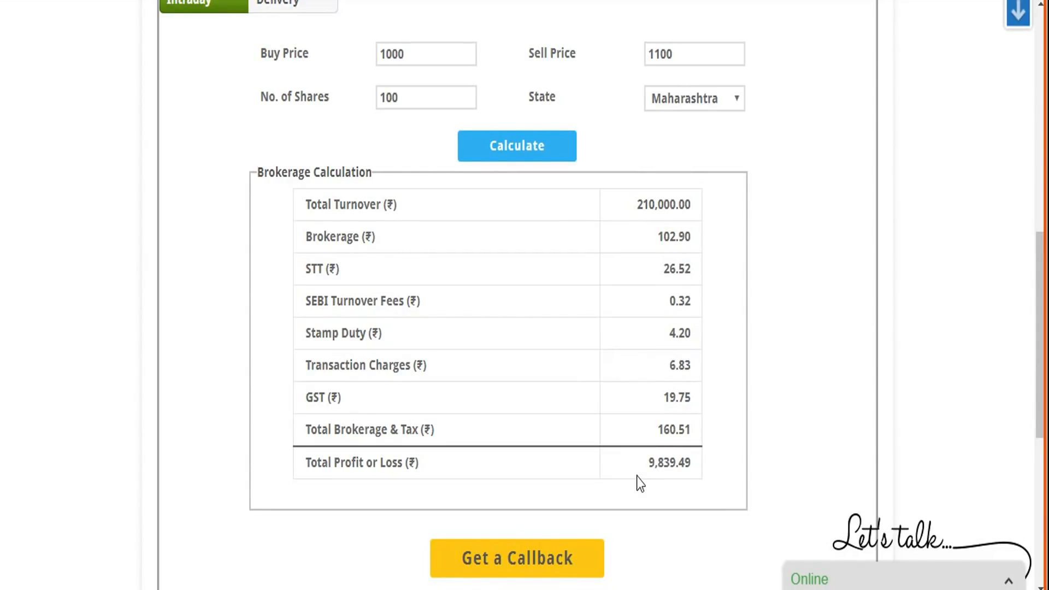
{"action": "mouse_move", "coordinate": [498, 298]}
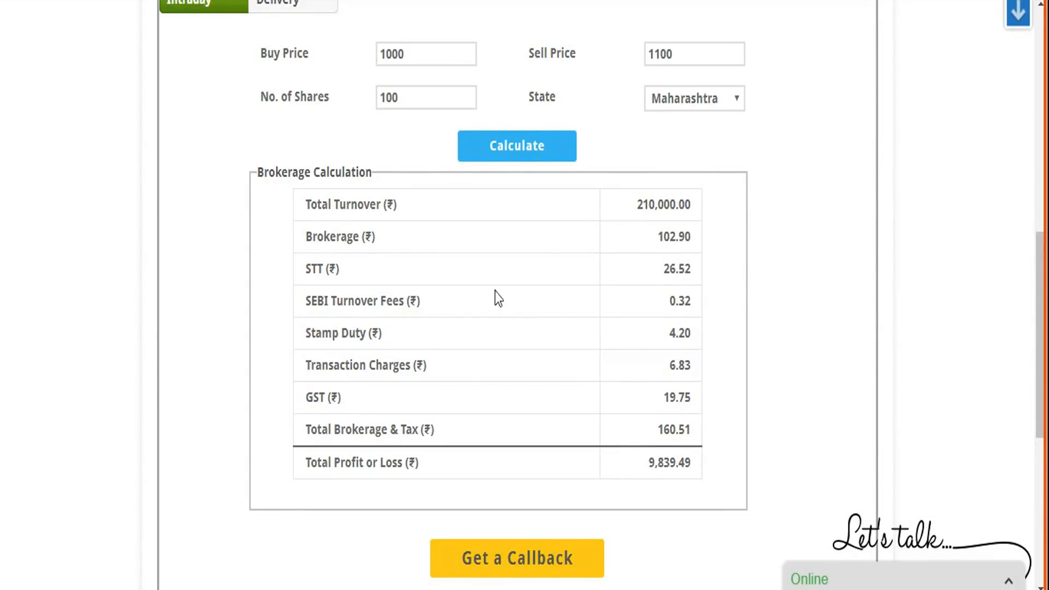
{"action": "mouse_move", "coordinate": [448, 332]}
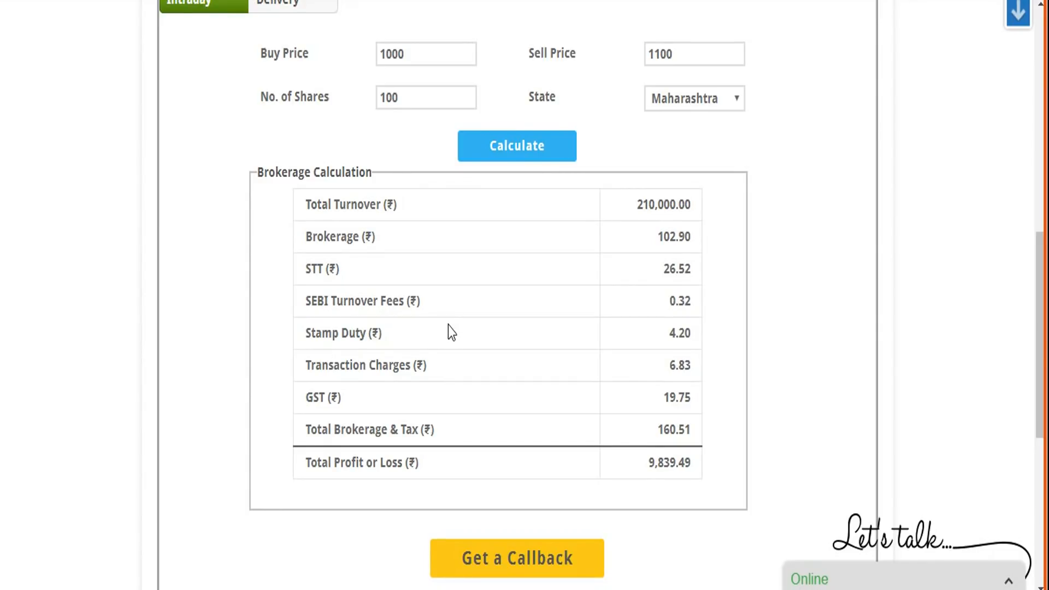
{"action": "mouse_move", "coordinate": [484, 374]}
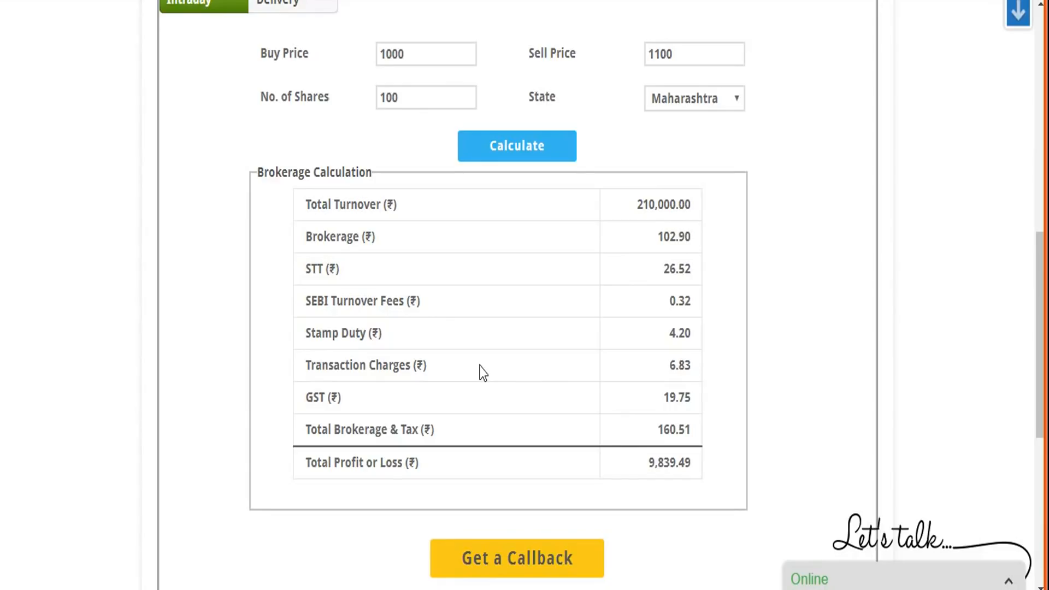
{"action": "mouse_move", "coordinate": [292, 86]}
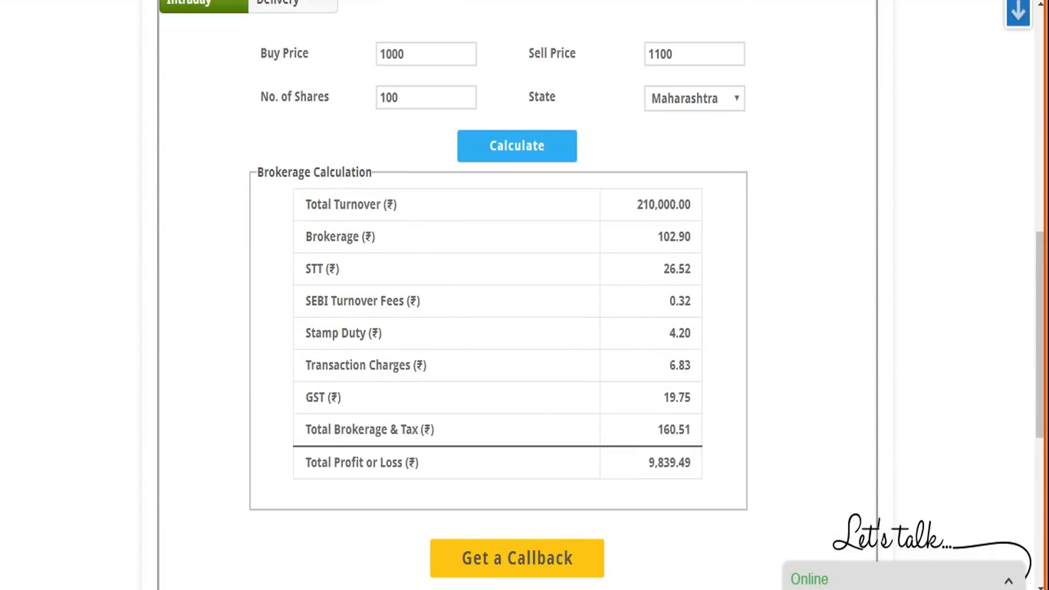
{"action": "mouse_move", "coordinate": [355, 299]}
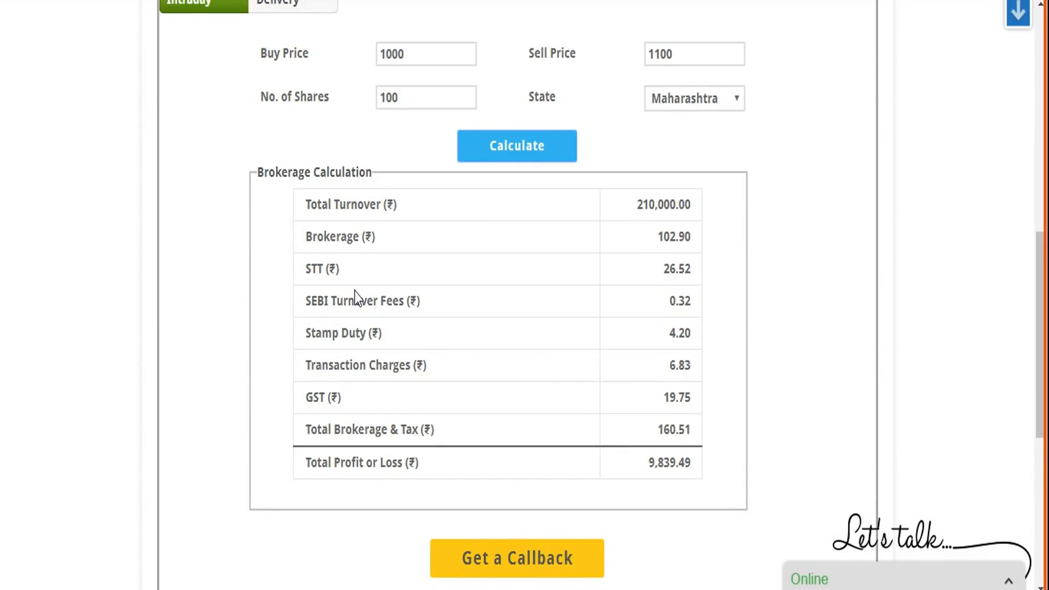
{"action": "mouse_move", "coordinate": [338, 336]}
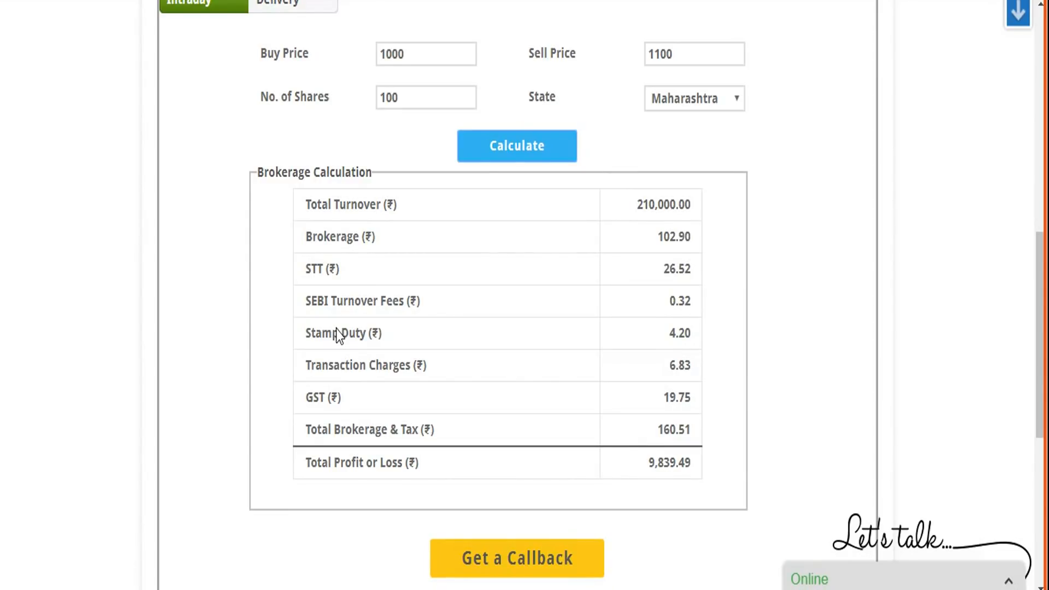
{"action": "scroll", "scroll_direction": "up", "scroll_amount": 3}
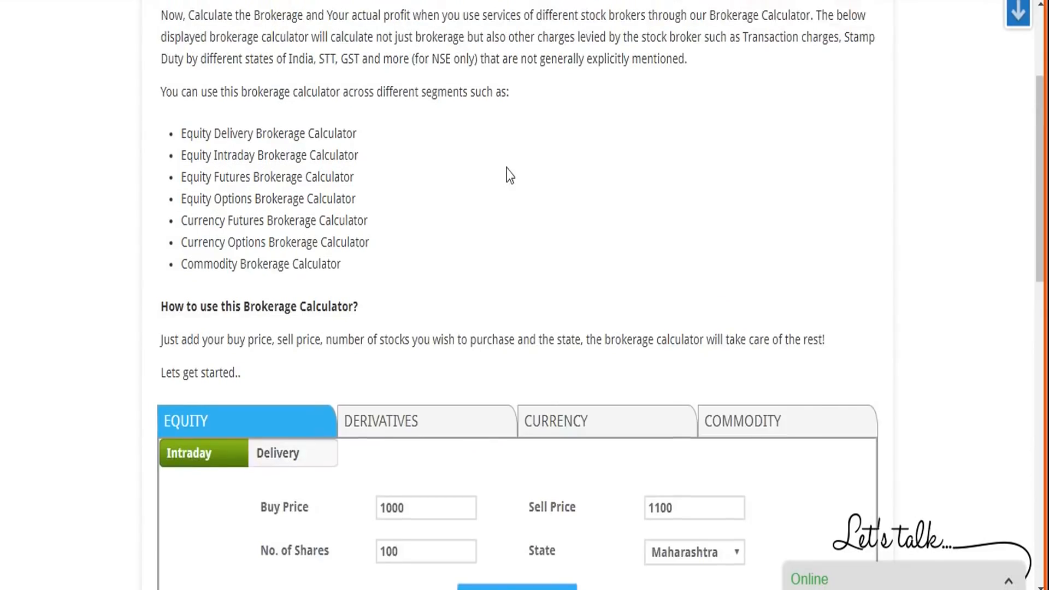
Step: Reset the broker choice from Kotak Securities to the top Select entry
{"action": "left_click", "coordinate": [573, 84]}
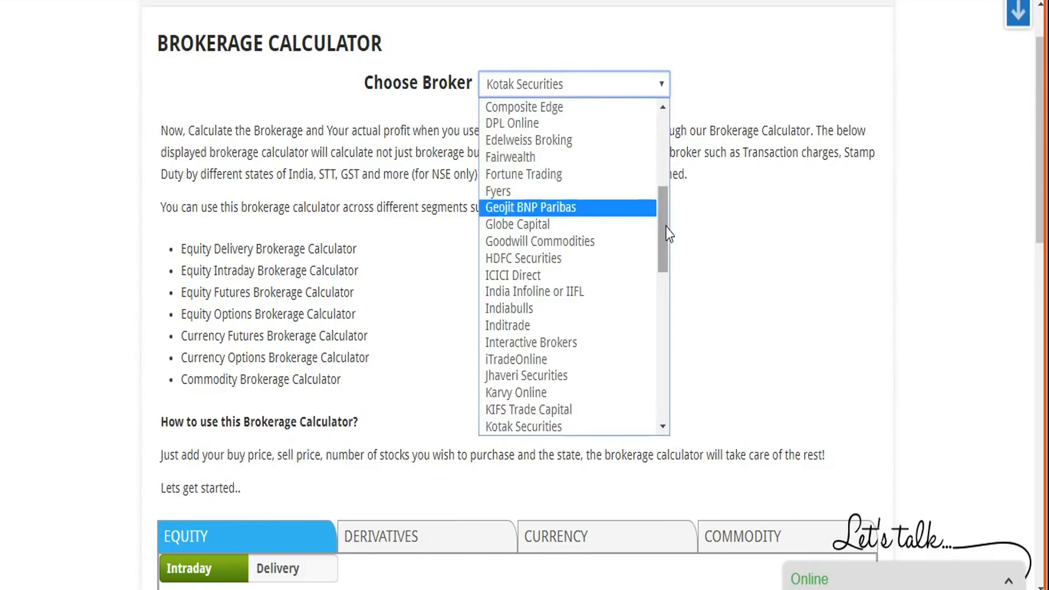
{"action": "scroll", "scroll_direction": "down", "scroll_amount": 3}
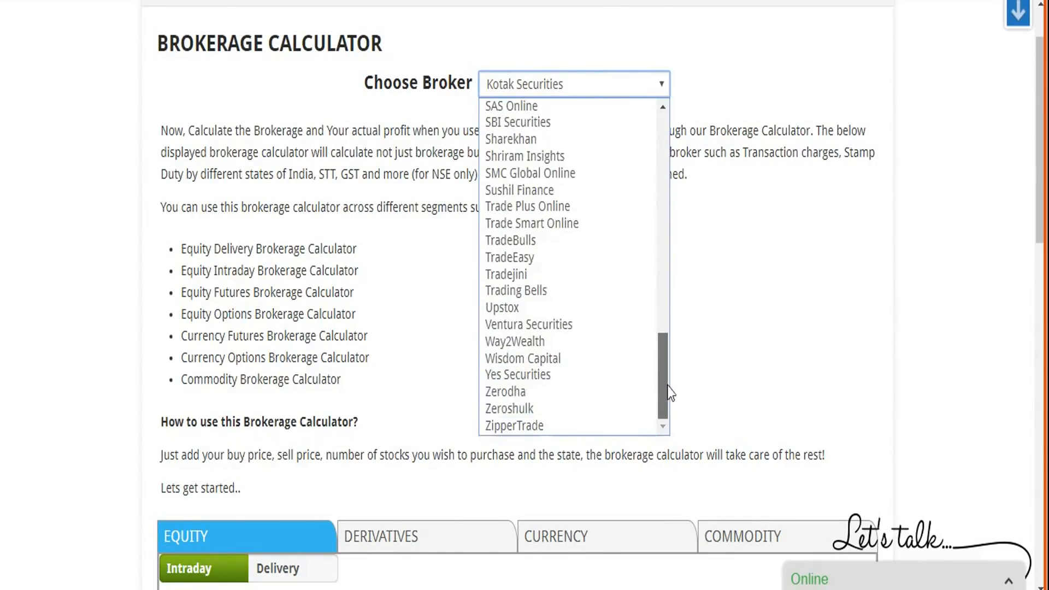
{"action": "scroll", "scroll_direction": "up", "scroll_amount": 3}
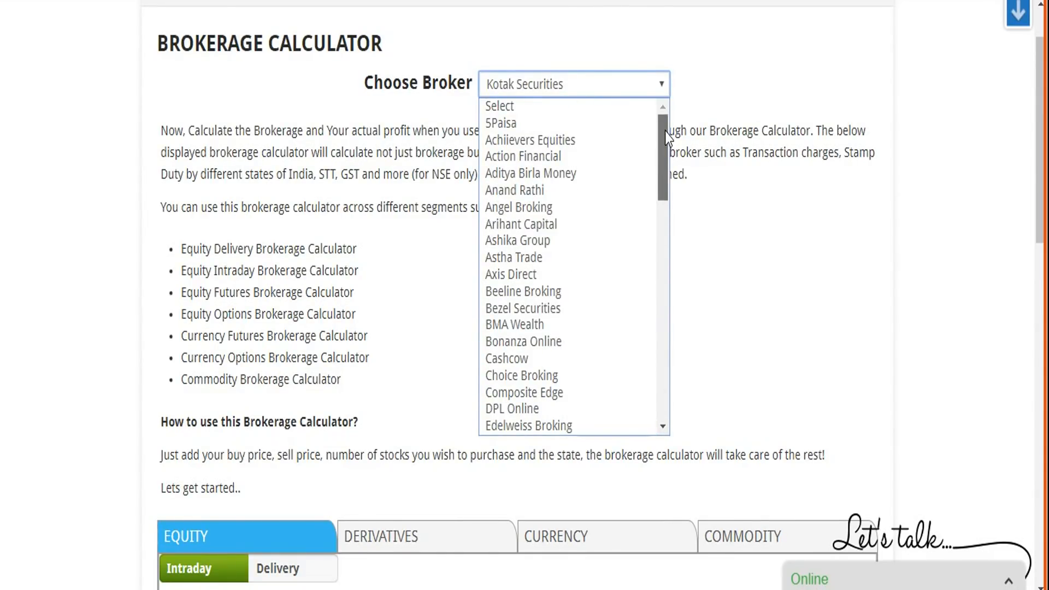
{"action": "mouse_move", "coordinate": [592, 109]}
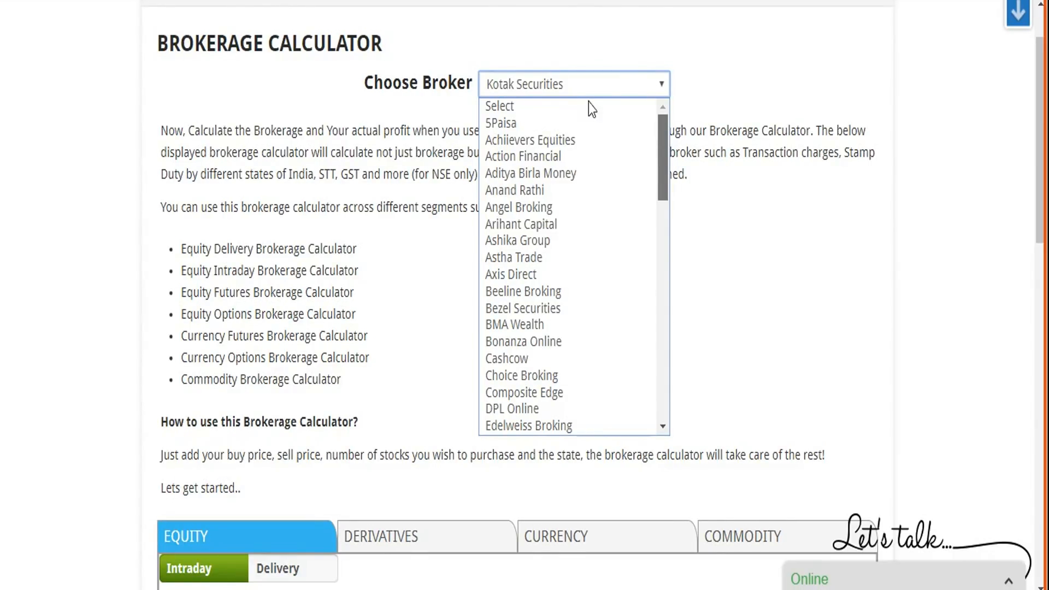
{"action": "left_click", "coordinate": [499, 106]}
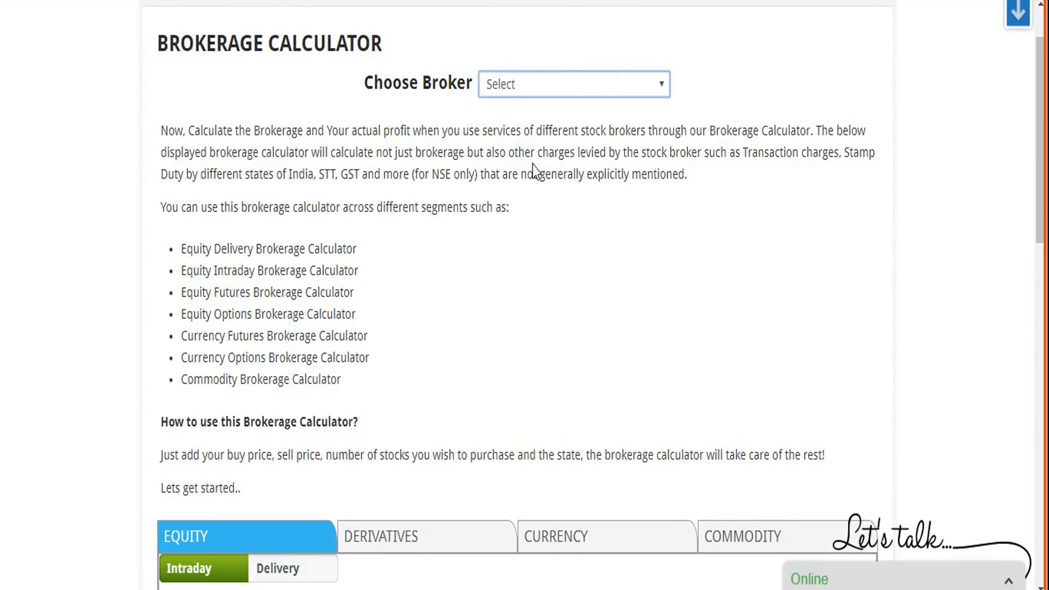
{"action": "scroll", "scroll_direction": "down", "scroll_amount": 3}
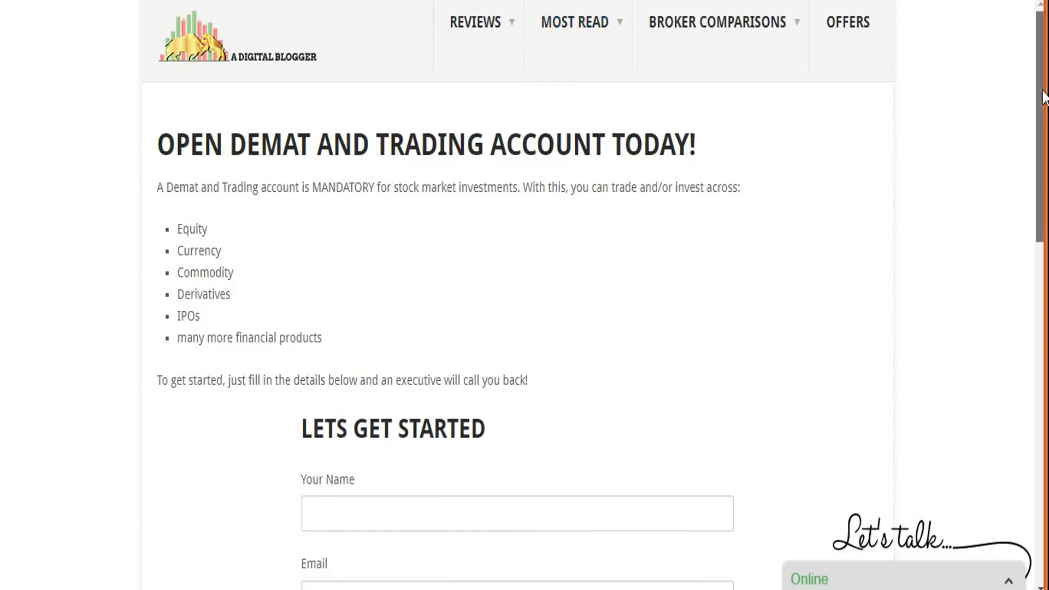
Step: Scroll down the Open Demat and Trading Account callback page
{"action": "scroll", "scroll_direction": "down", "scroll_amount": 3}
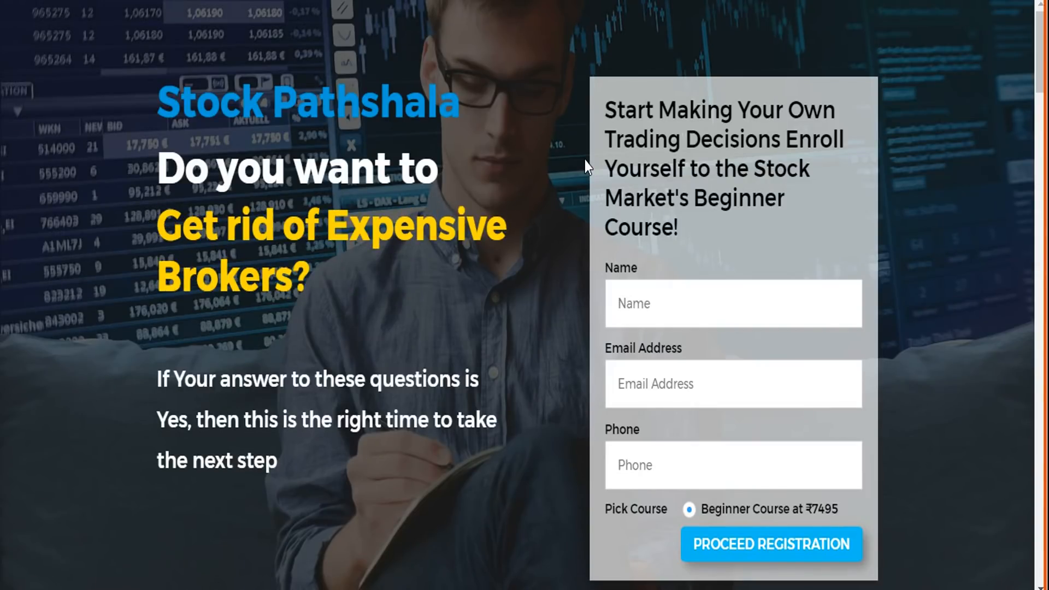
{"action": "scroll", "scroll_direction": "down", "scroll_amount": 3}
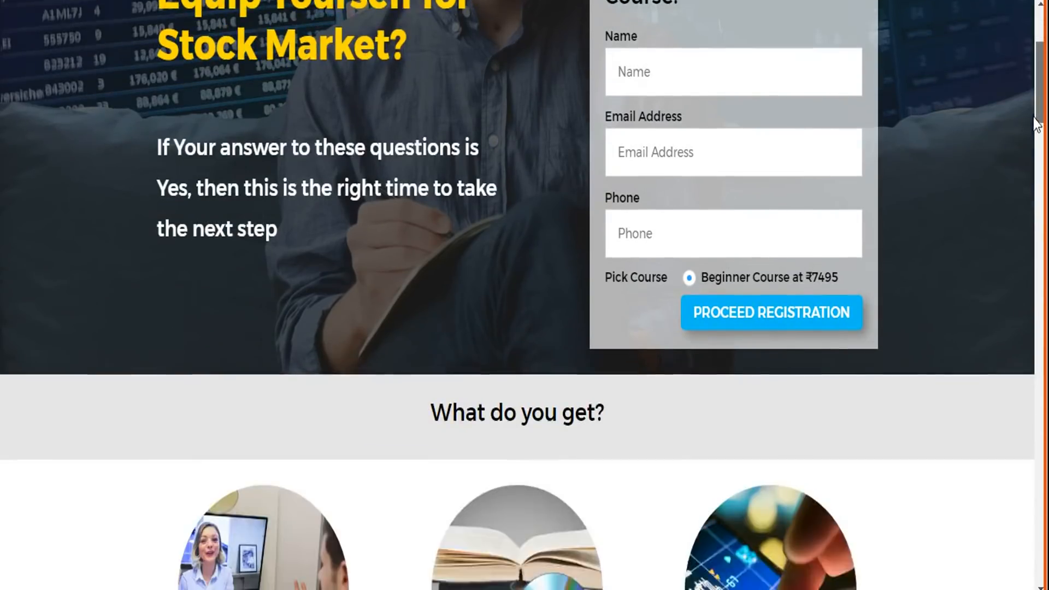
{"action": "scroll", "scroll_direction": "down", "scroll_amount": 3}
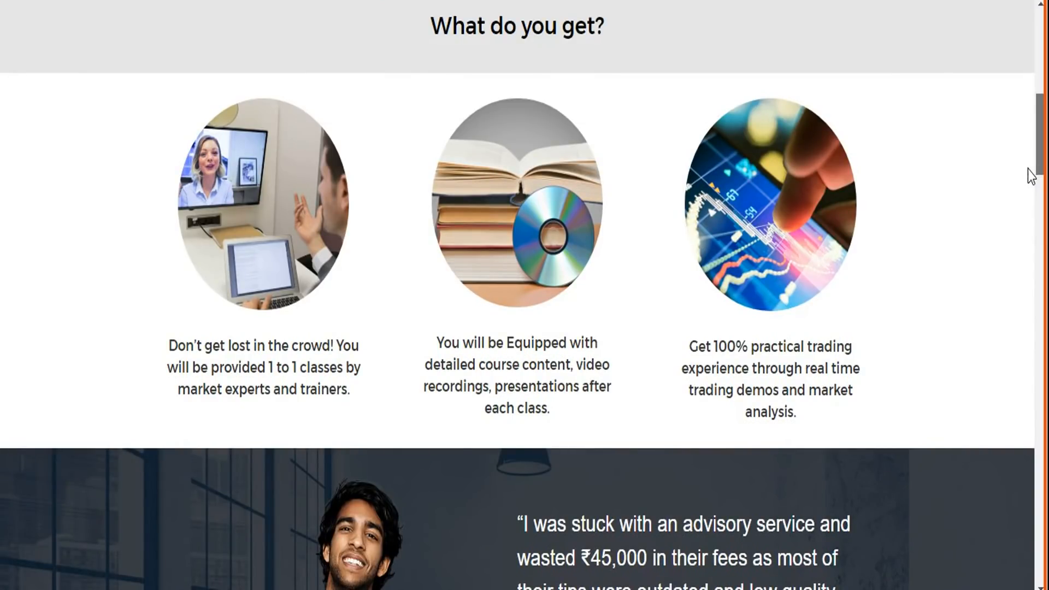
{"action": "scroll", "scroll_direction": "down", "scroll_amount": 3}
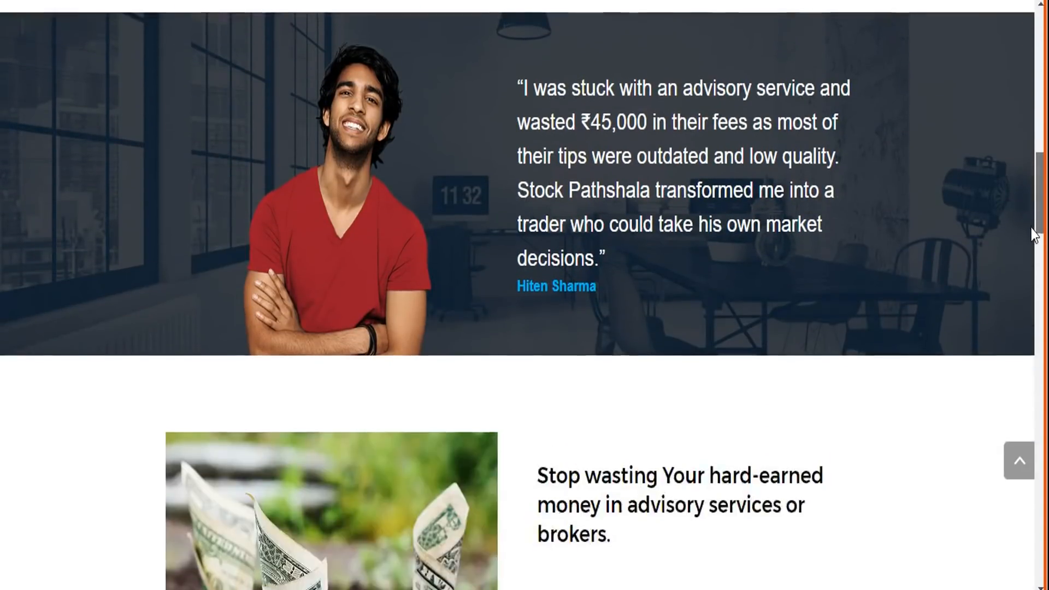
{"action": "scroll", "scroll_direction": "down", "scroll_amount": 3}
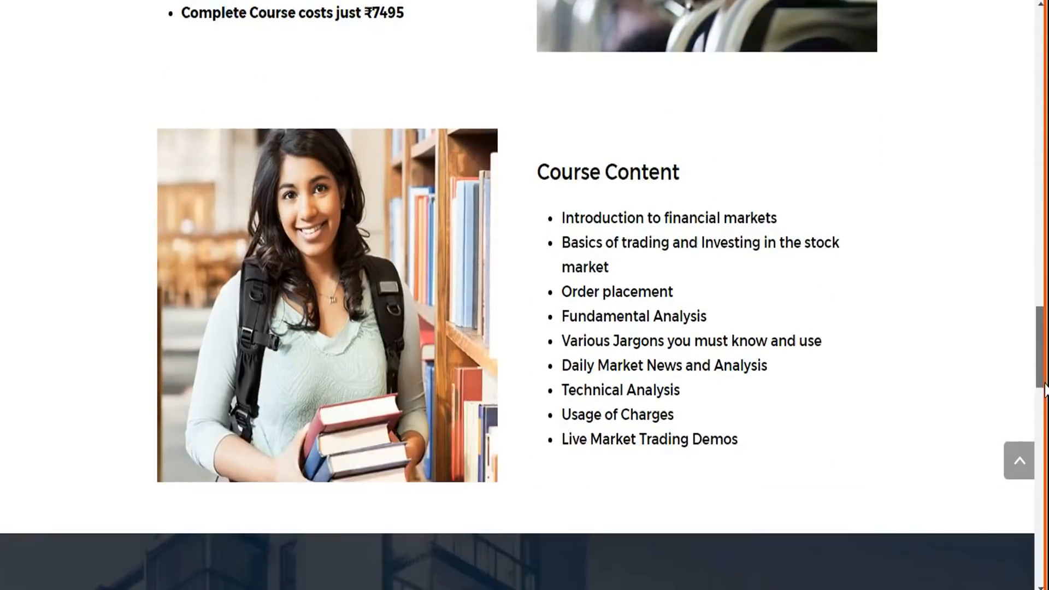
{"action": "scroll", "scroll_direction": "down", "scroll_amount": 3}
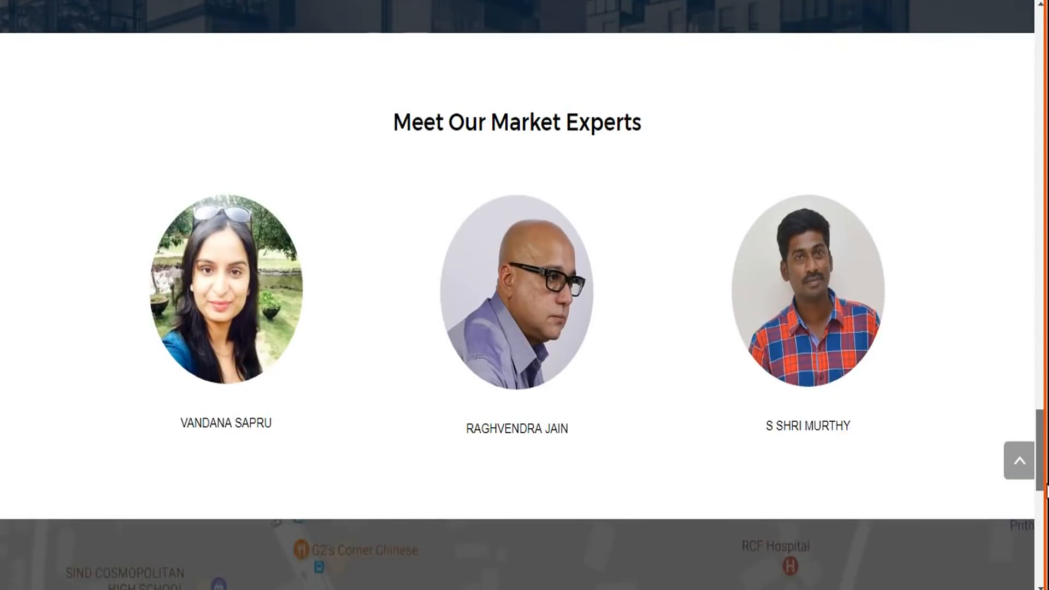
{"action": "scroll", "scroll_direction": "down", "scroll_amount": 3}
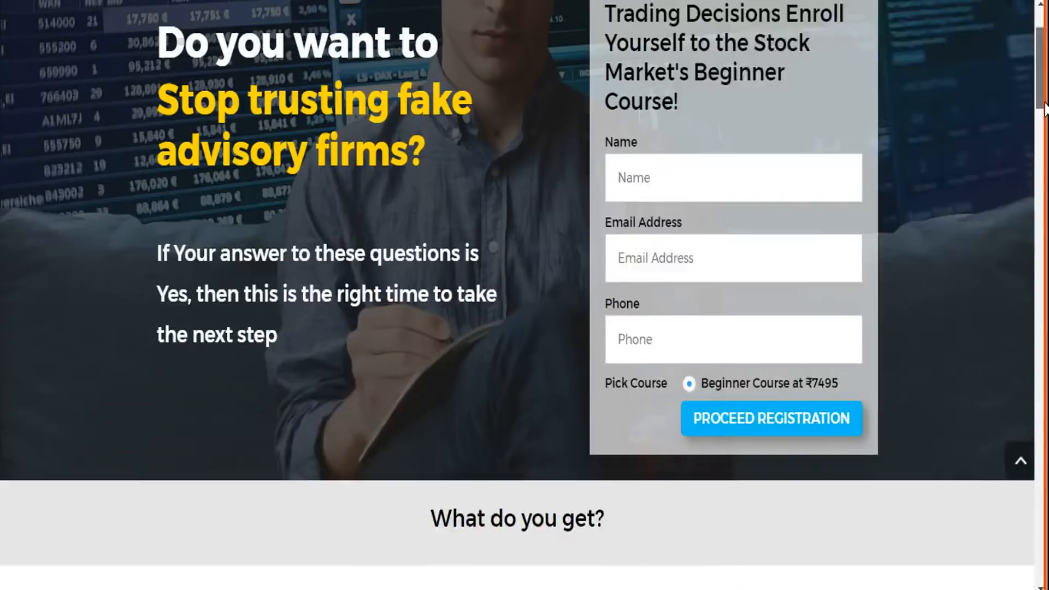
{"action": "scroll", "scroll_direction": "up", "scroll_amount": 3}
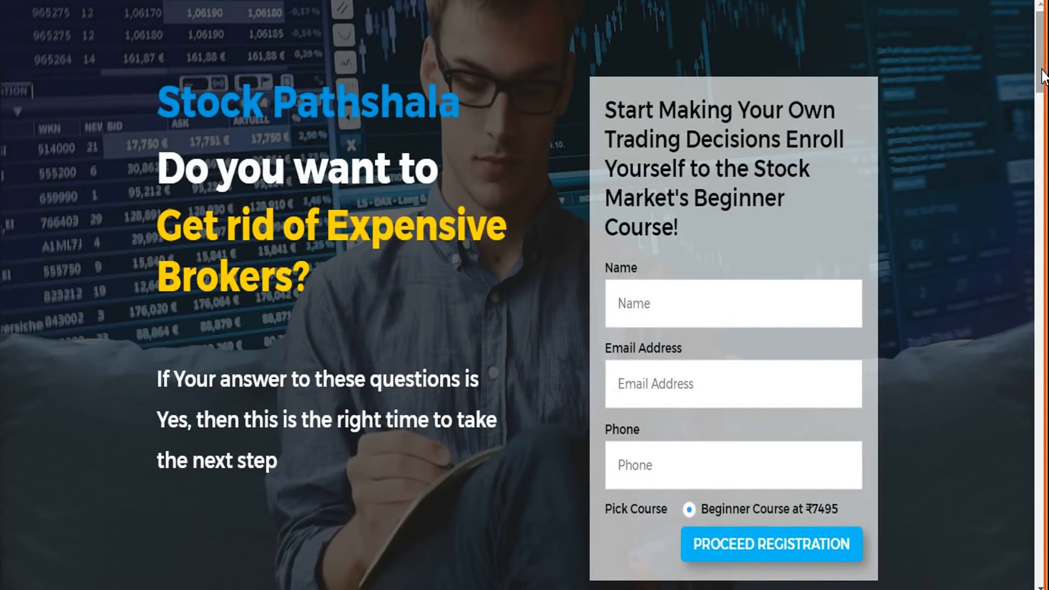